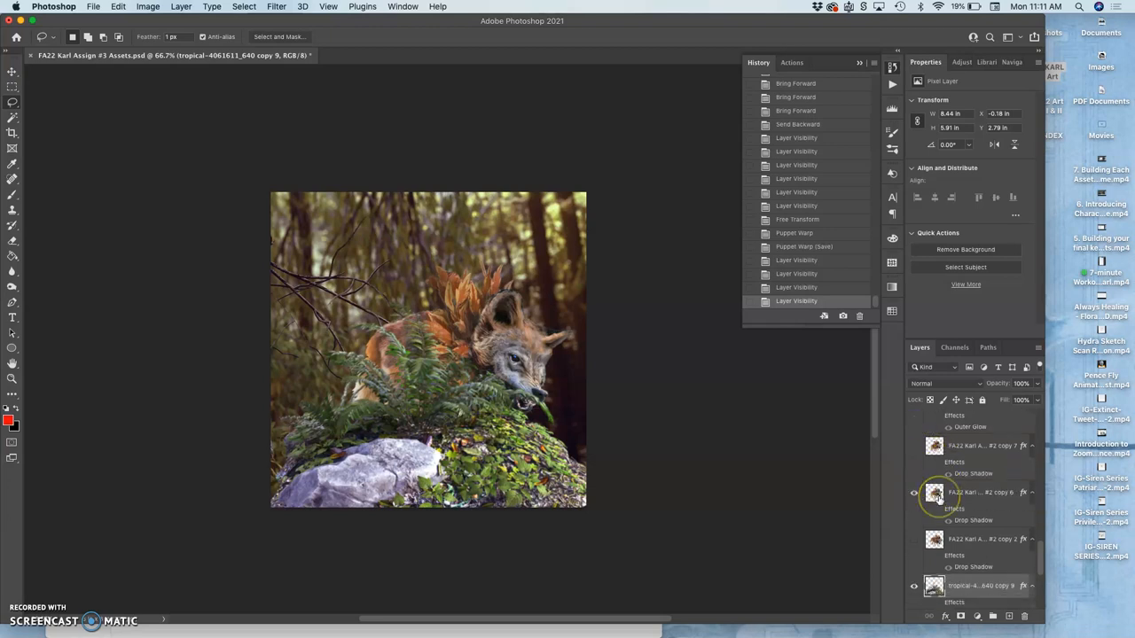
Check the wolf-copy and glowing fern frames by toggling their visibility, then show the snarling wolf
click(915, 493)
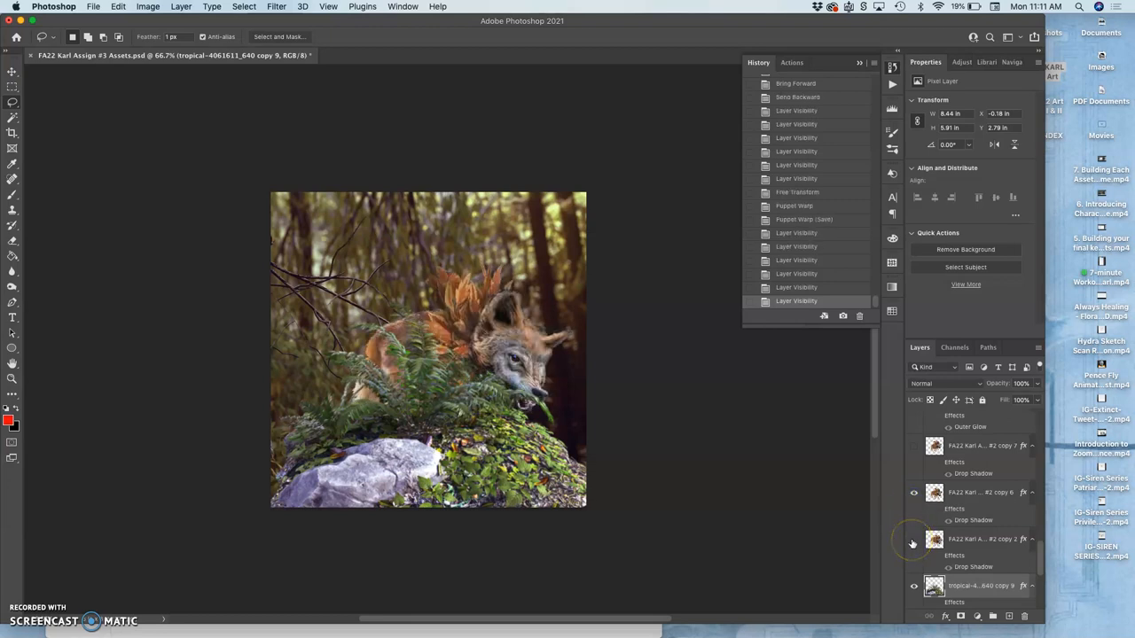
click(913, 539)
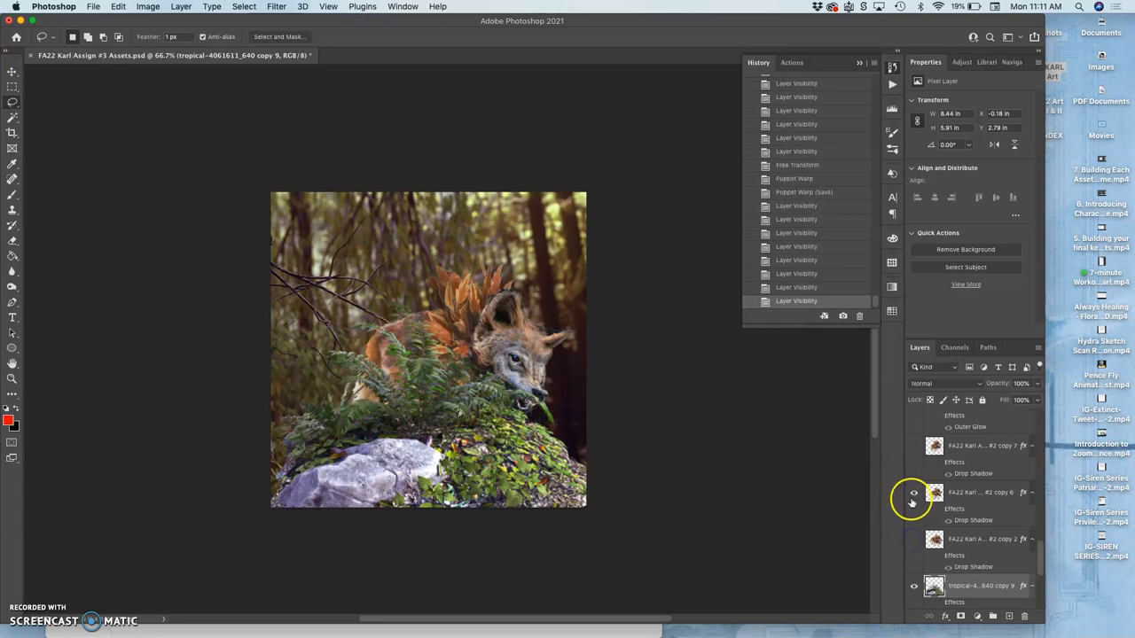
click(913, 493)
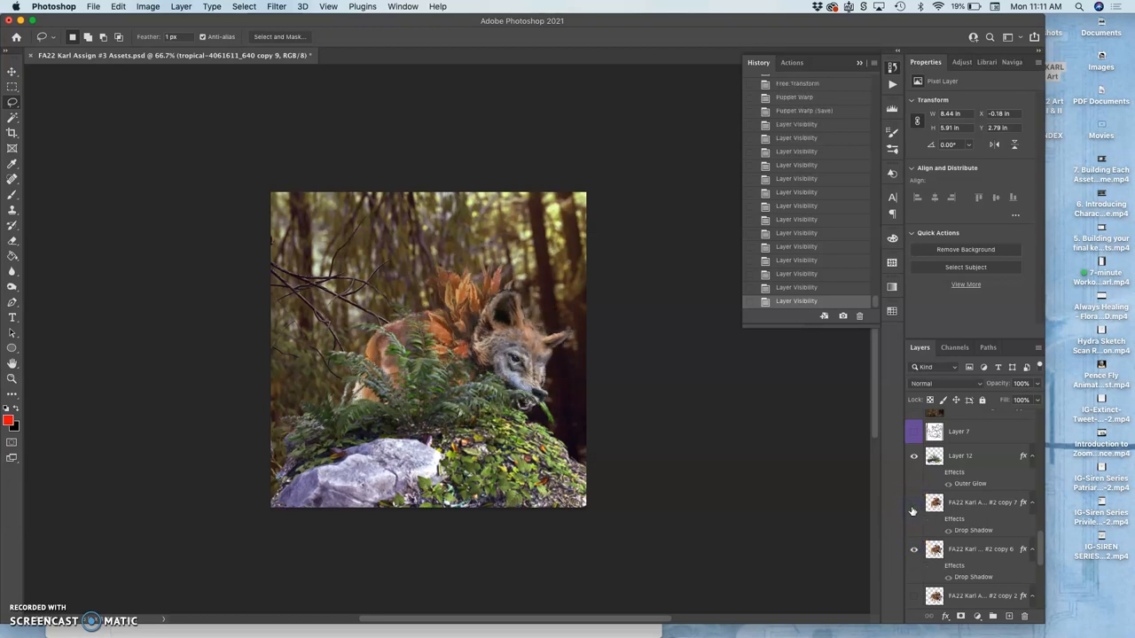
click(915, 455)
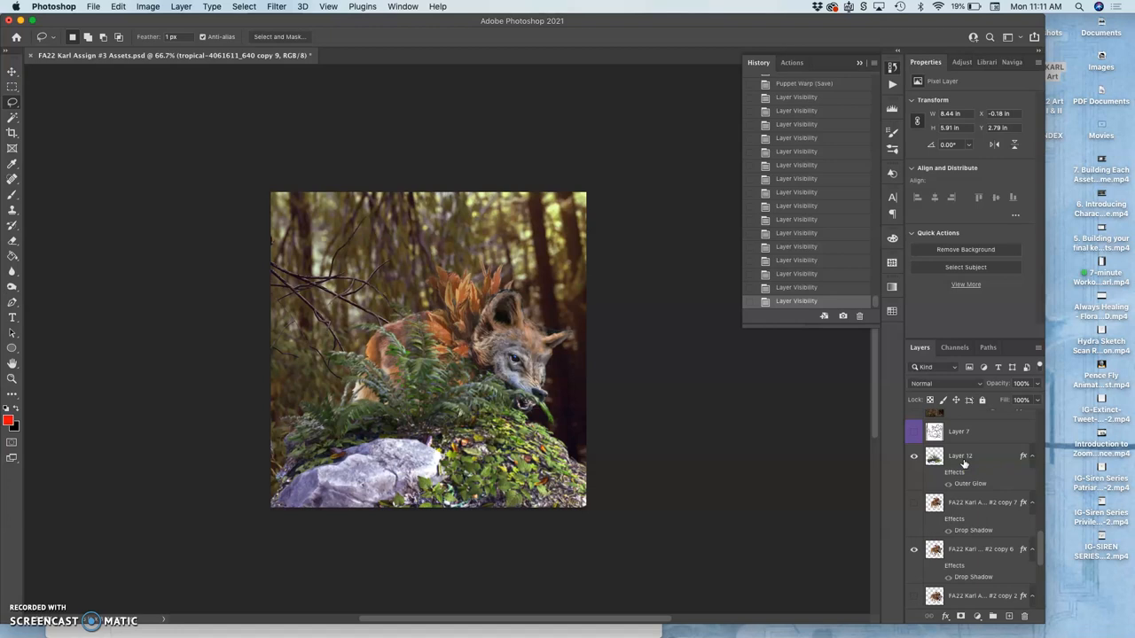
click(961, 456)
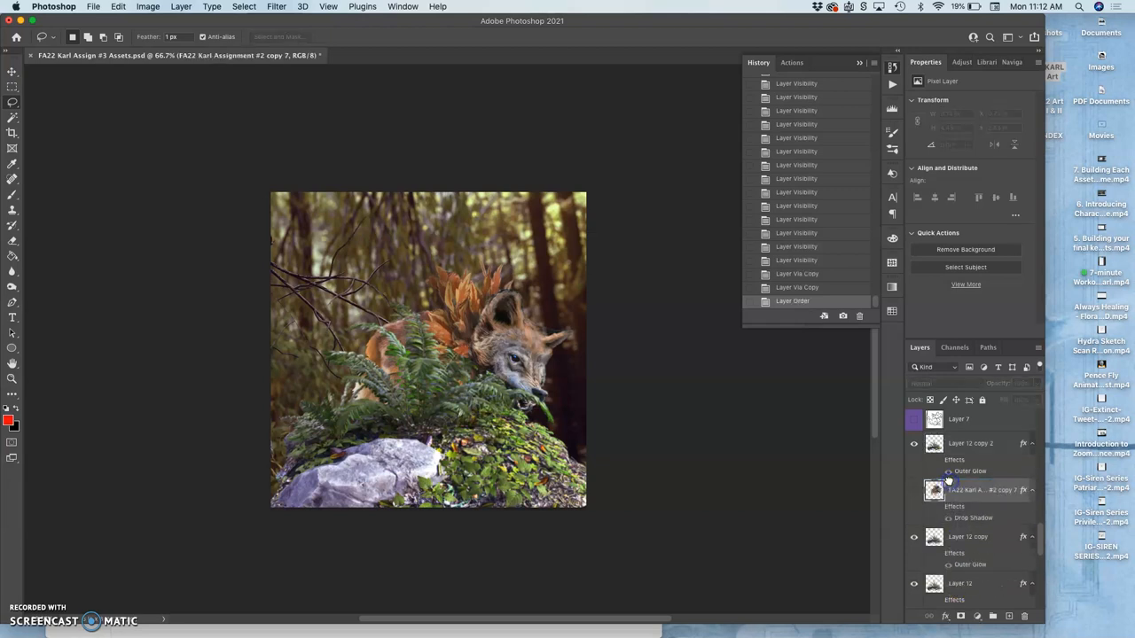
scroll(down, 3)
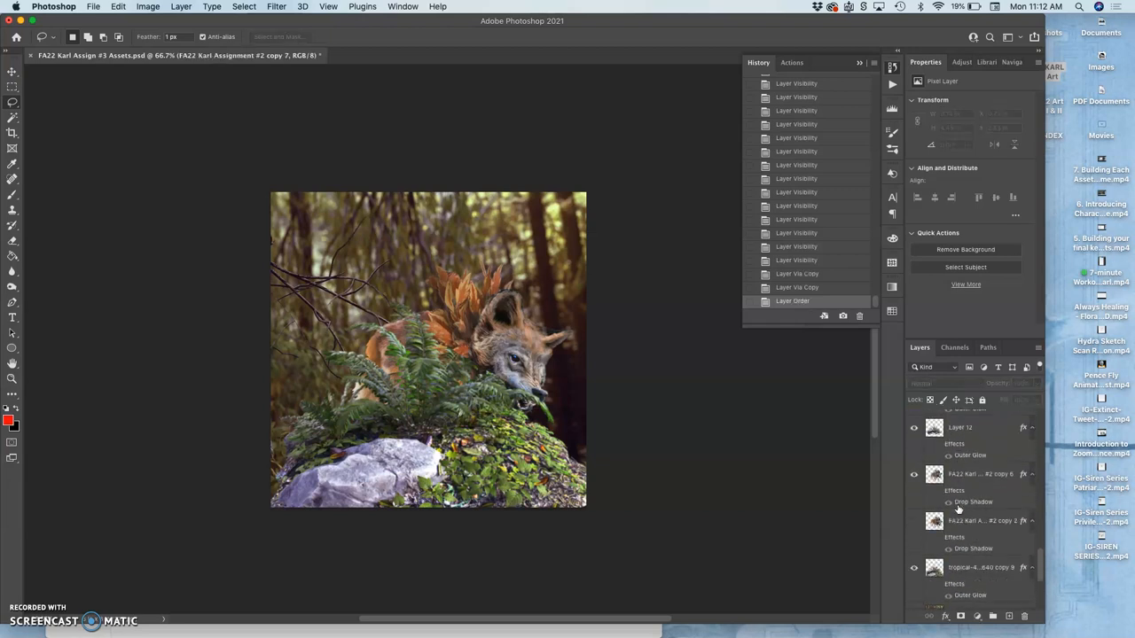
click(987, 565)
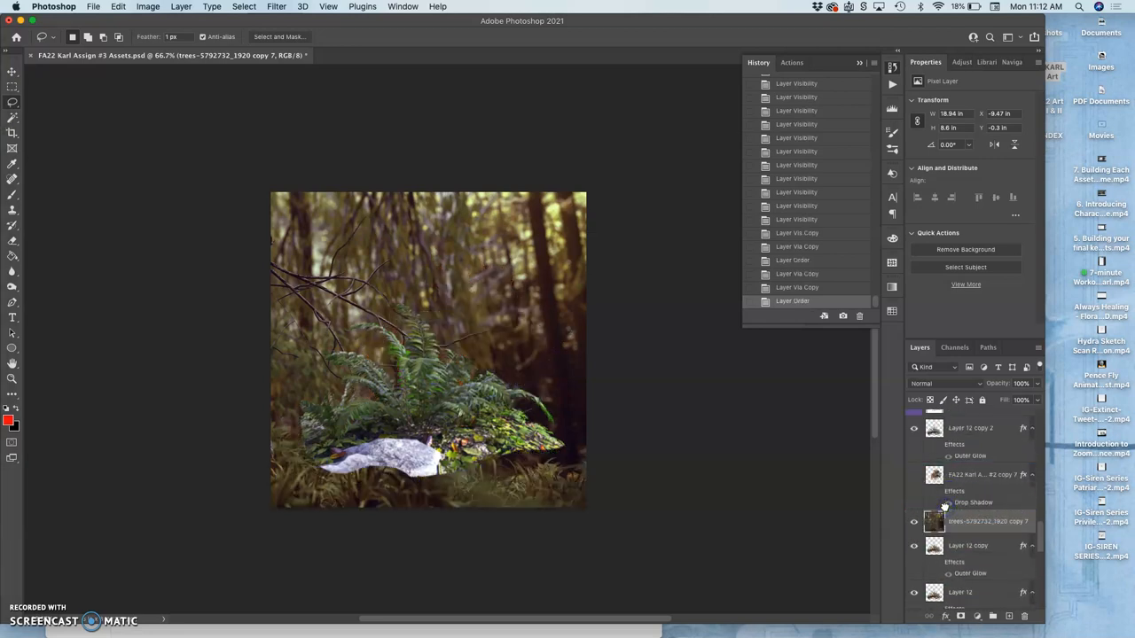
click(915, 475)
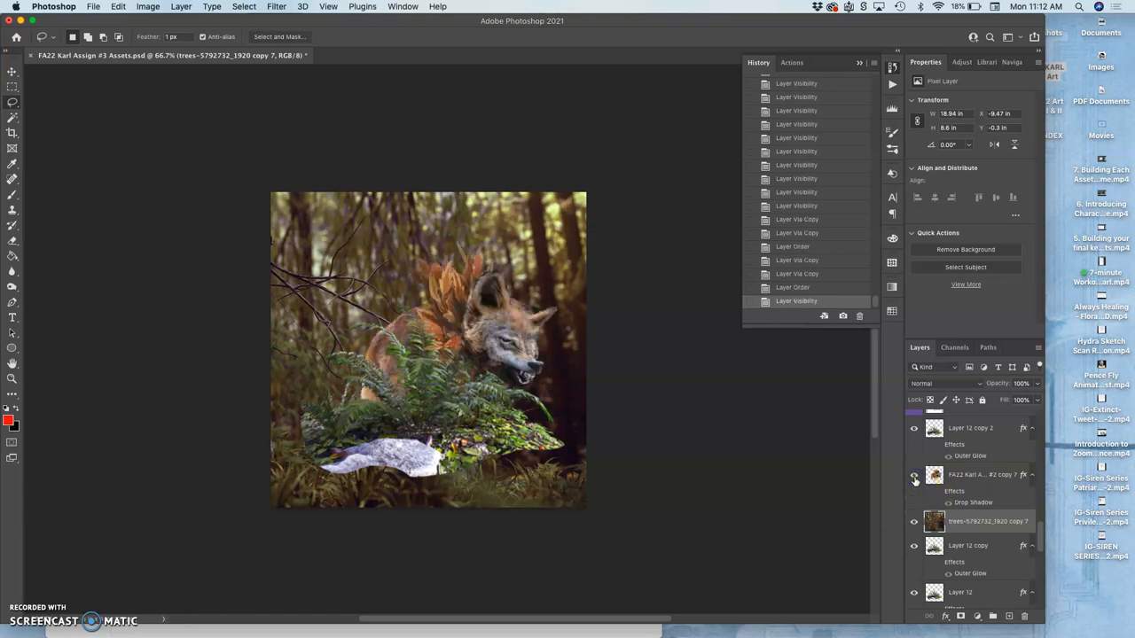
Restack the wolf layer copy and re-toggle fern visibility, leaving the peeking-wolf frame showing
scroll(down, 3)
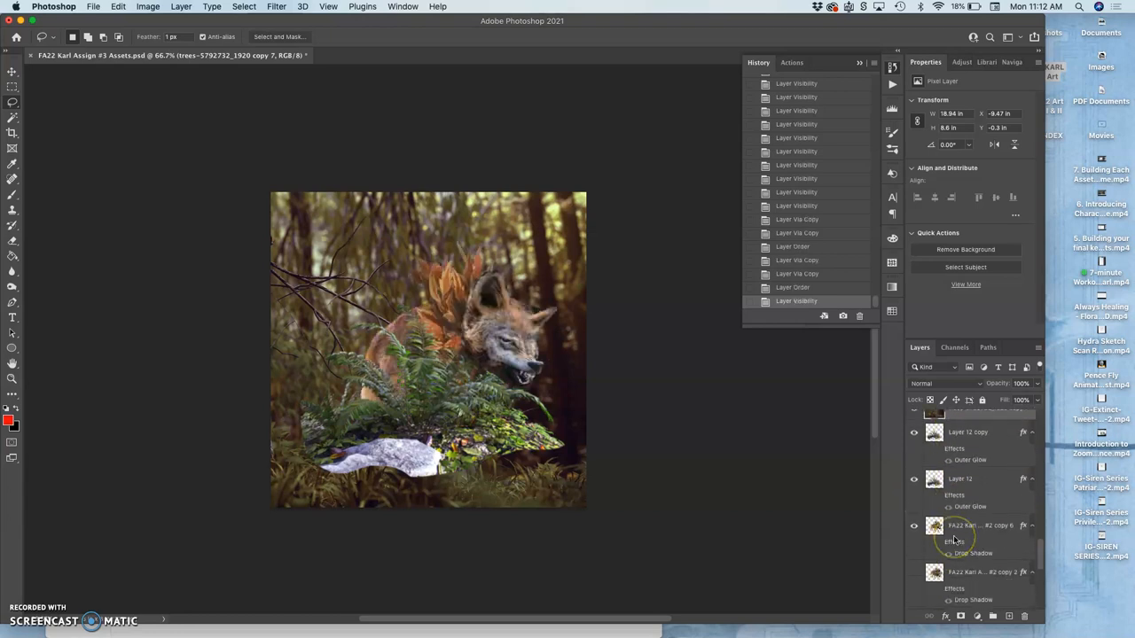
click(976, 528)
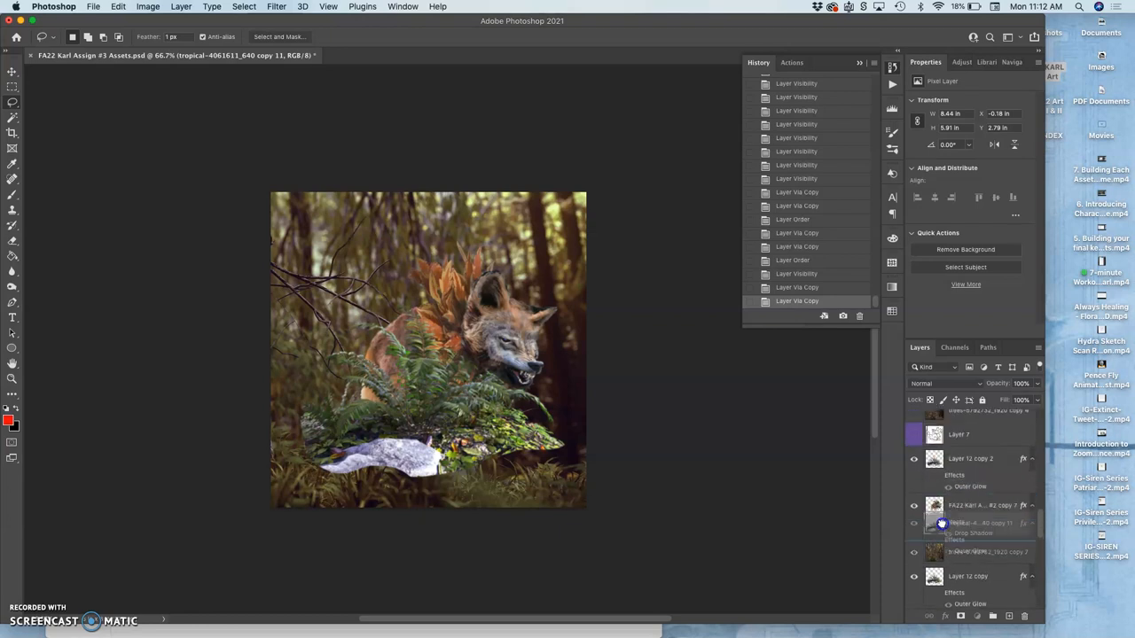
click(913, 523)
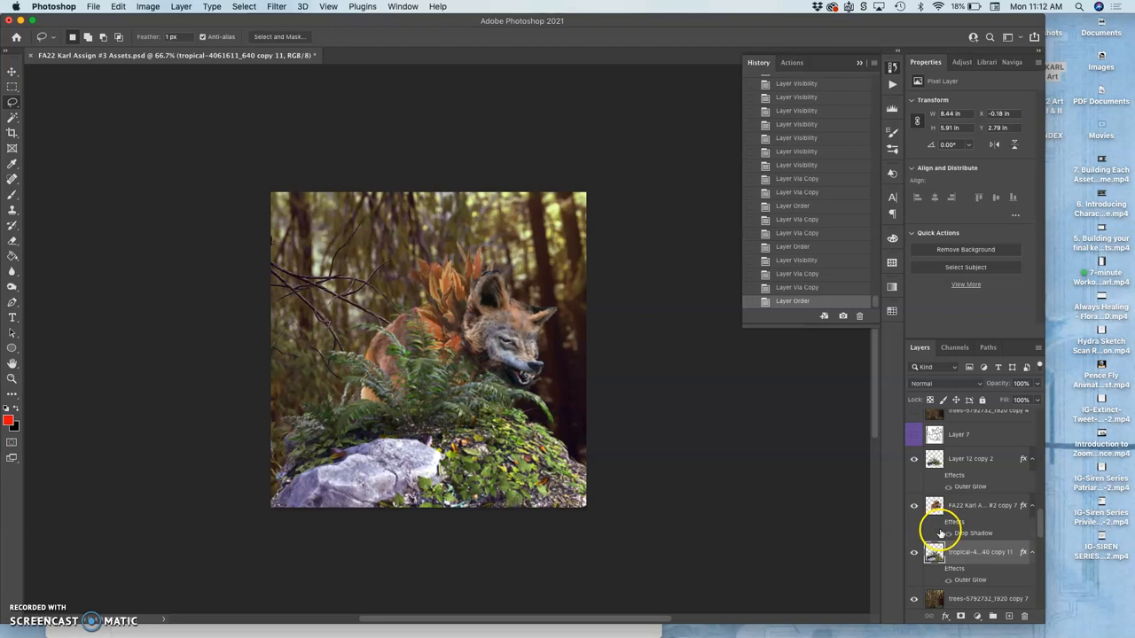
mouse_move(933, 478)
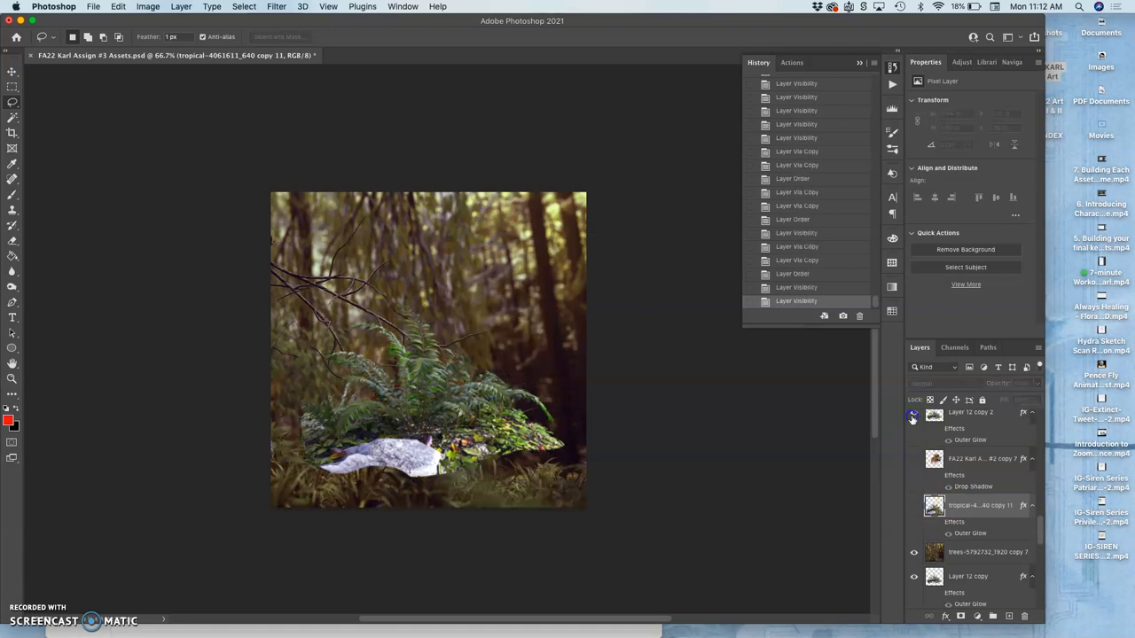
click(913, 415)
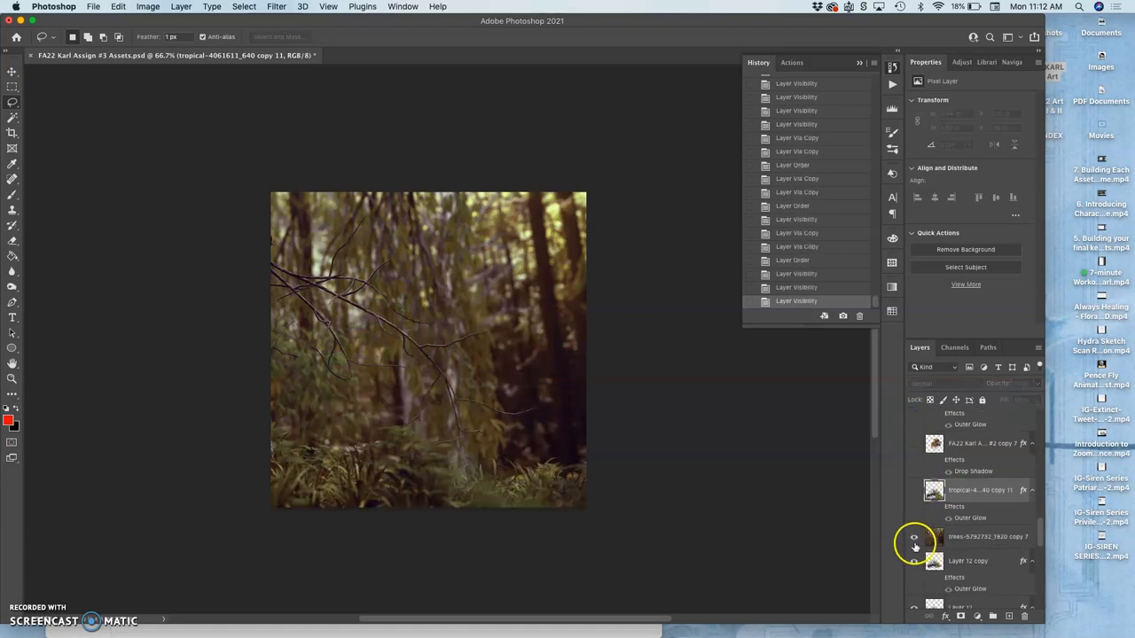
click(915, 535)
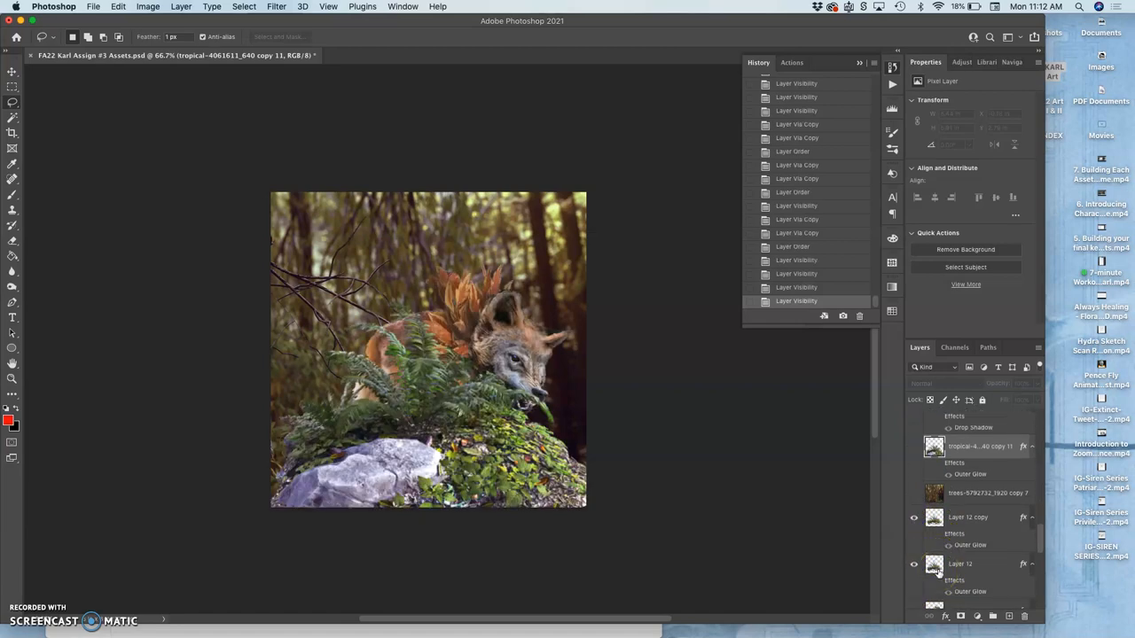
scroll(down, 3)
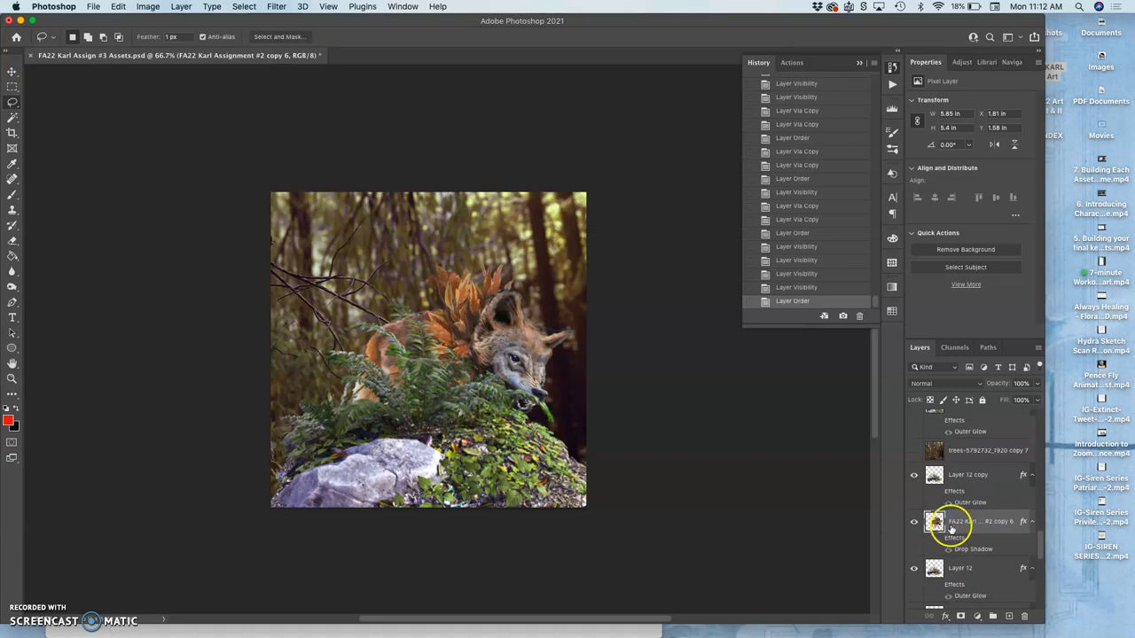
scroll(down, 3)
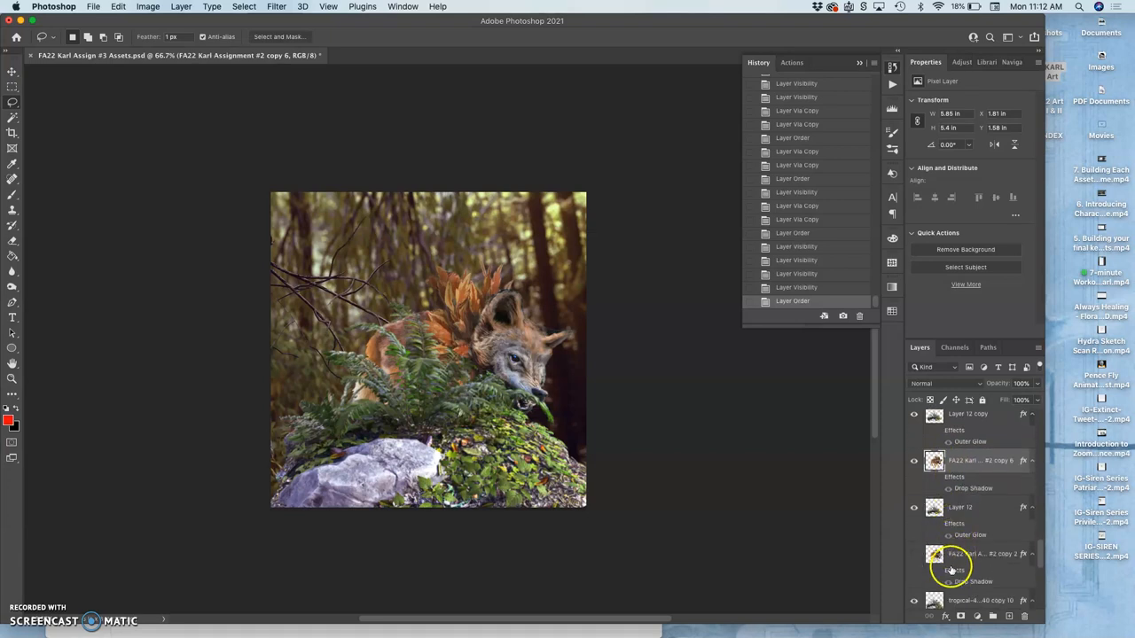
scroll(down, 3)
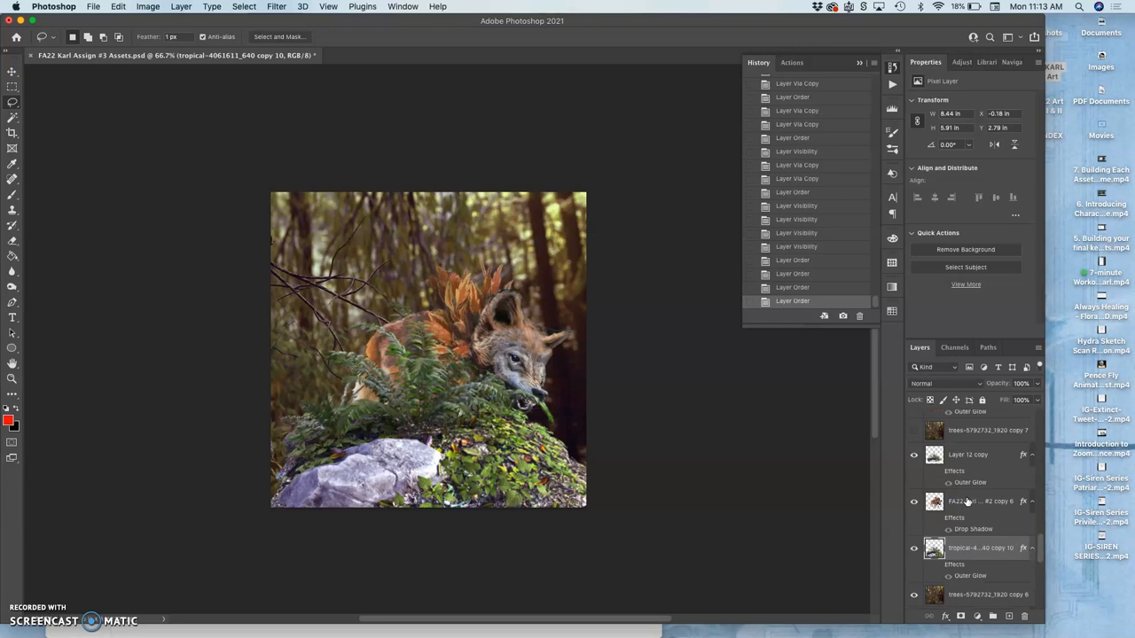
scroll(down, 3)
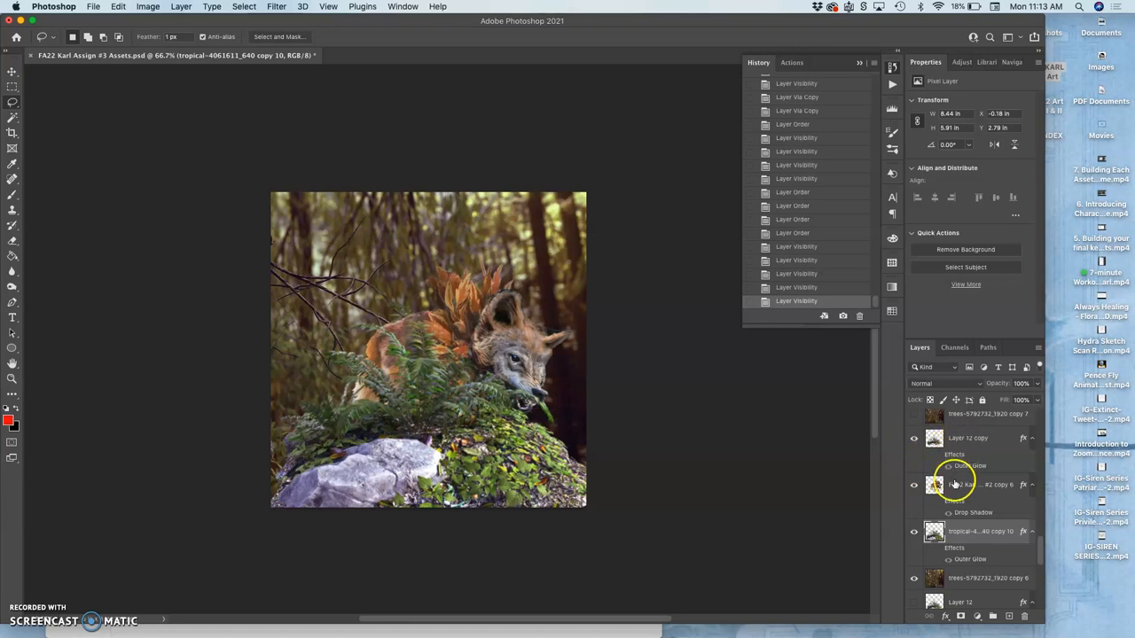
Erase patches of the Layer 12 copy fern covering the snarling wolf's face
click(968, 436)
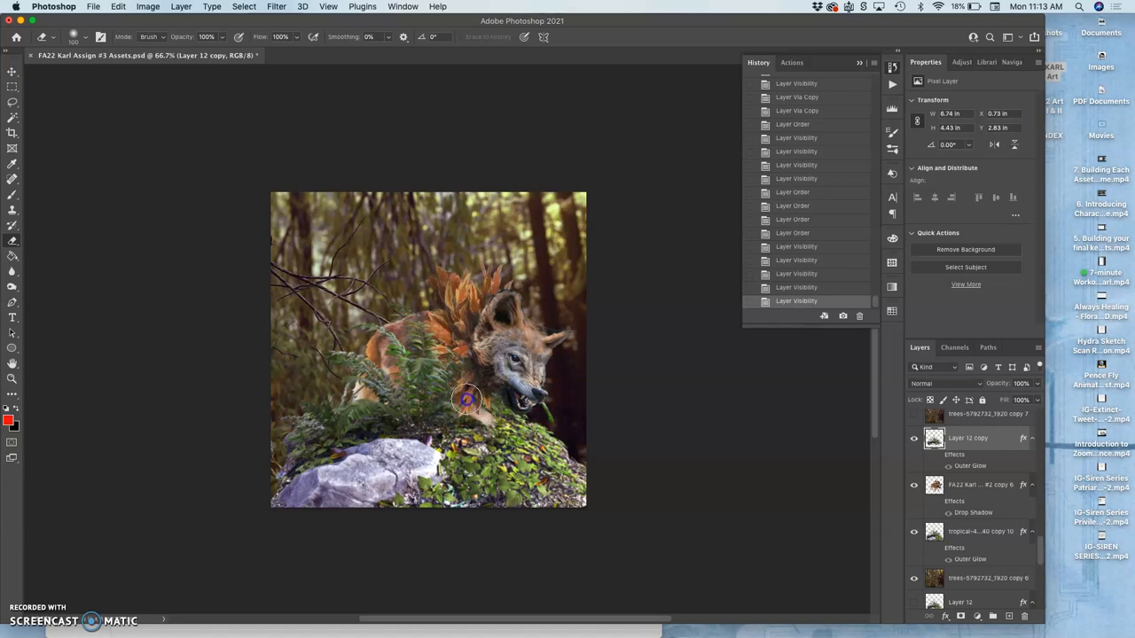
click(464, 401)
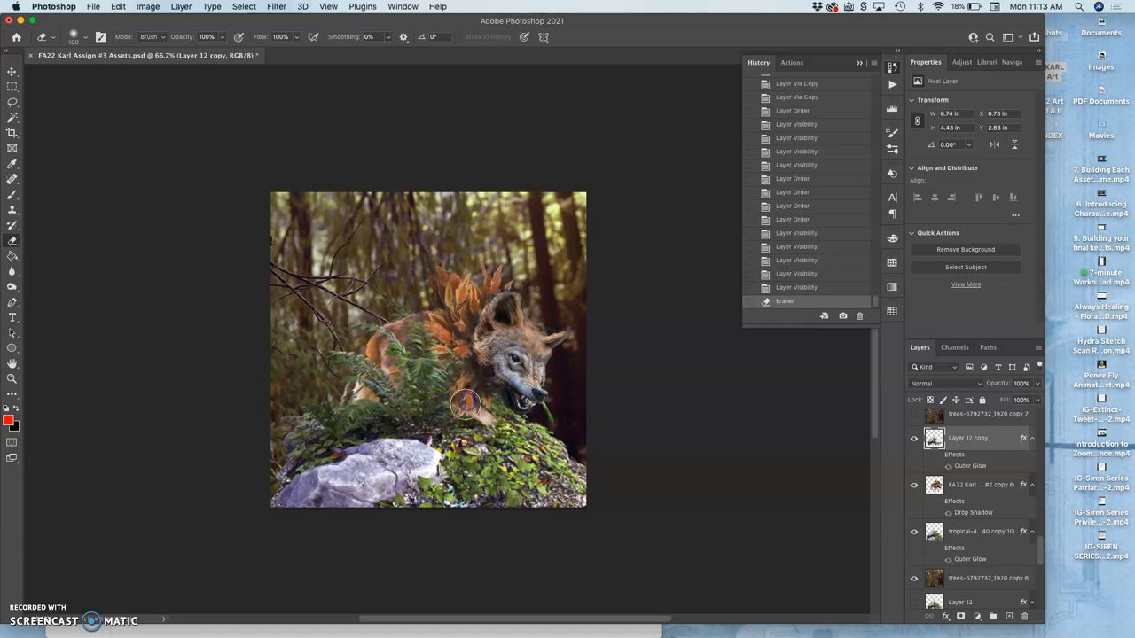
drag(465, 405, 439, 461)
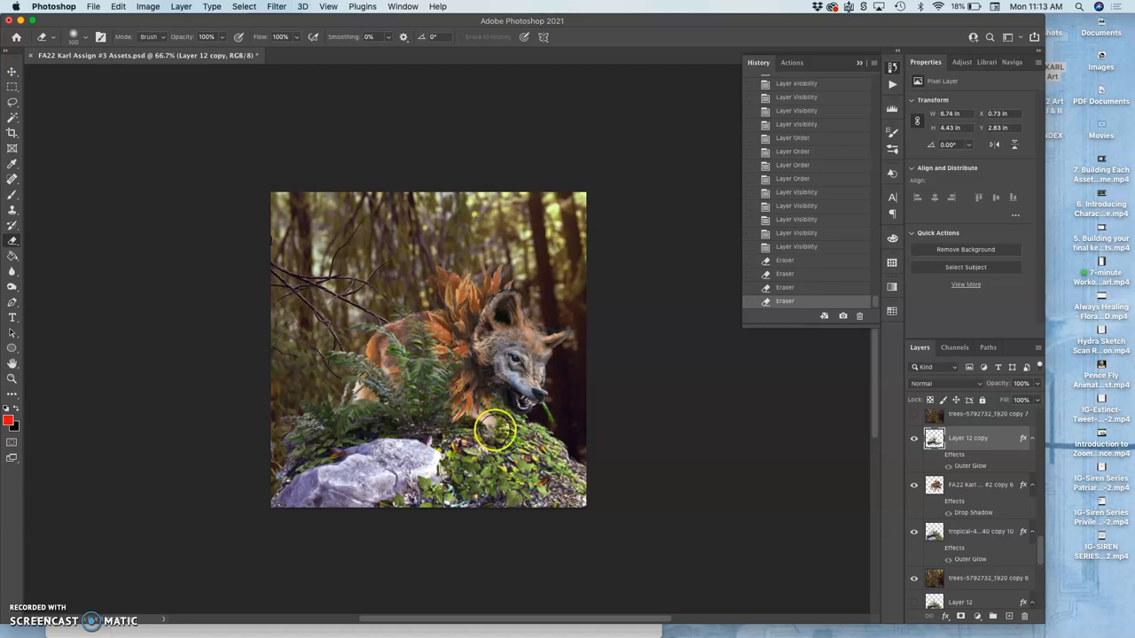
mouse_move(497, 443)
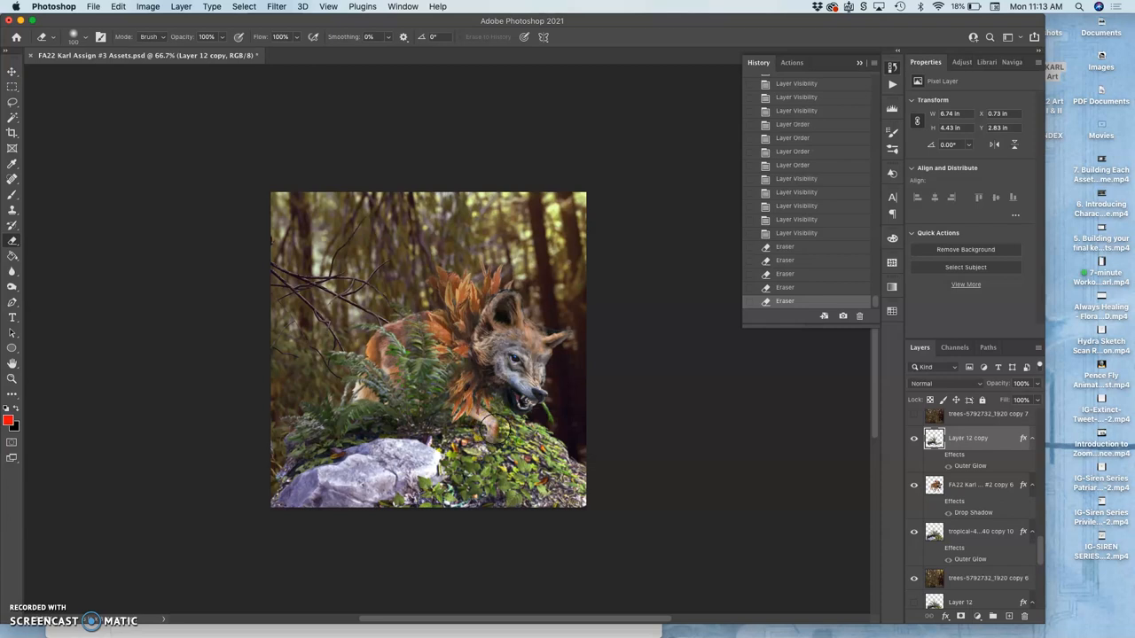
click(493, 443)
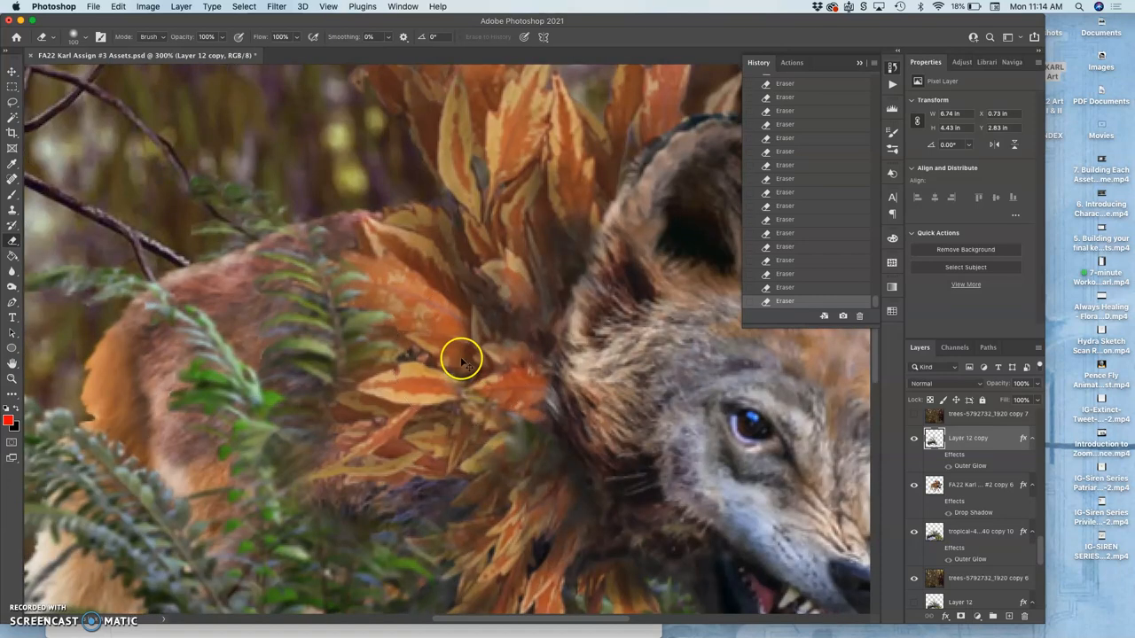
Erase fern over the wolf's shoulder and lasso-outline the fronds in front of its chest
drag(461, 358, 217, 269)
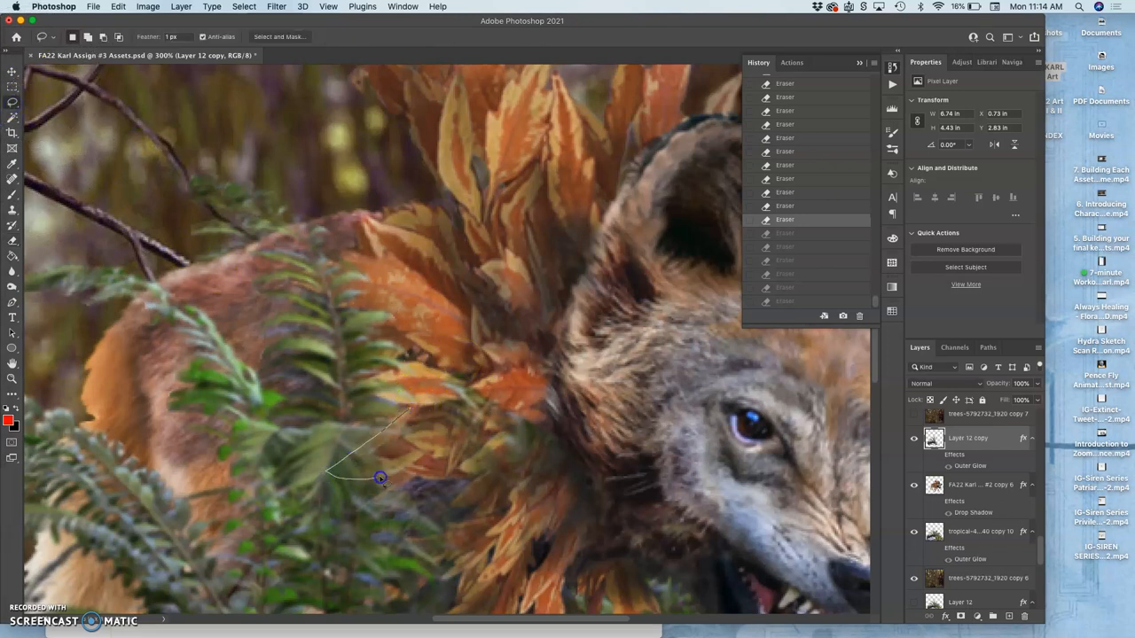
drag(380, 479, 435, 510)
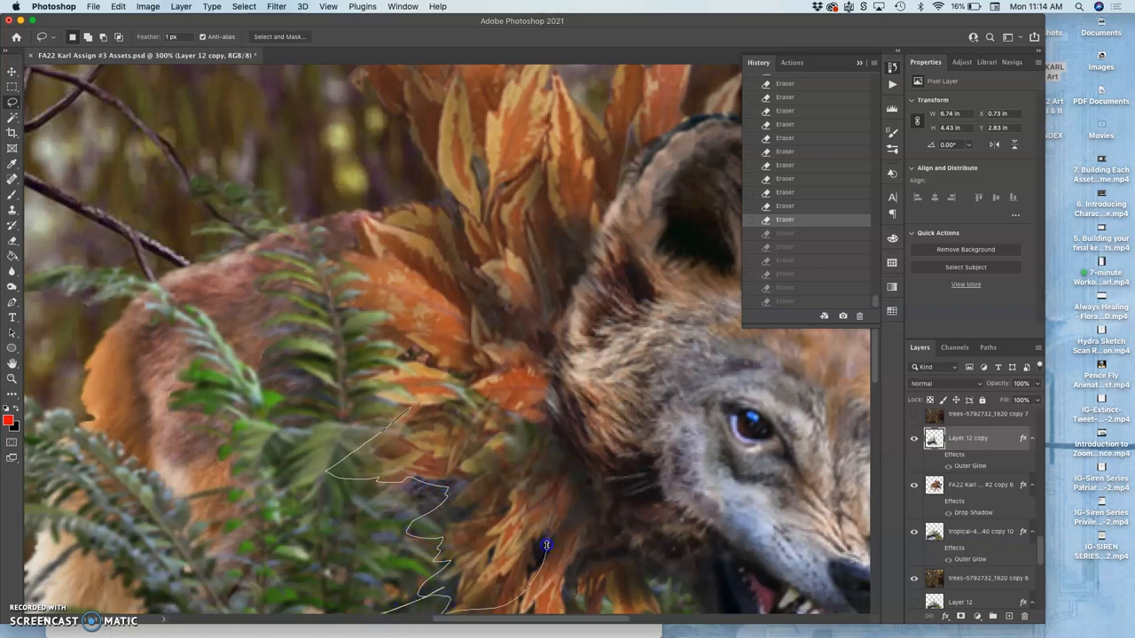
drag(546, 546, 445, 312)
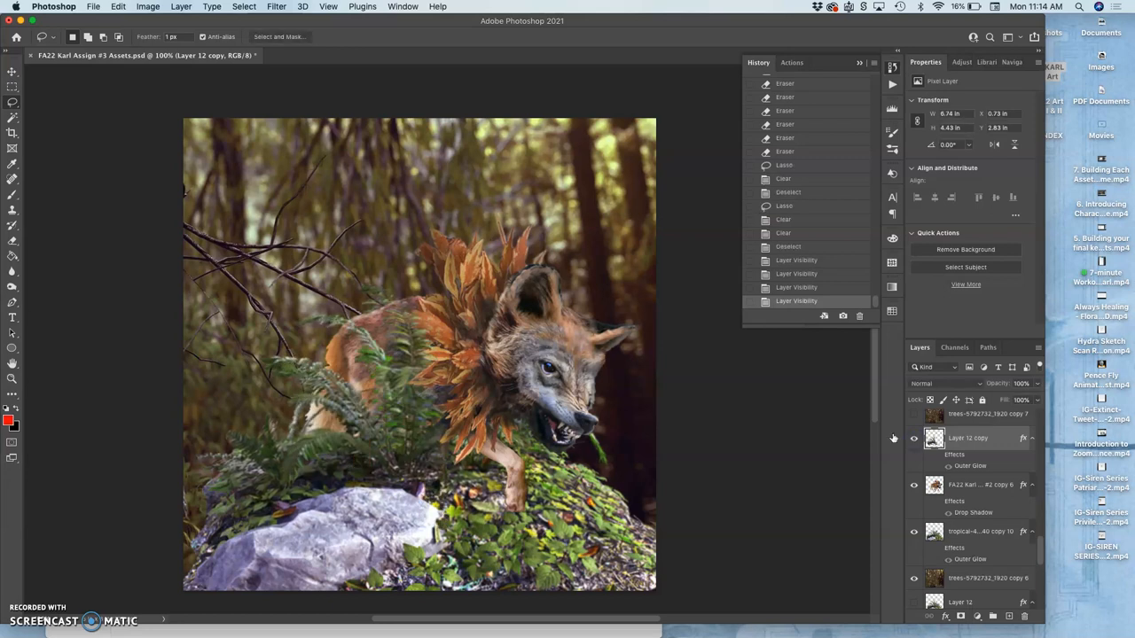
Puppet-warp the wolf's body by moving a pin, then pick the fern layer
click(117, 7)
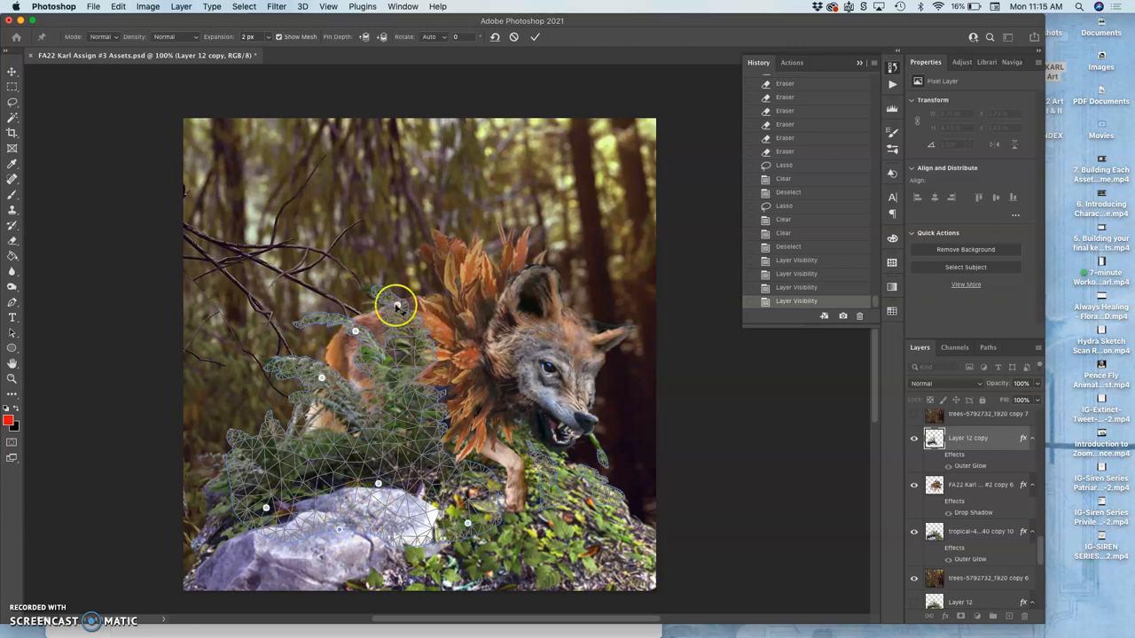
drag(397, 305, 398, 295)
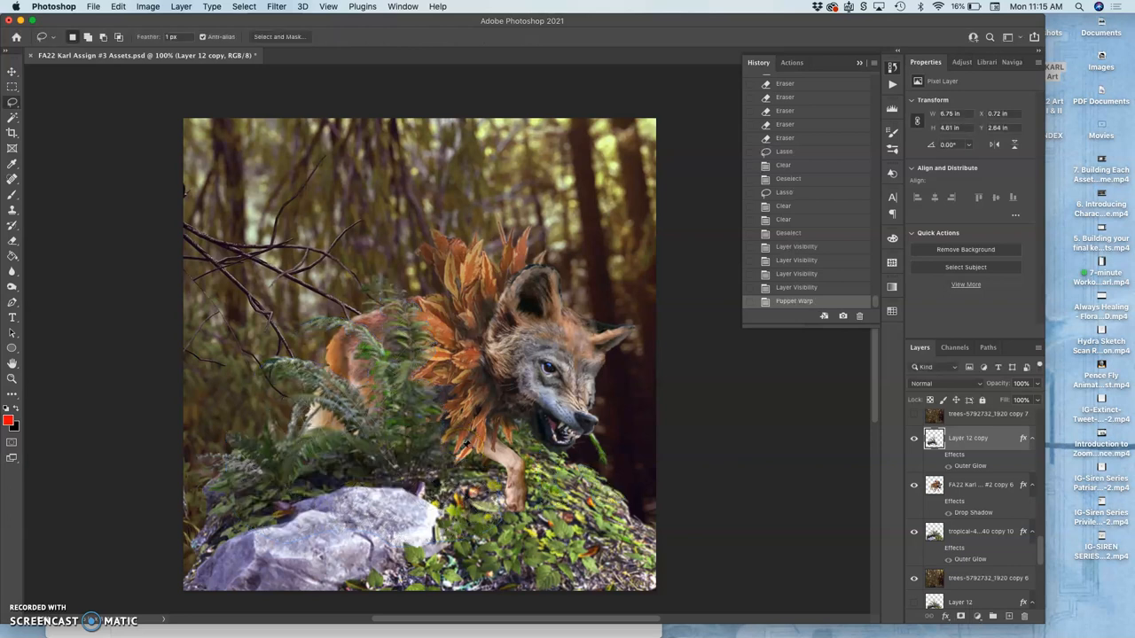
click(975, 532)
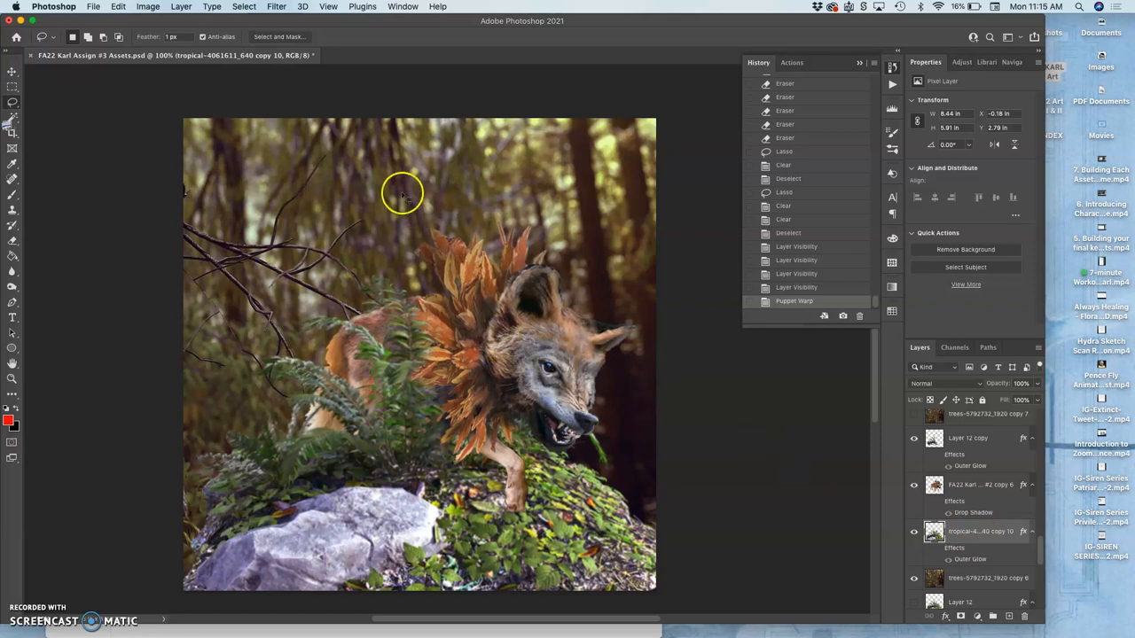
Puppet-warp the tropical copy 10 fern, bending the left fronds toward the wolf's chest
click(117, 7)
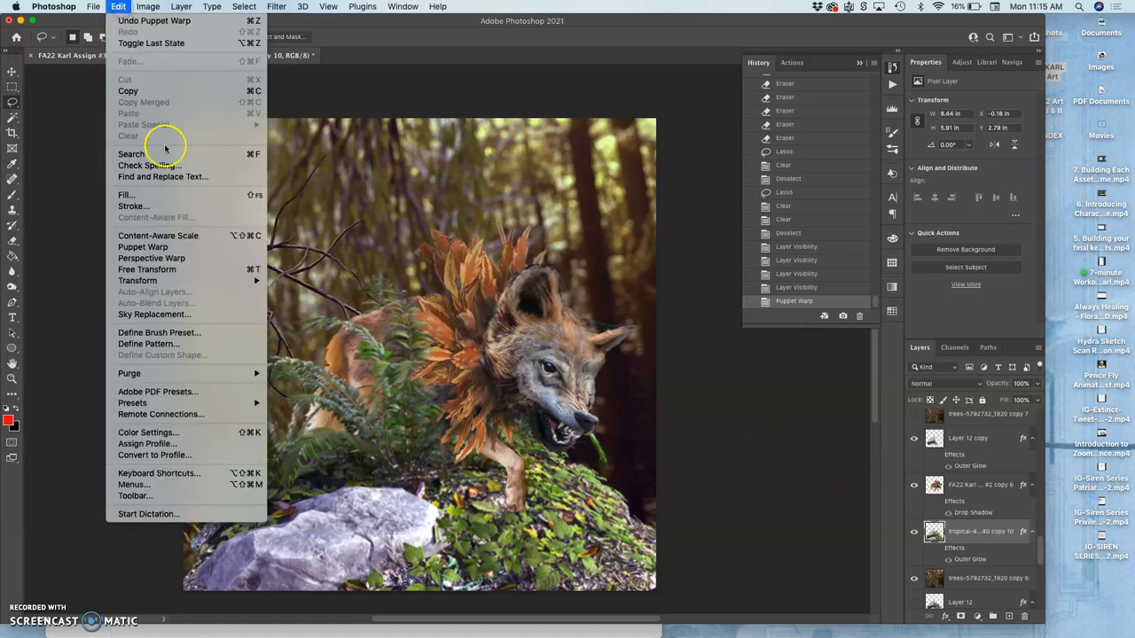
click(142, 246)
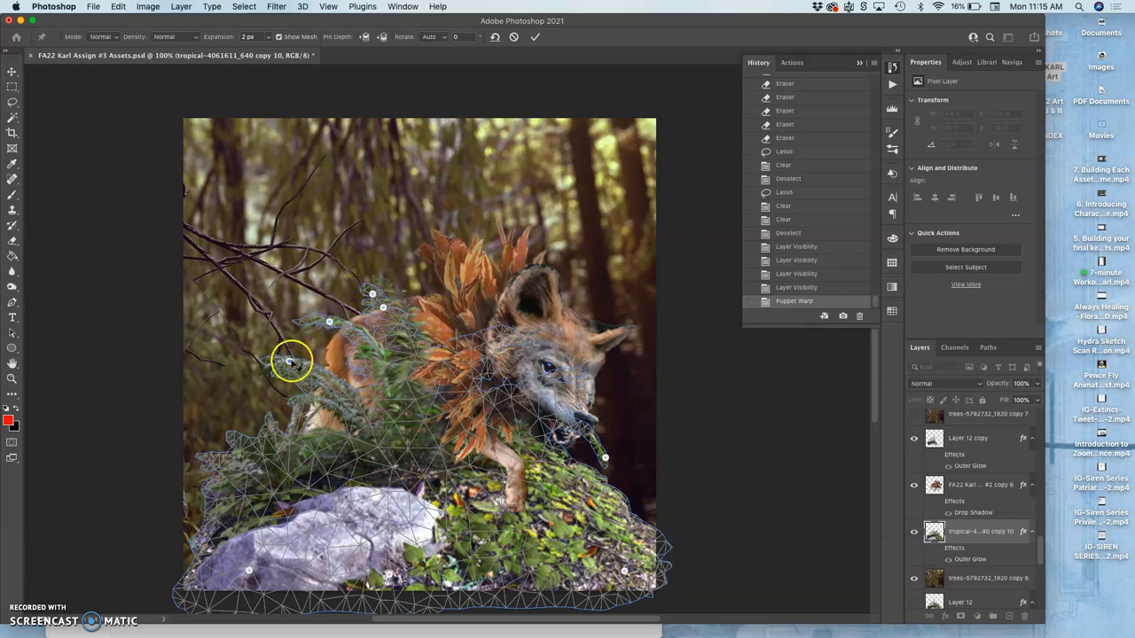
drag(291, 365, 289, 365)
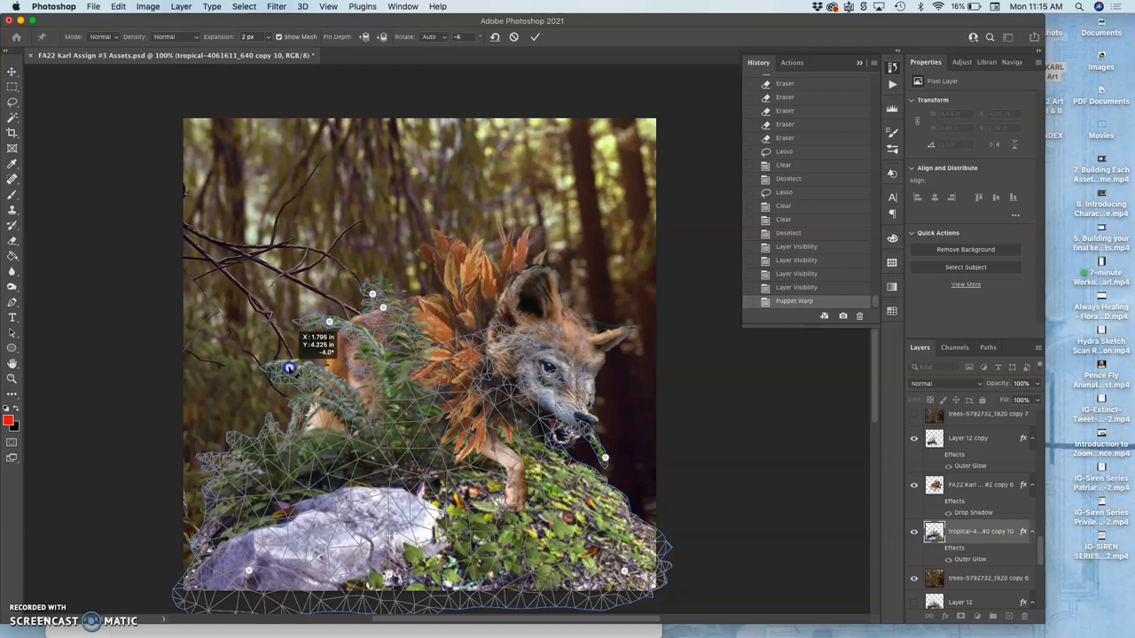
drag(289, 367, 329, 323)
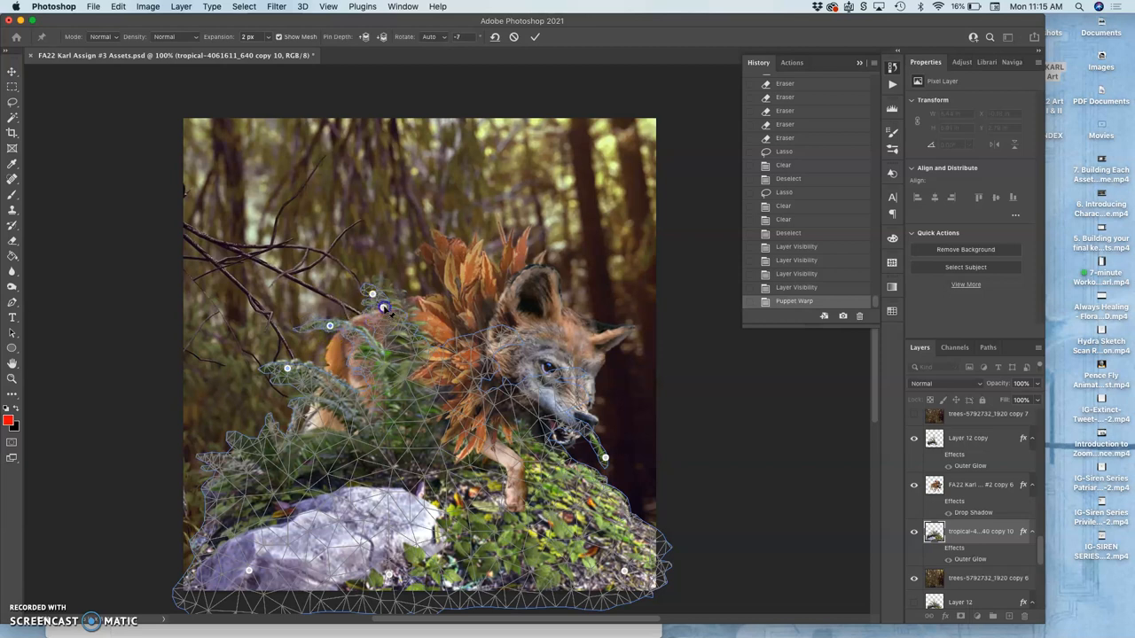
drag(372, 305, 372, 294)
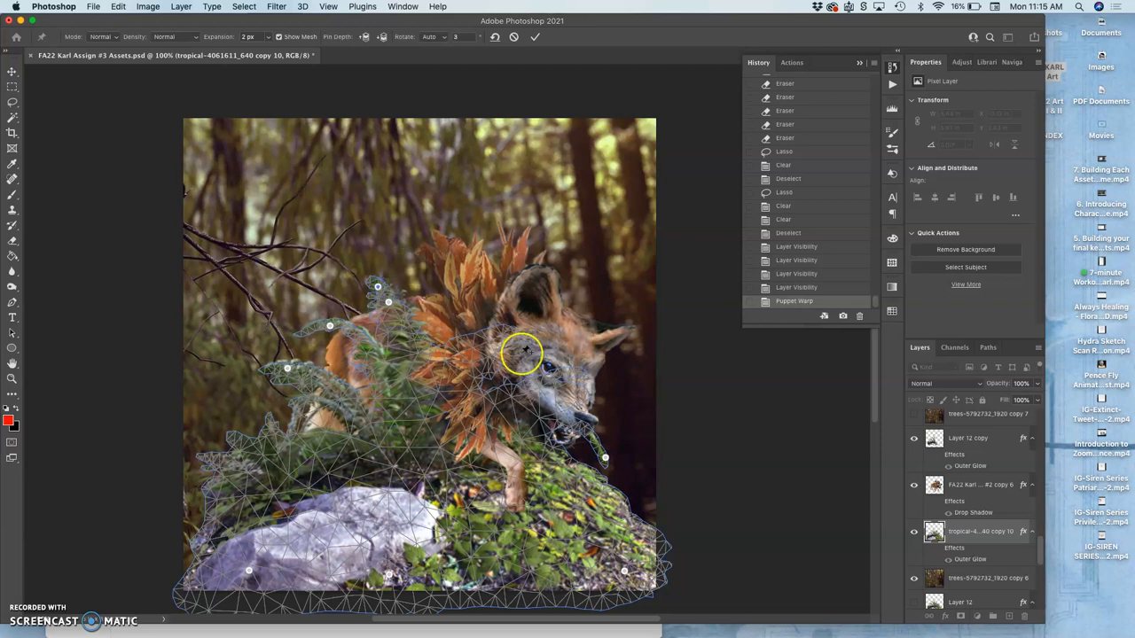
Drag warp pins to reshape the fern and mossy area under the wolf's jaw
drag(523, 353, 606, 459)
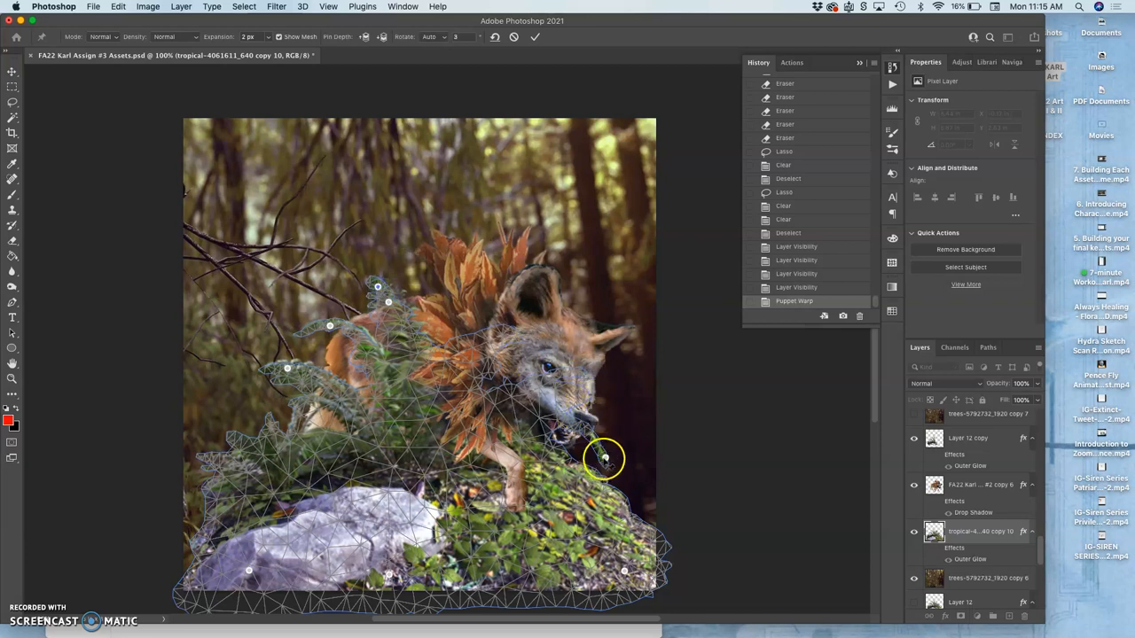
drag(601, 460, 607, 447)
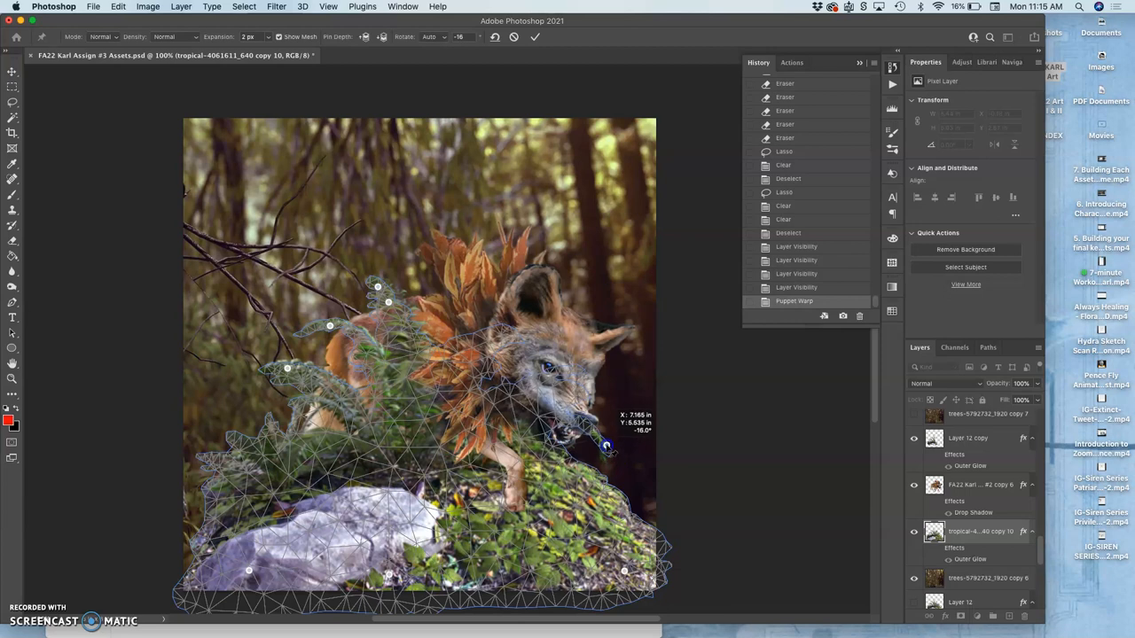
drag(606, 446, 609, 458)
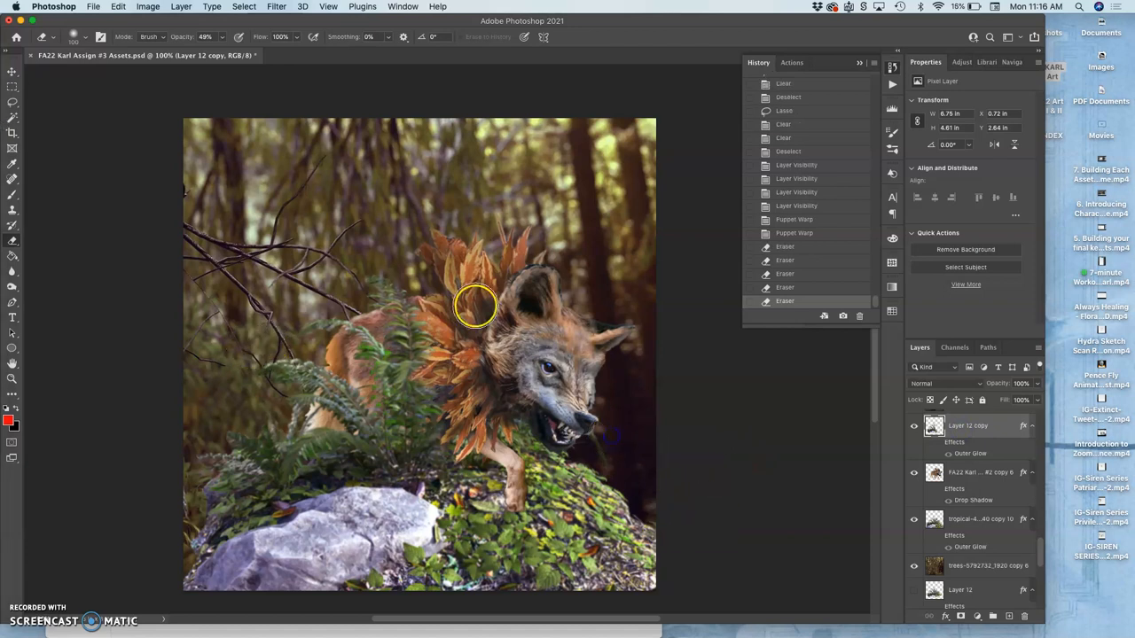
Erase part of the leafy mane and turn on the wolf head layer's effects
click(13, 78)
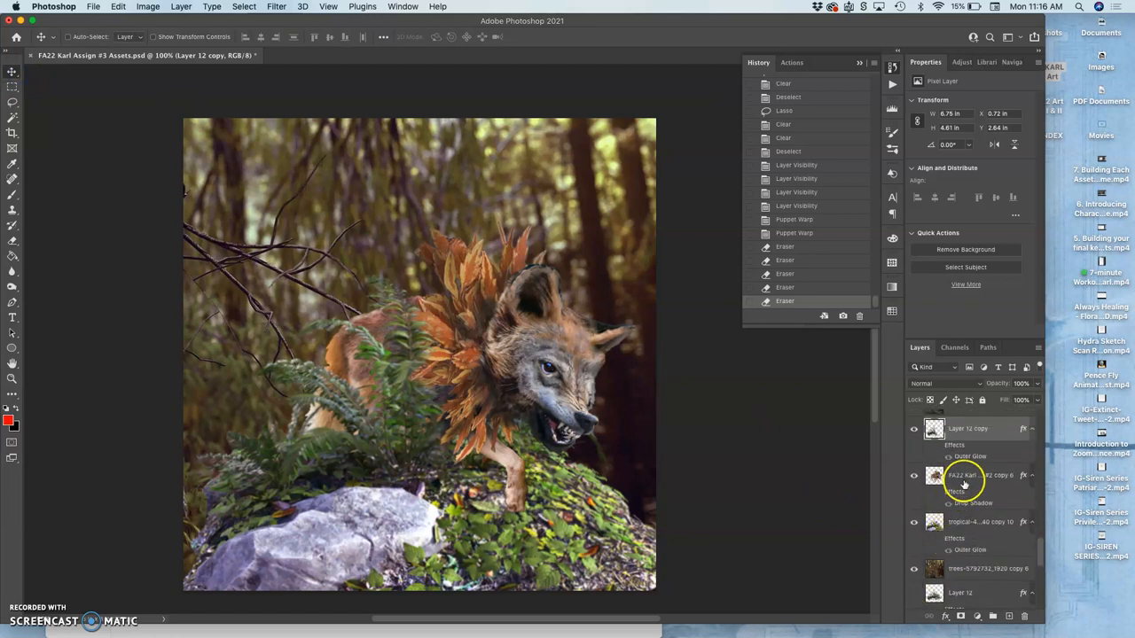
click(915, 475)
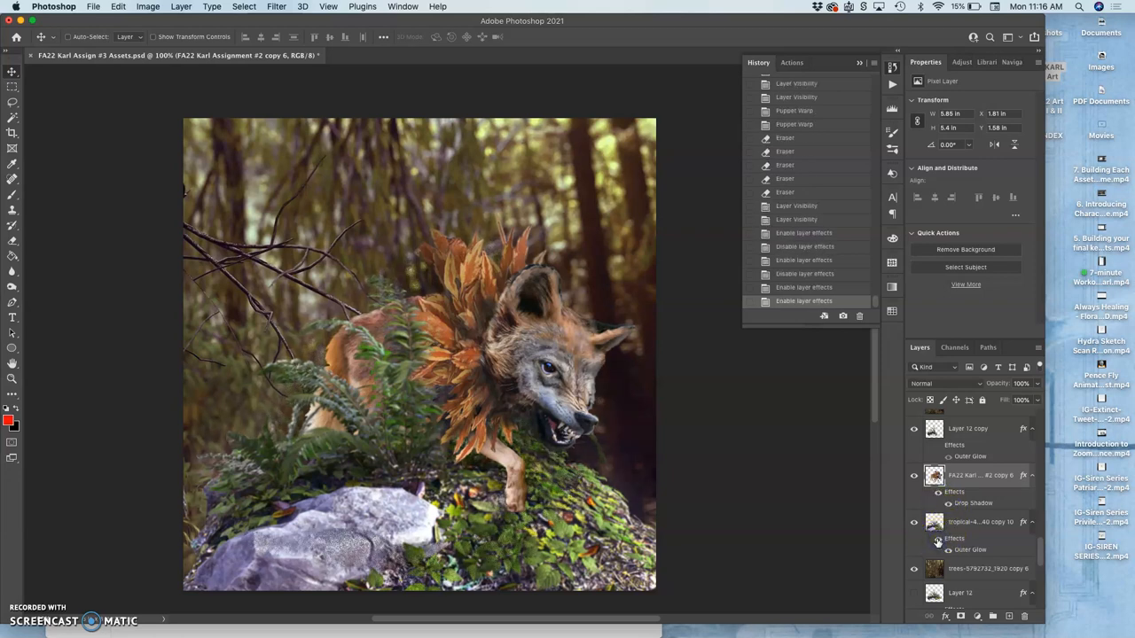
click(913, 540)
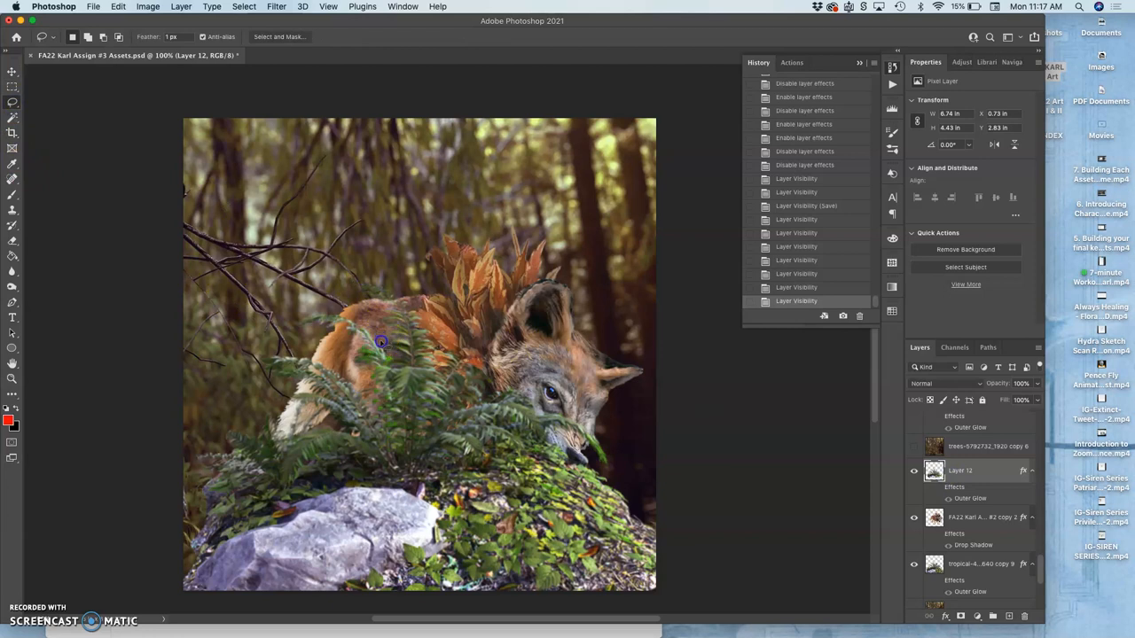
mouse_move(383, 344)
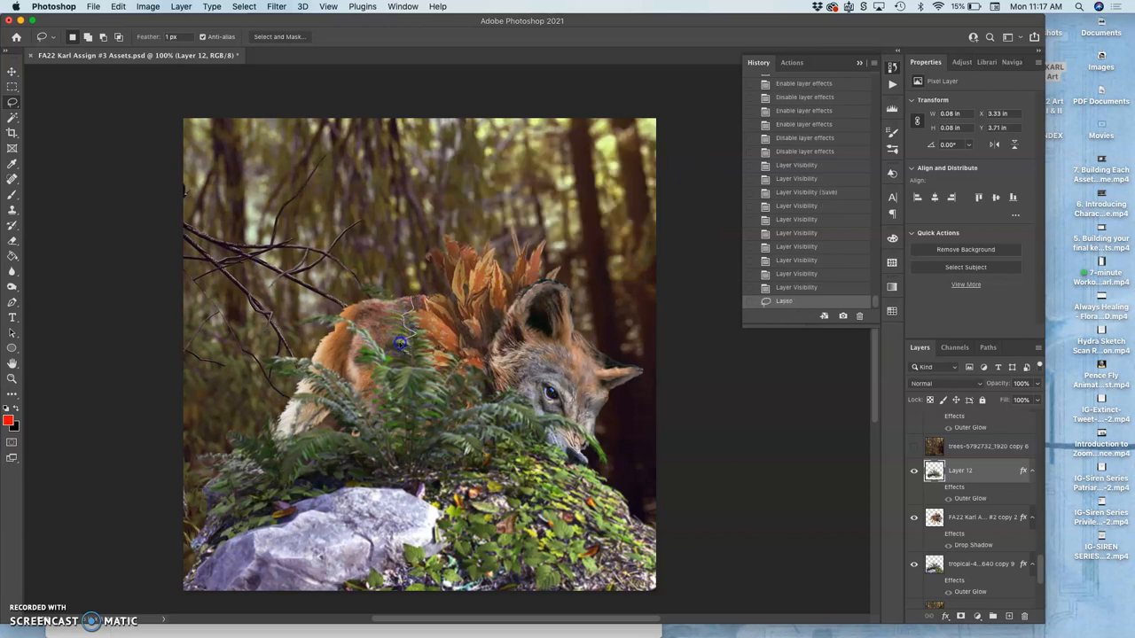
Lasso and clear stray fern fragments over the wolf, the rock edge and its leafy mane
drag(399, 344, 422, 409)
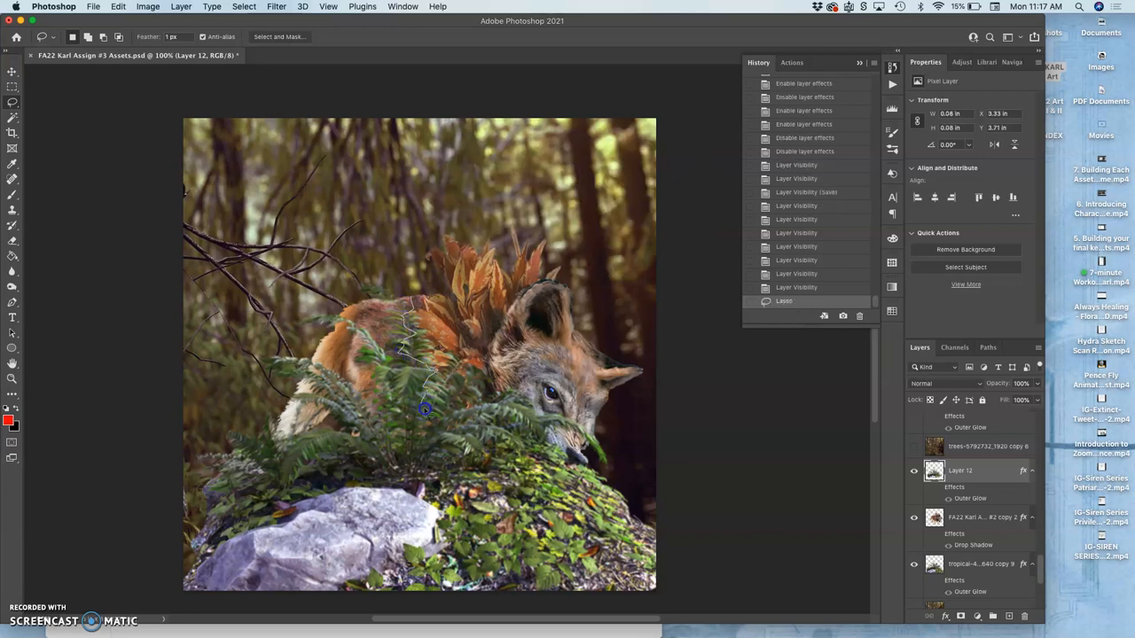
drag(424, 410, 415, 500)
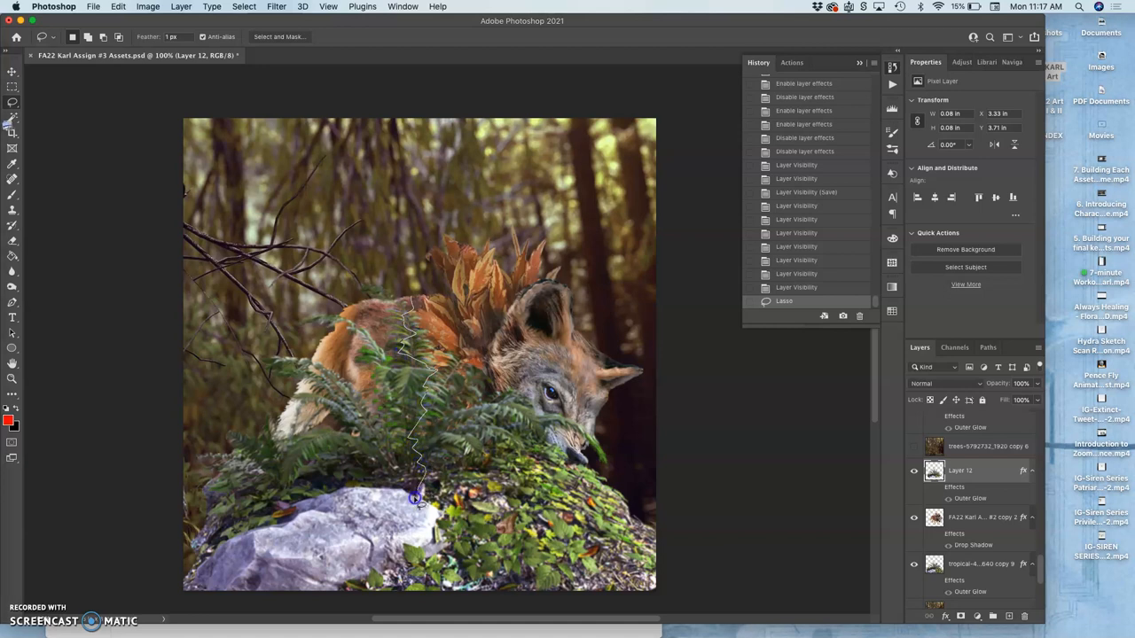
drag(415, 499, 600, 482)
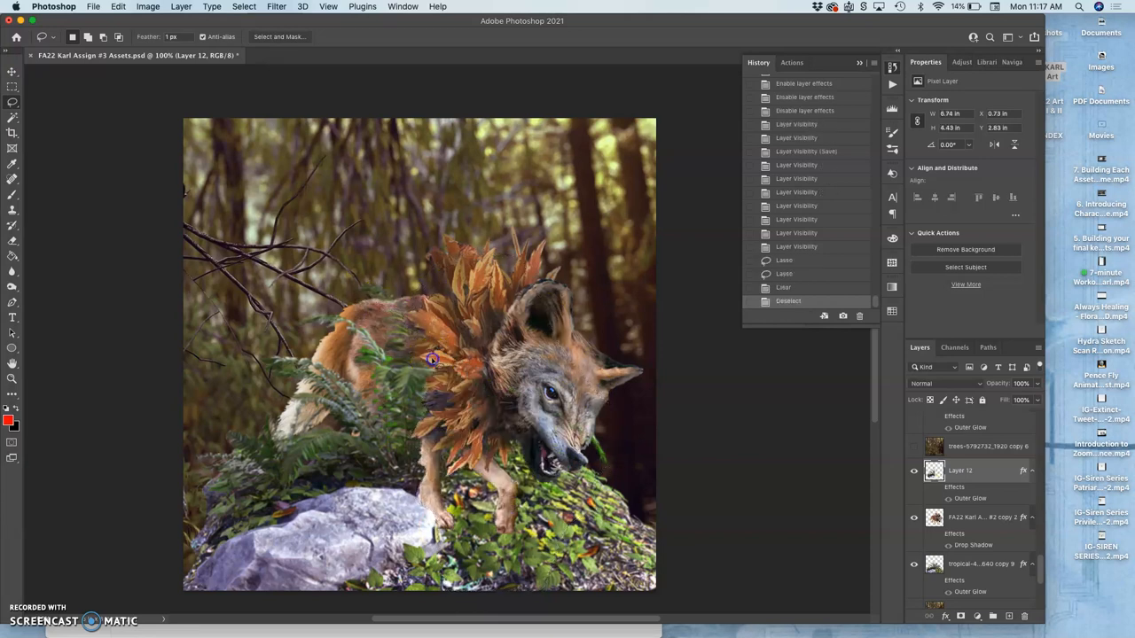
drag(429, 359, 425, 408)
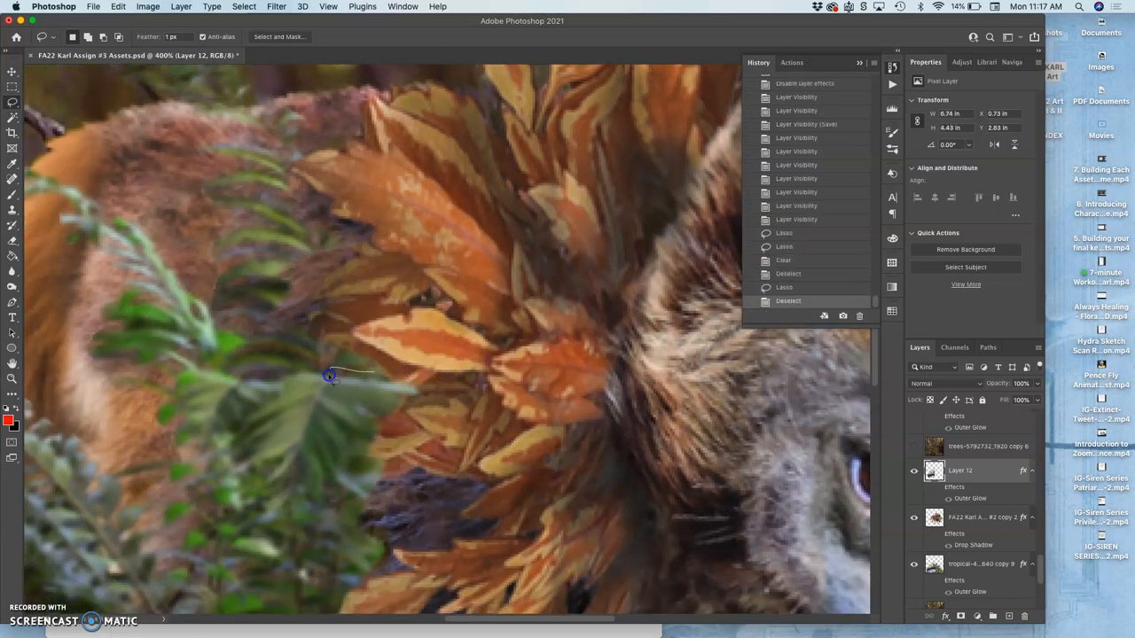
drag(330, 374, 317, 461)
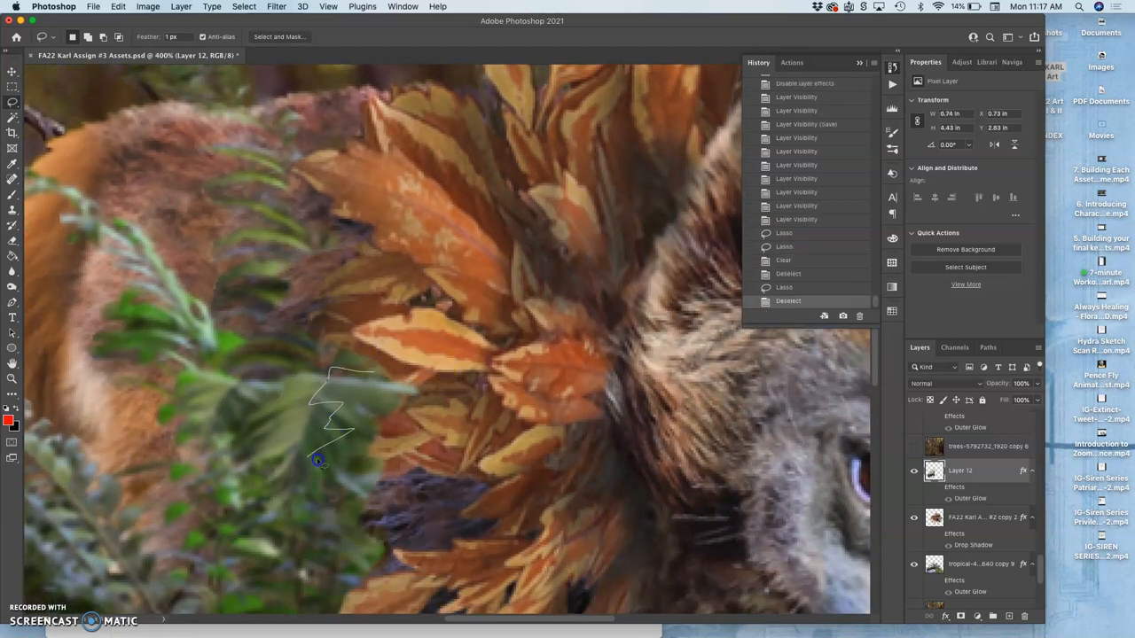
drag(318, 460, 406, 546)
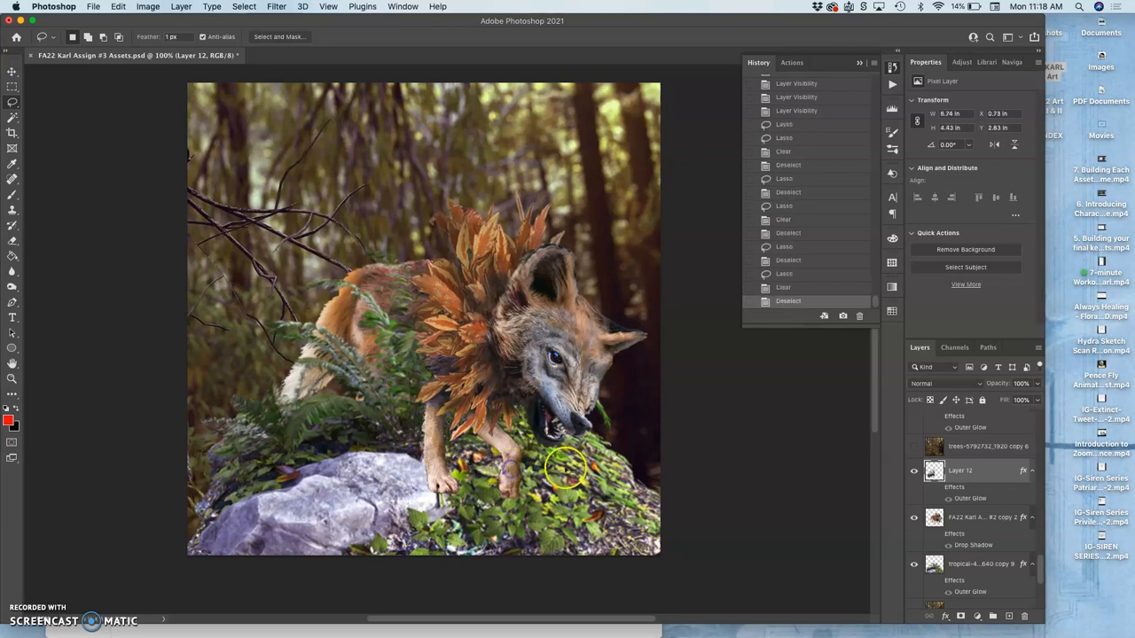
mouse_move(822, 505)
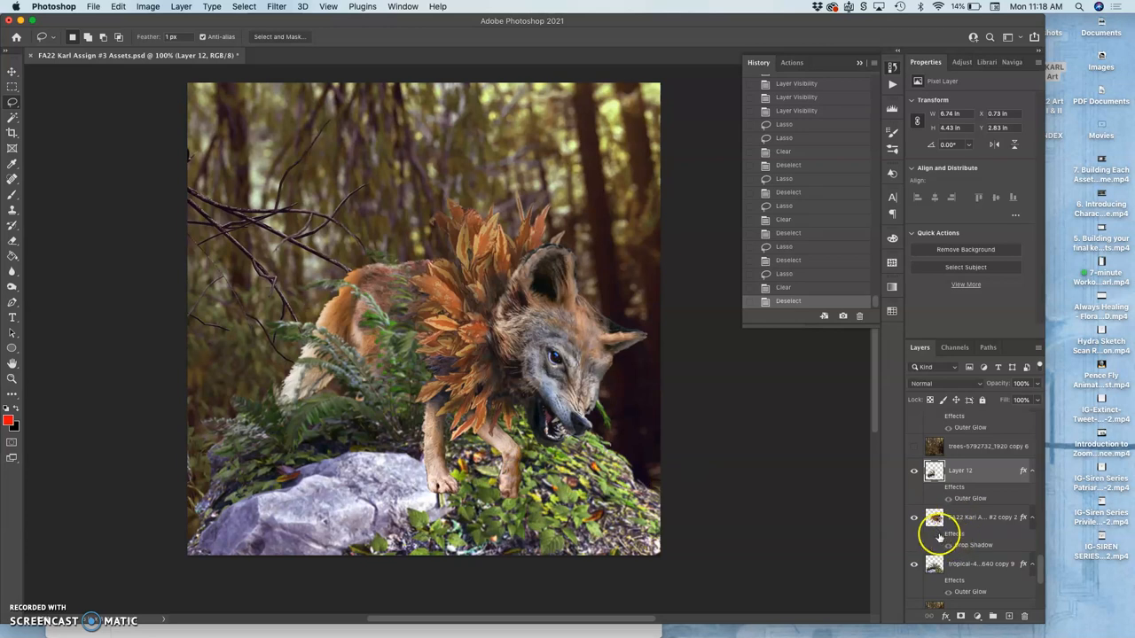
Puppet-warp the snarling wolf and its mane into a crouching pose and commit it
click(915, 534)
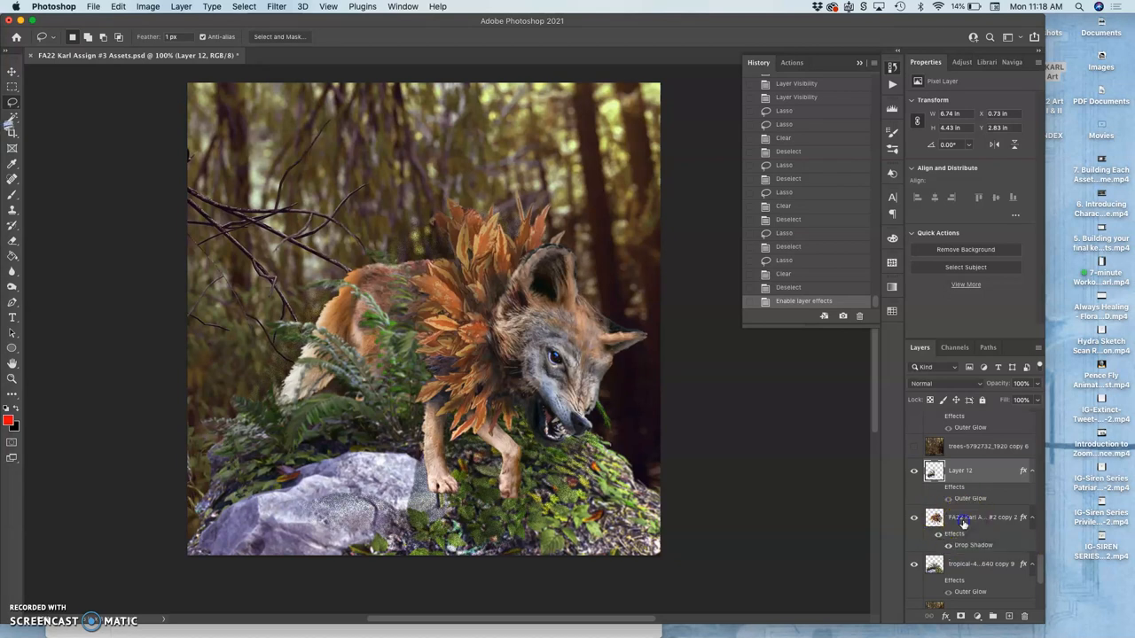
click(117, 8)
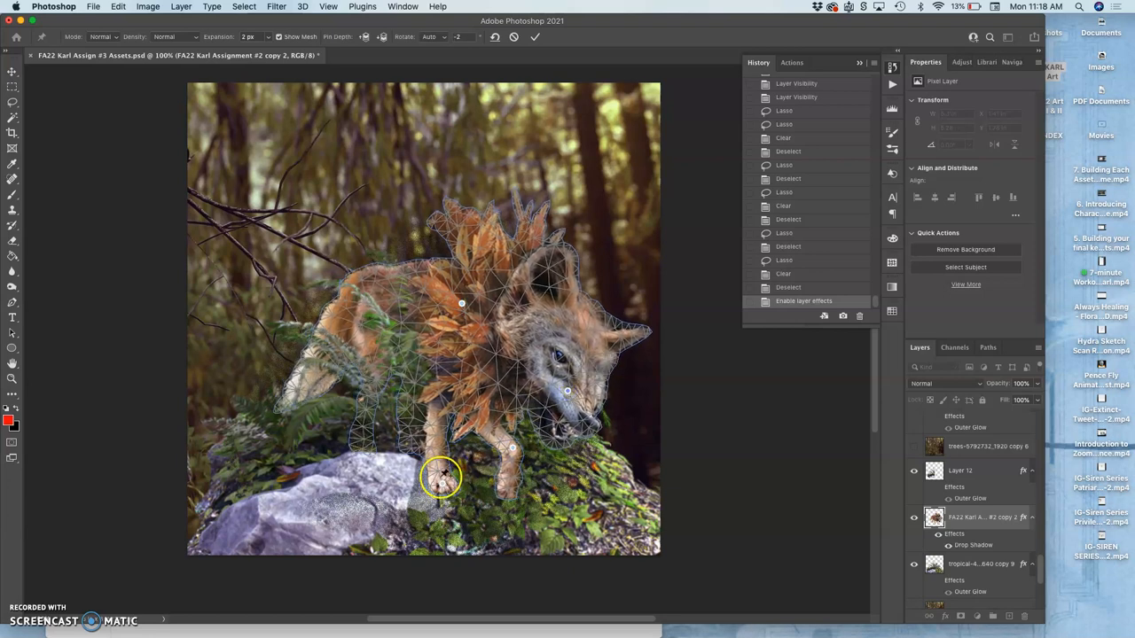
click(439, 477)
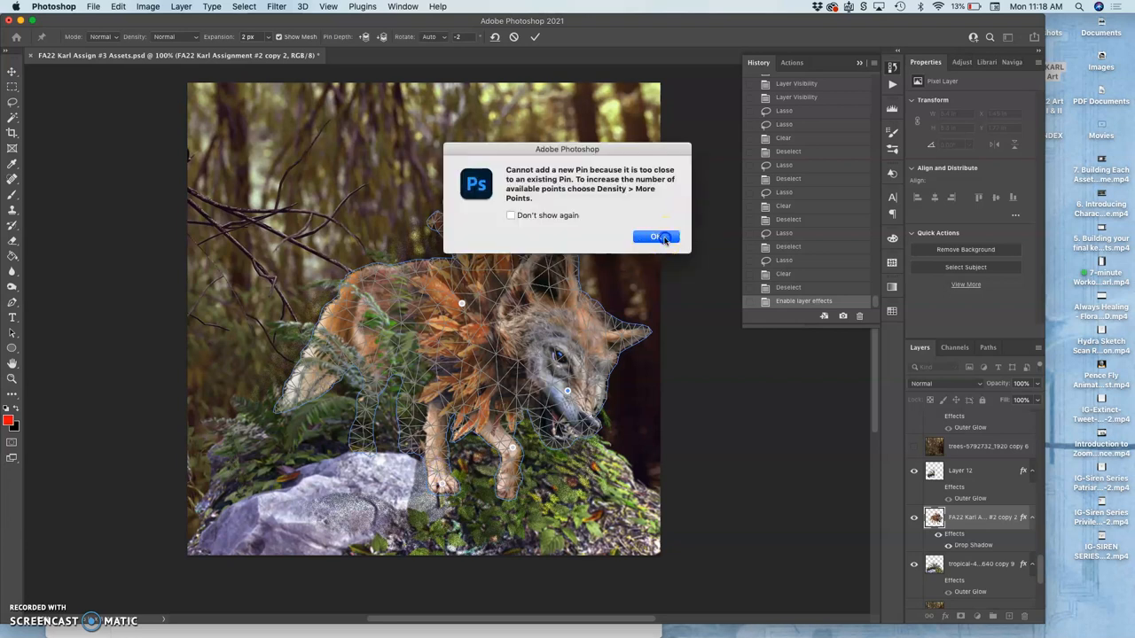
click(656, 238)
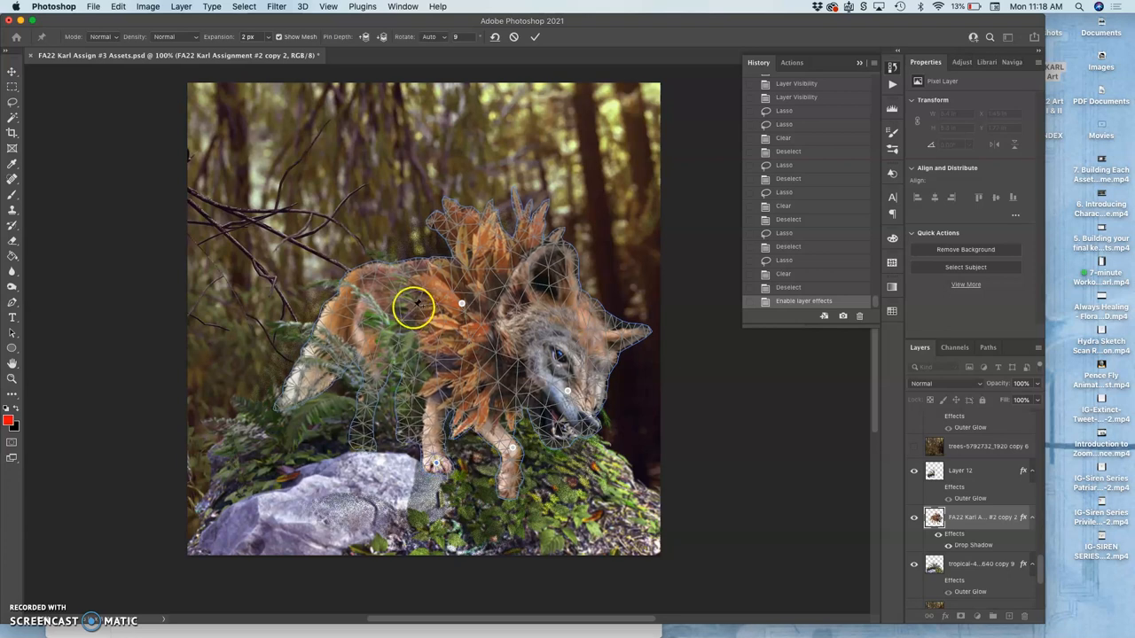
mouse_move(401, 301)
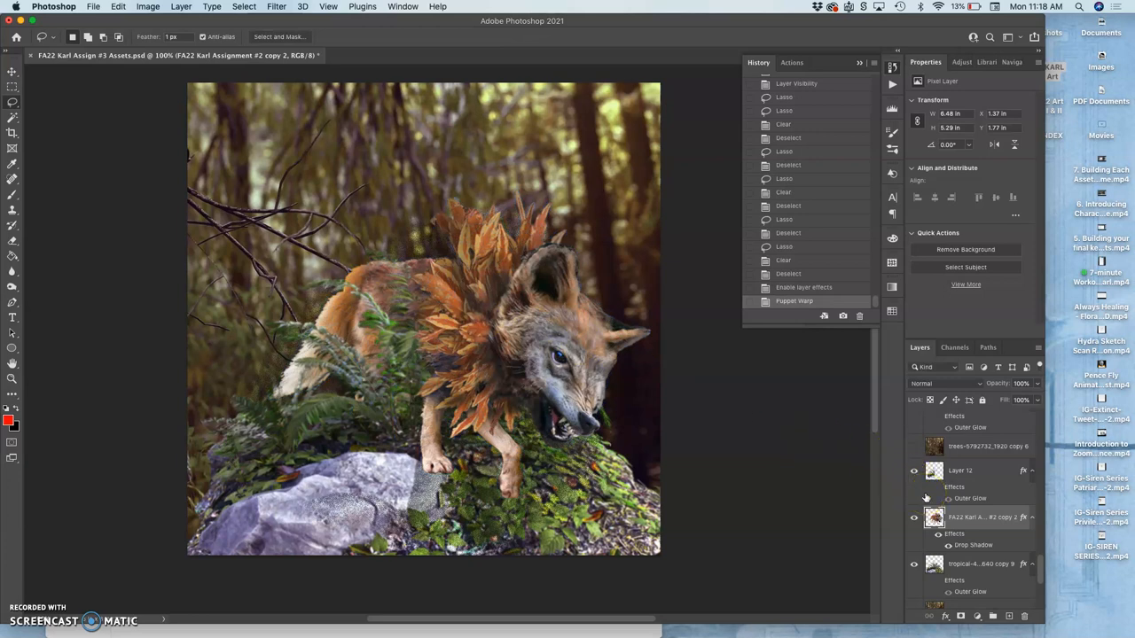
click(933, 518)
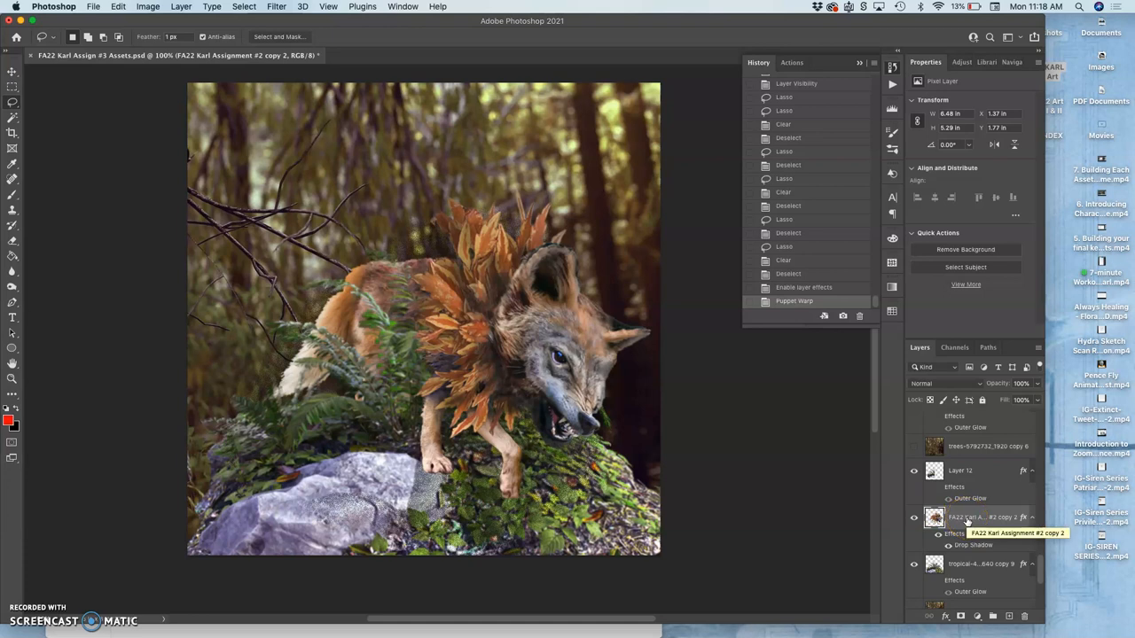
mouse_move(966, 523)
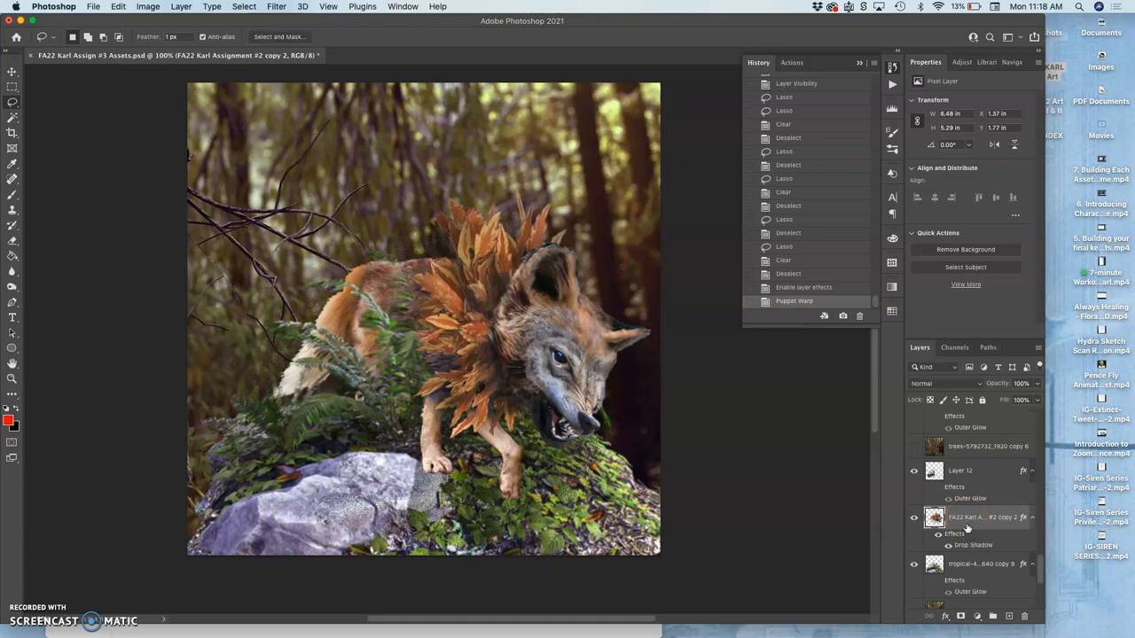
scroll(down, 3)
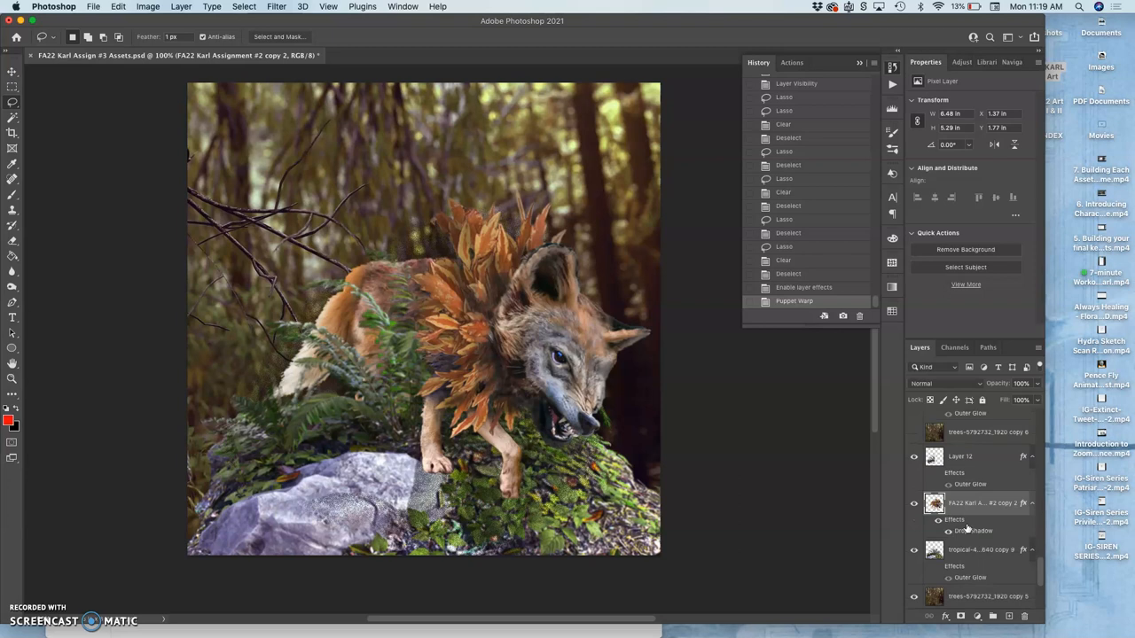
Hide the crouching frame and background, switch to the next sketch and reveal the standing wolf
click(975, 550)
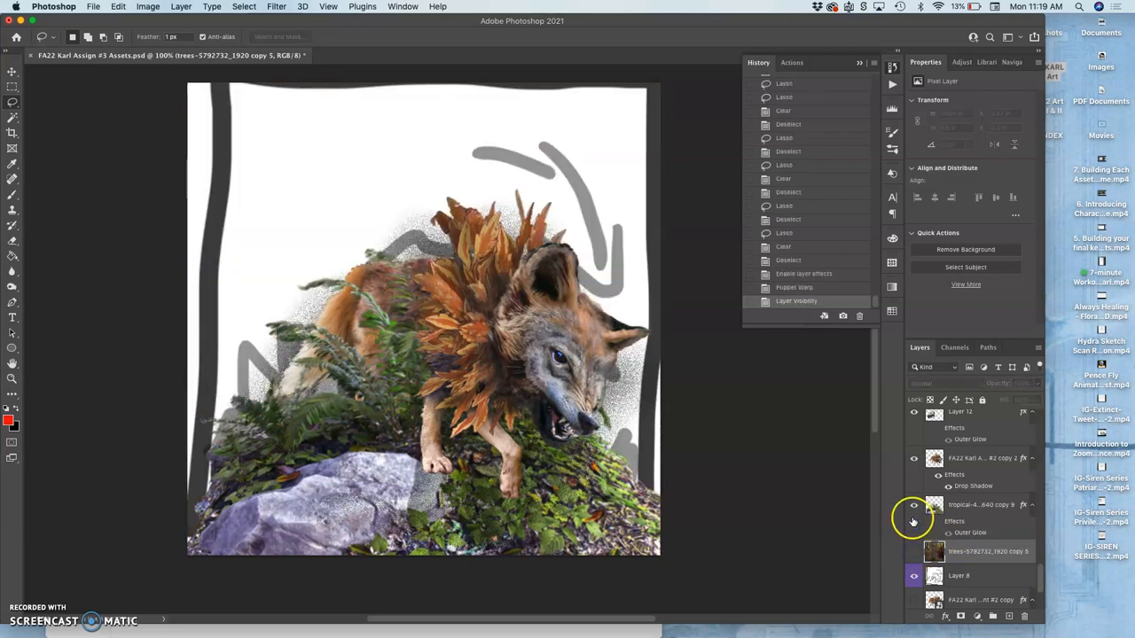
click(914, 505)
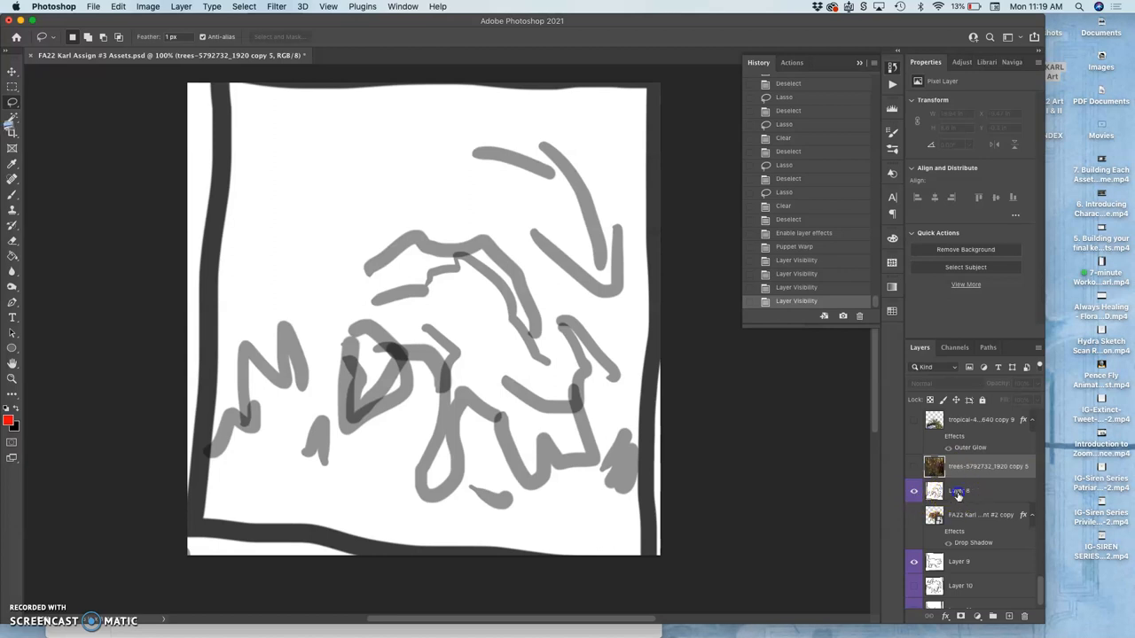
click(967, 489)
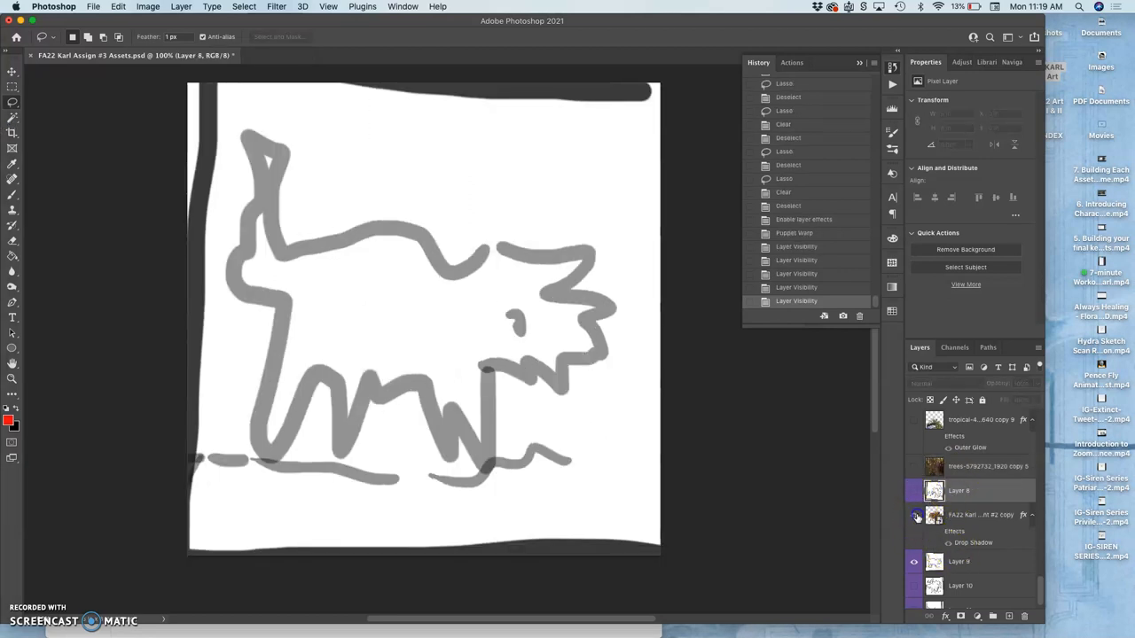
click(913, 464)
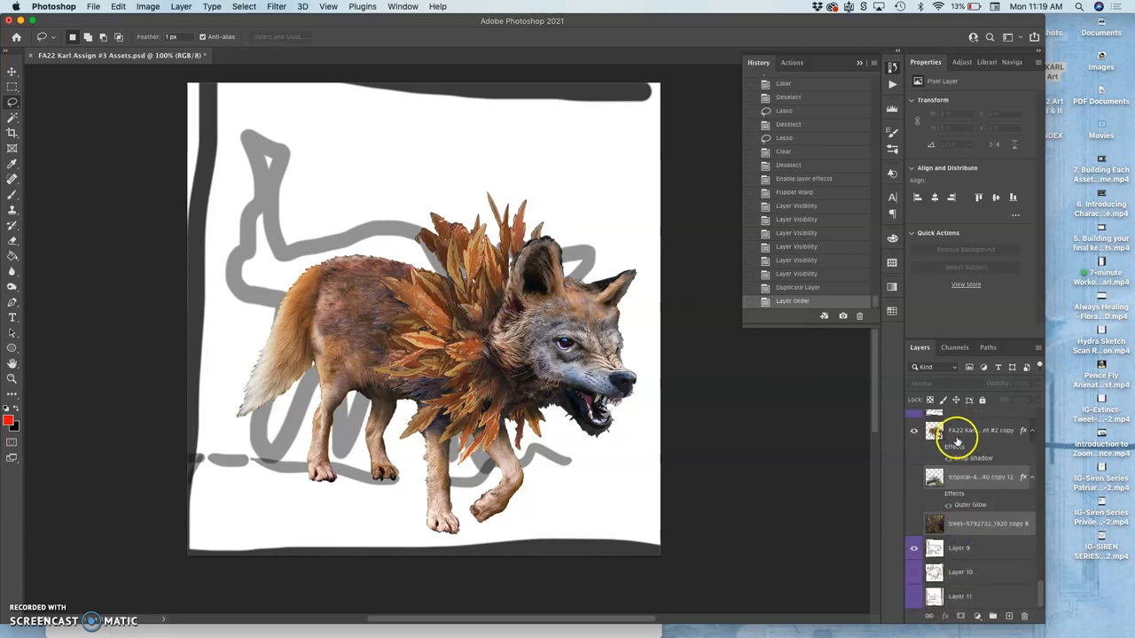
Show the mossy rock, fern and forest background for the standing-wolf frame
click(915, 523)
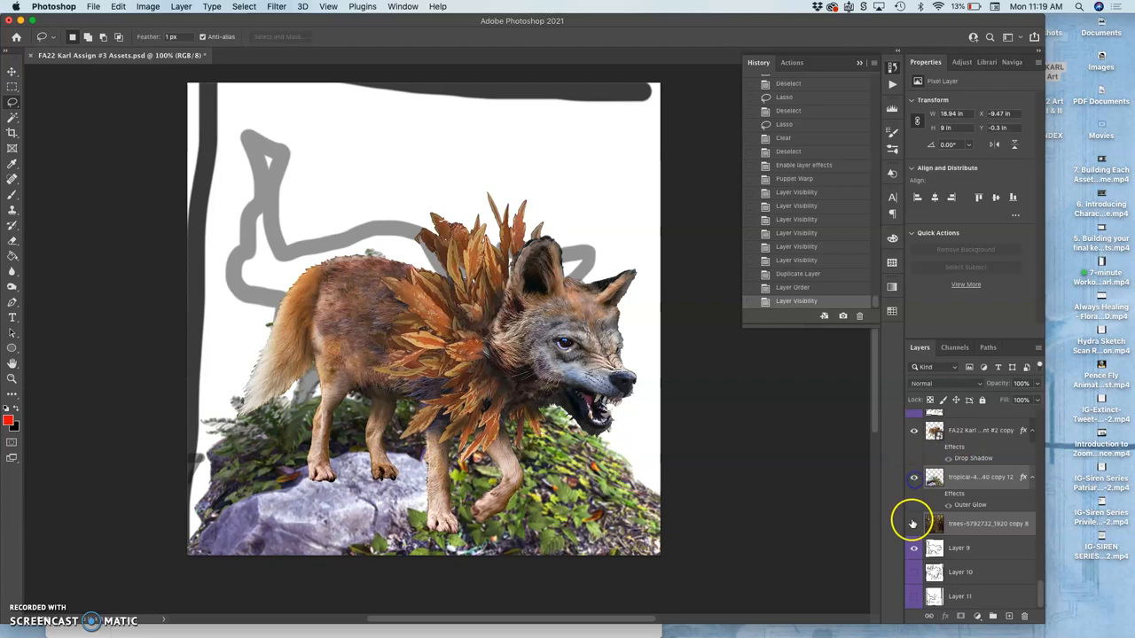
click(915, 523)
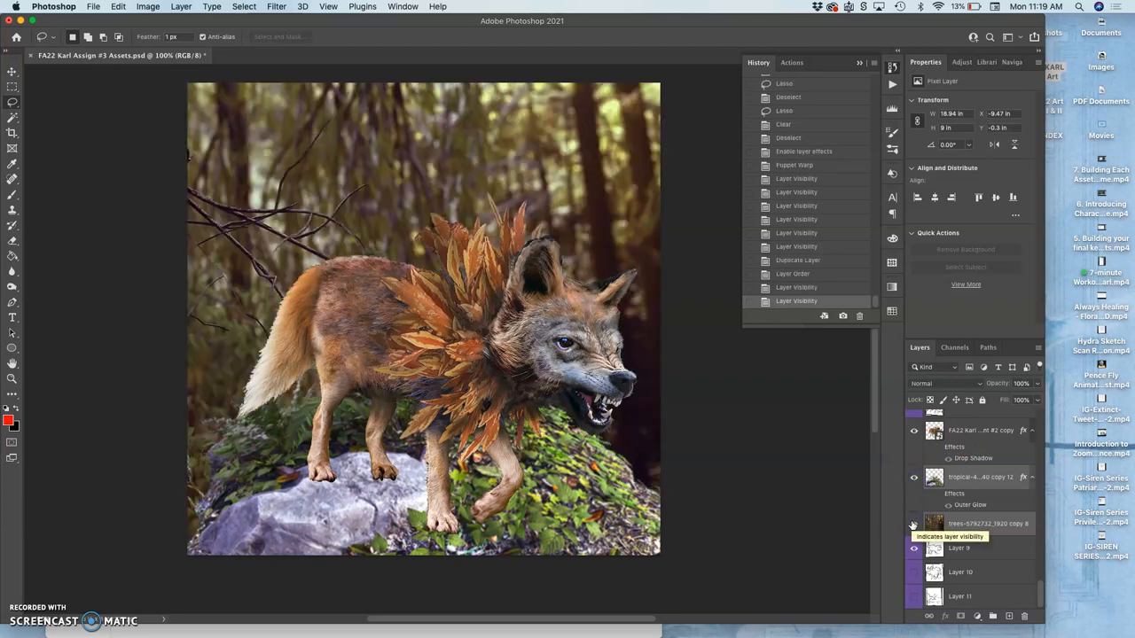
click(915, 523)
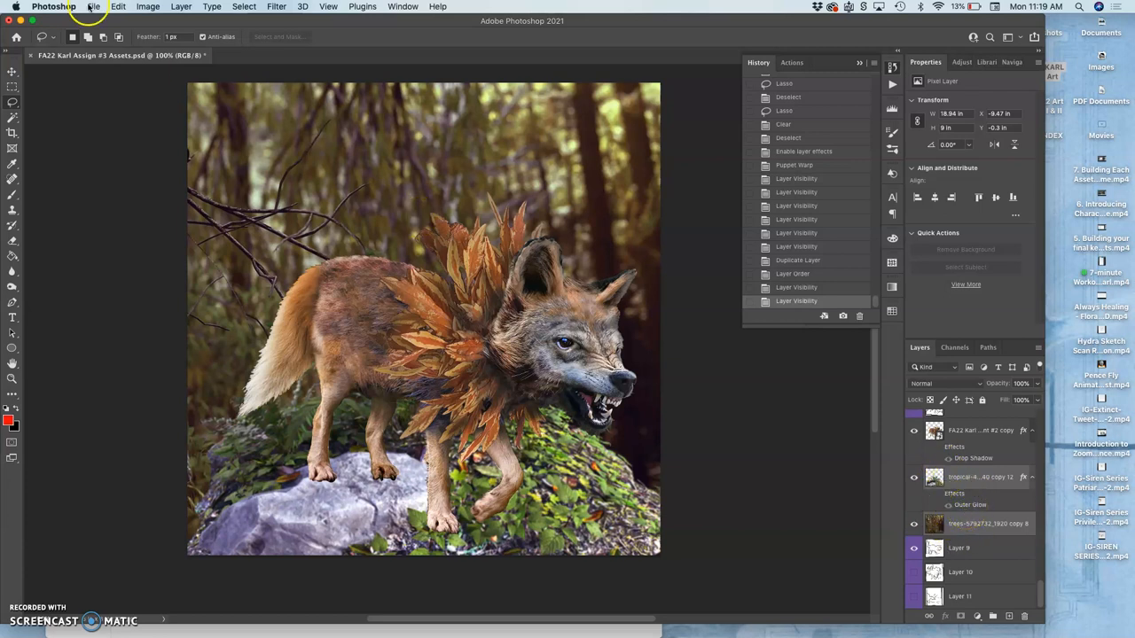
Save the assets document with the standing-wolf frame showing
click(92, 7)
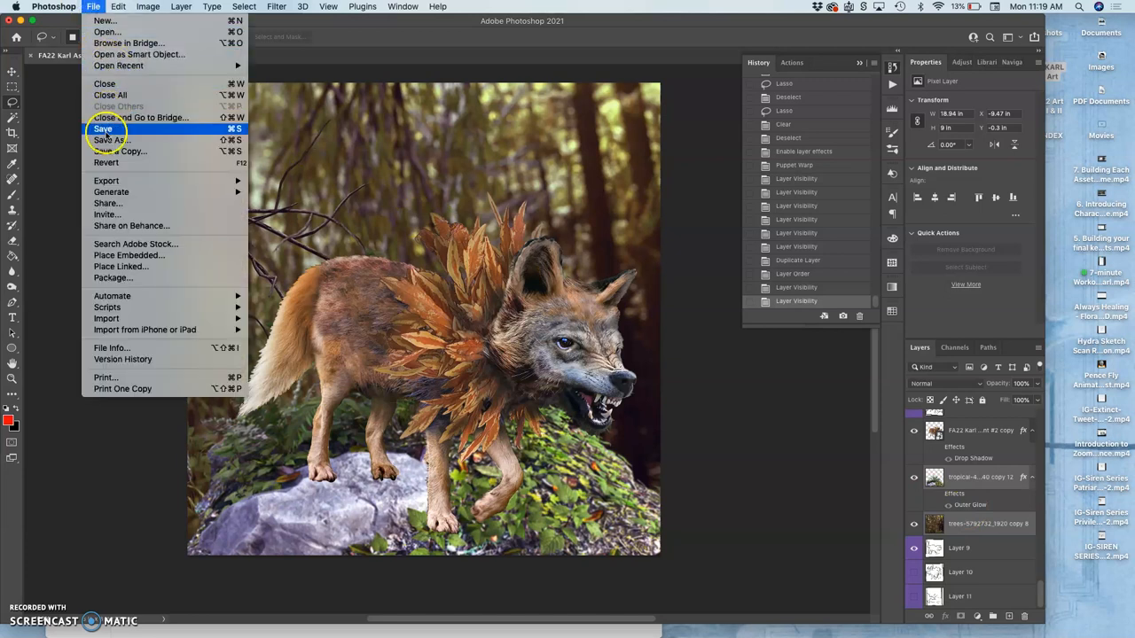
click(103, 127)
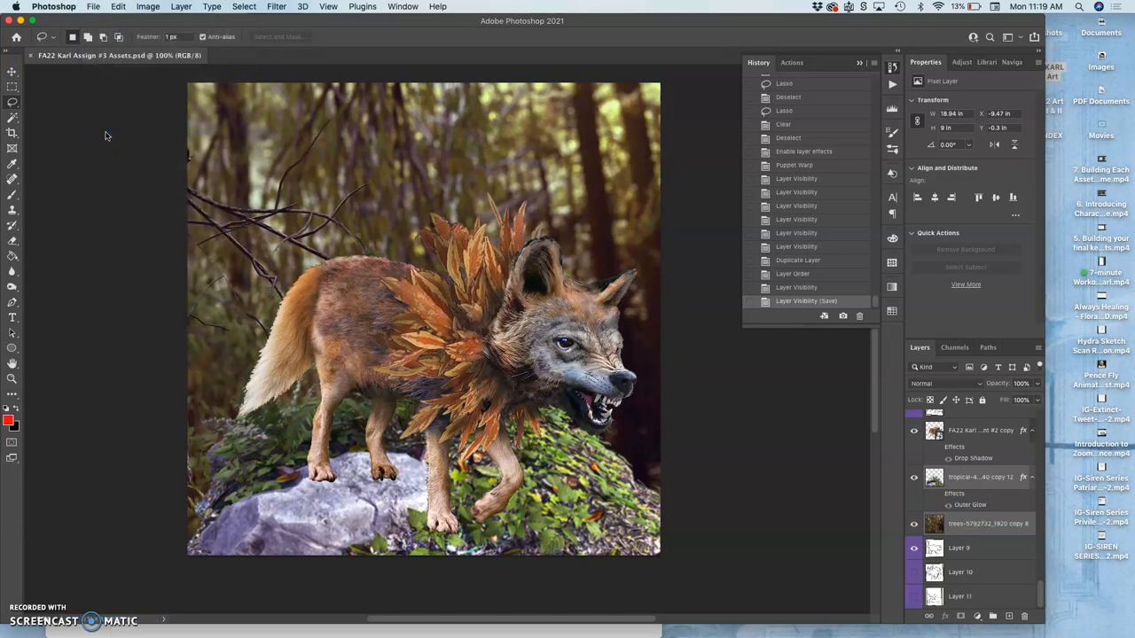
mouse_move(186, 145)
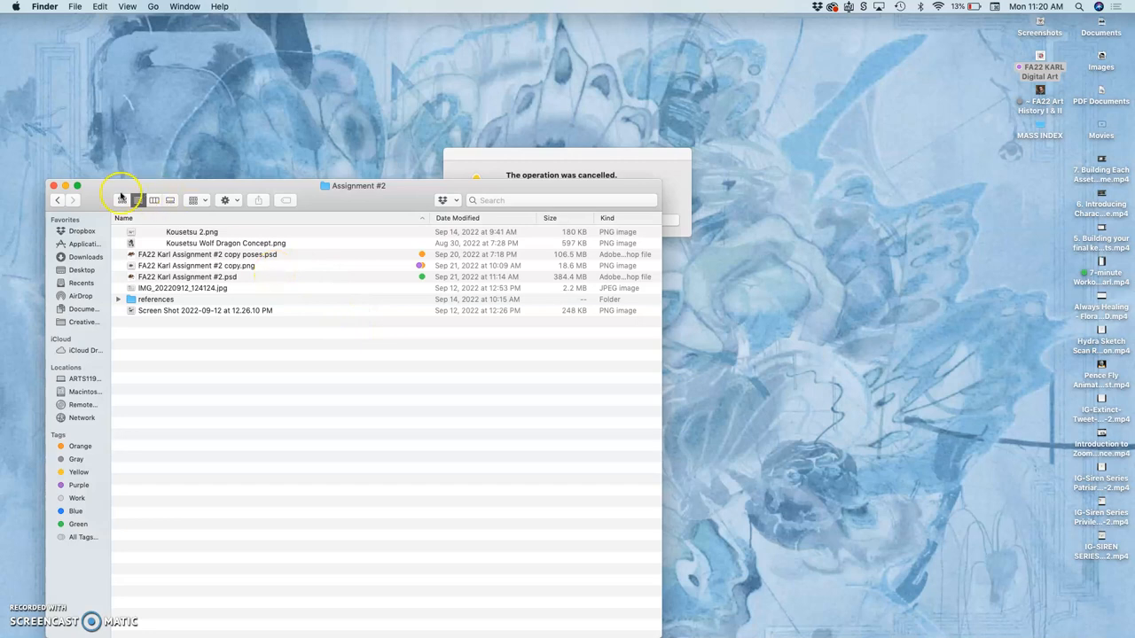
Locate FA22 Karl Assign #3 Assets.psd in the Assignment #3 GIF Animation folder
click(57, 199)
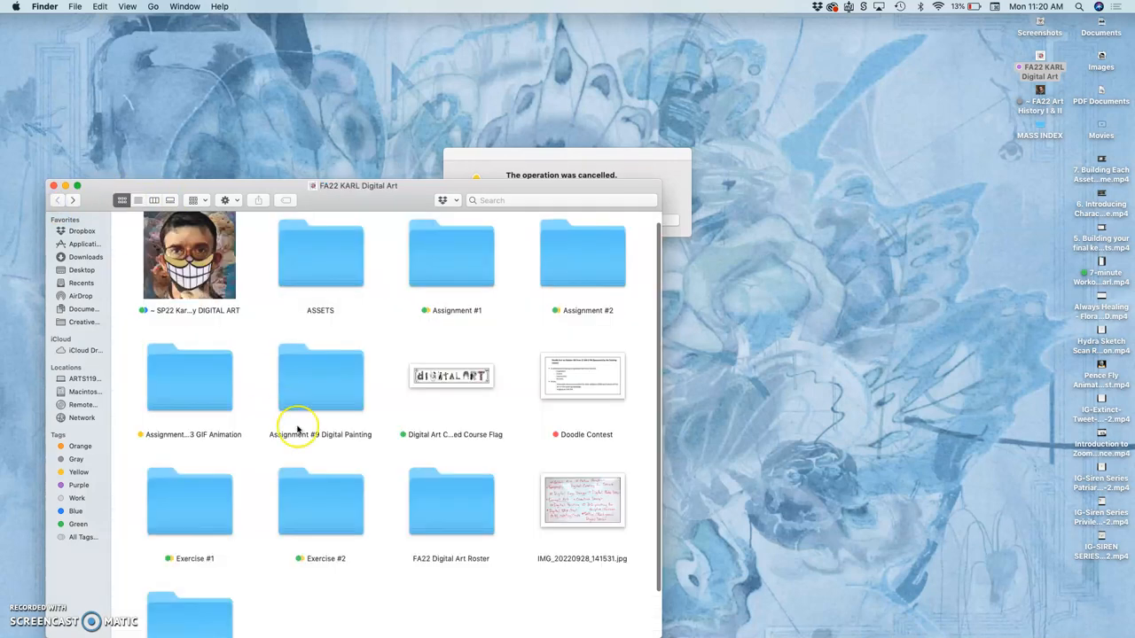
double_click(188, 379)
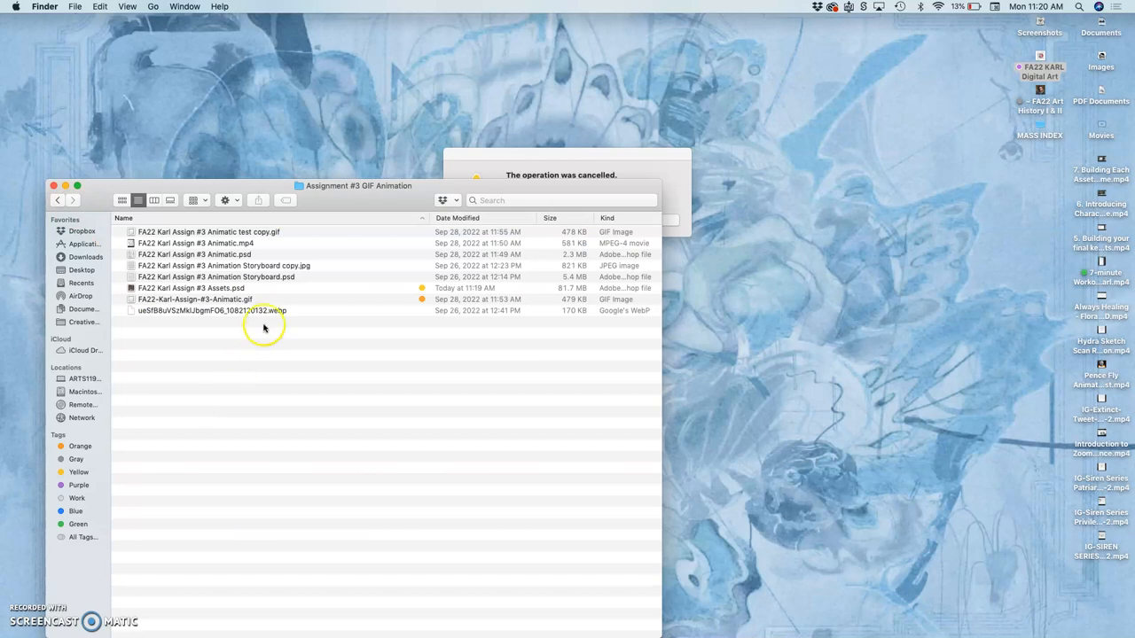
click(232, 287)
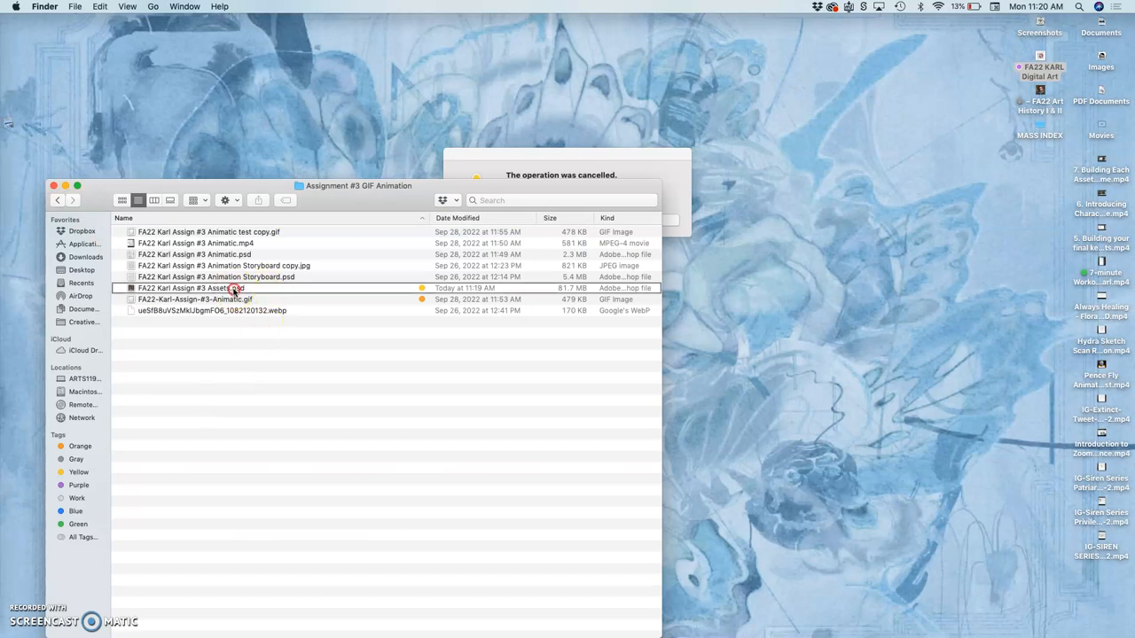
right_click(213, 288)
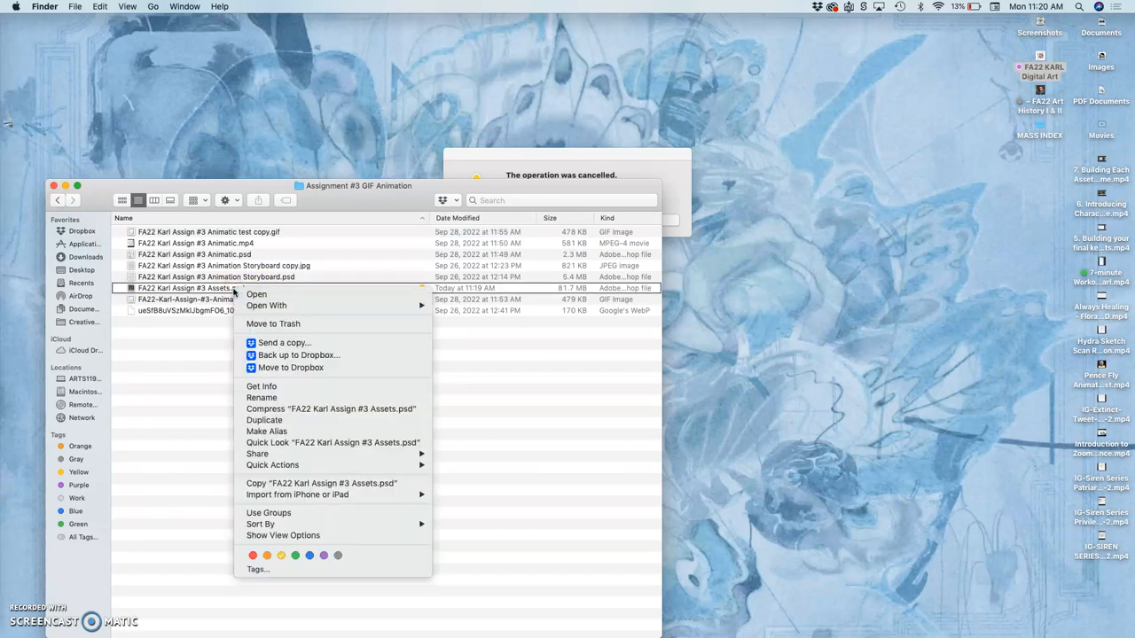
mouse_move(262, 419)
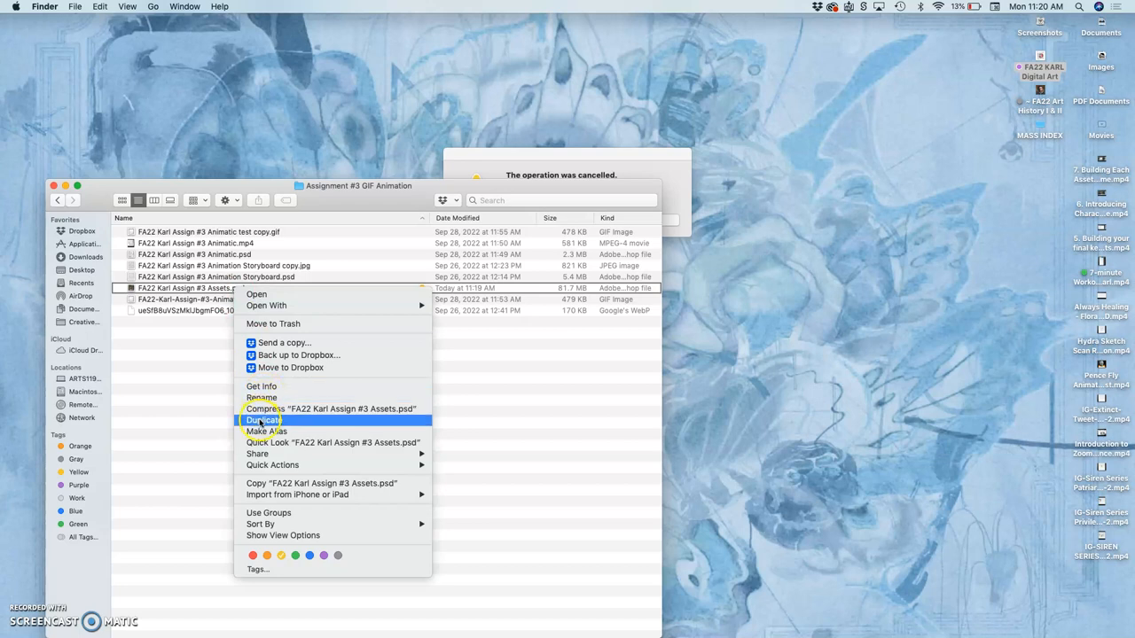
Duplicate the Assets PSD and rename it 'FA22 Karl Assign #3 STAGE copy.psd'
click(263, 418)
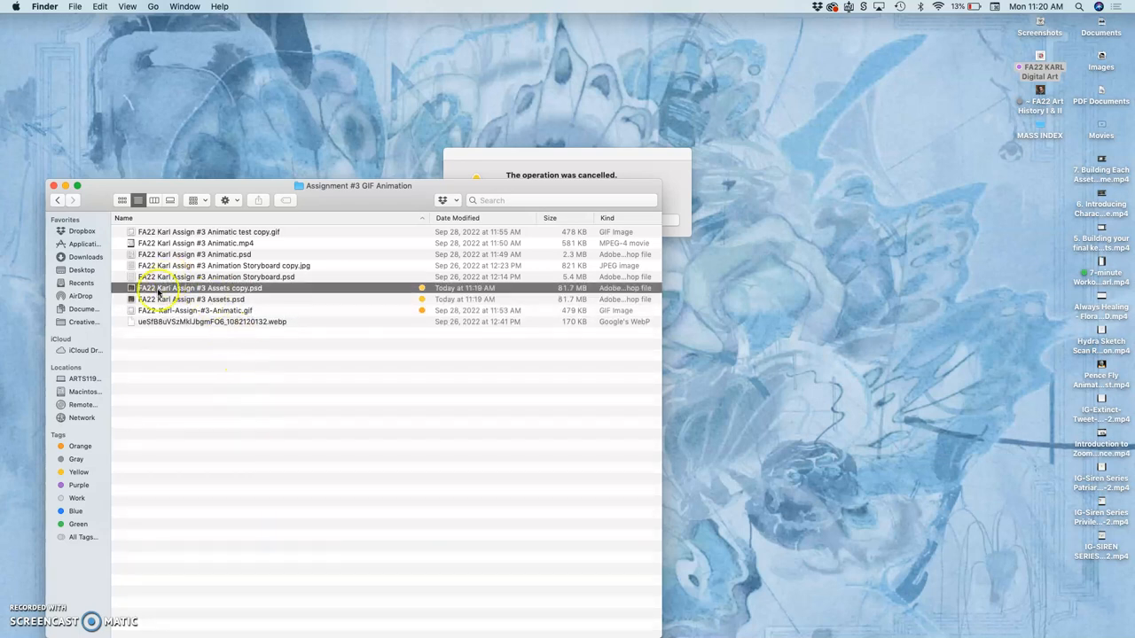
double_click(198, 287)
text(STAGE)
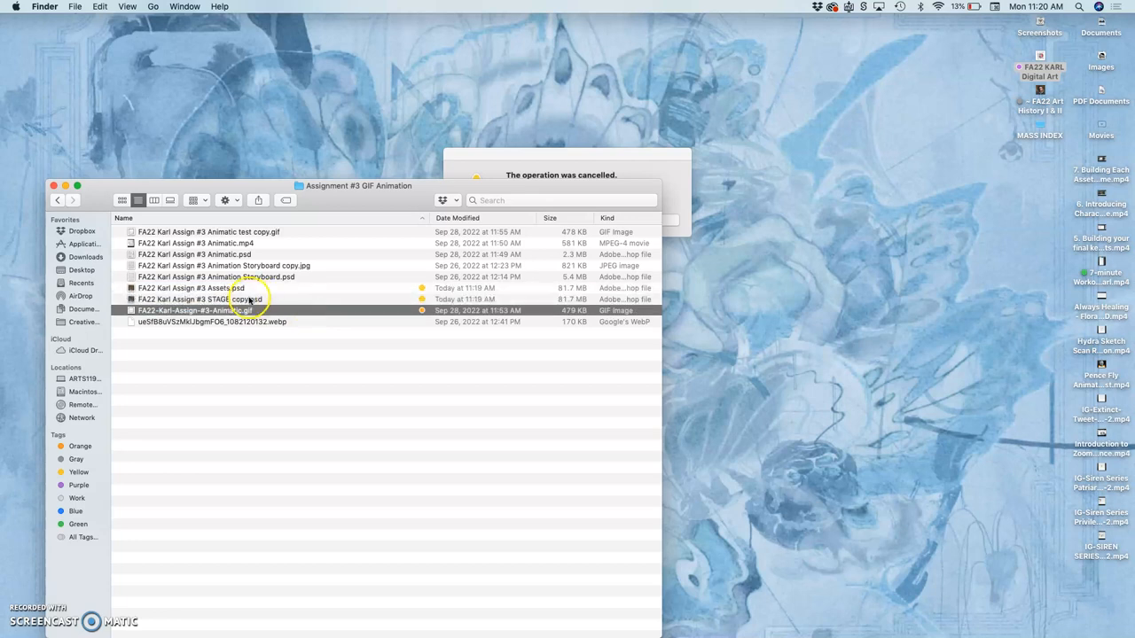
right_click(192, 298)
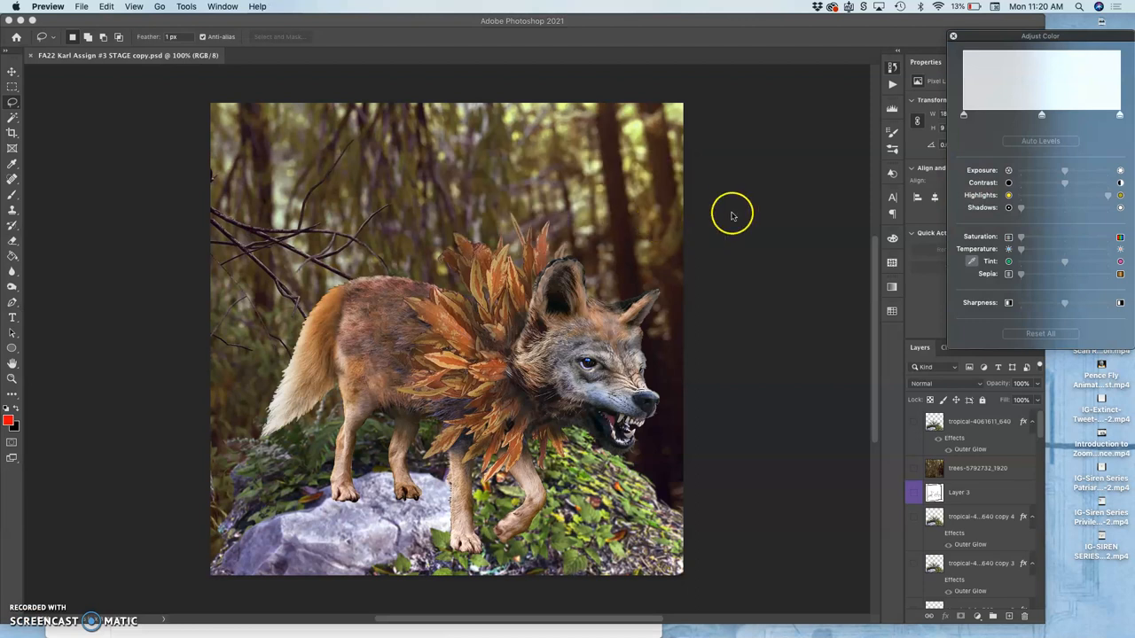
mouse_move(131, 57)
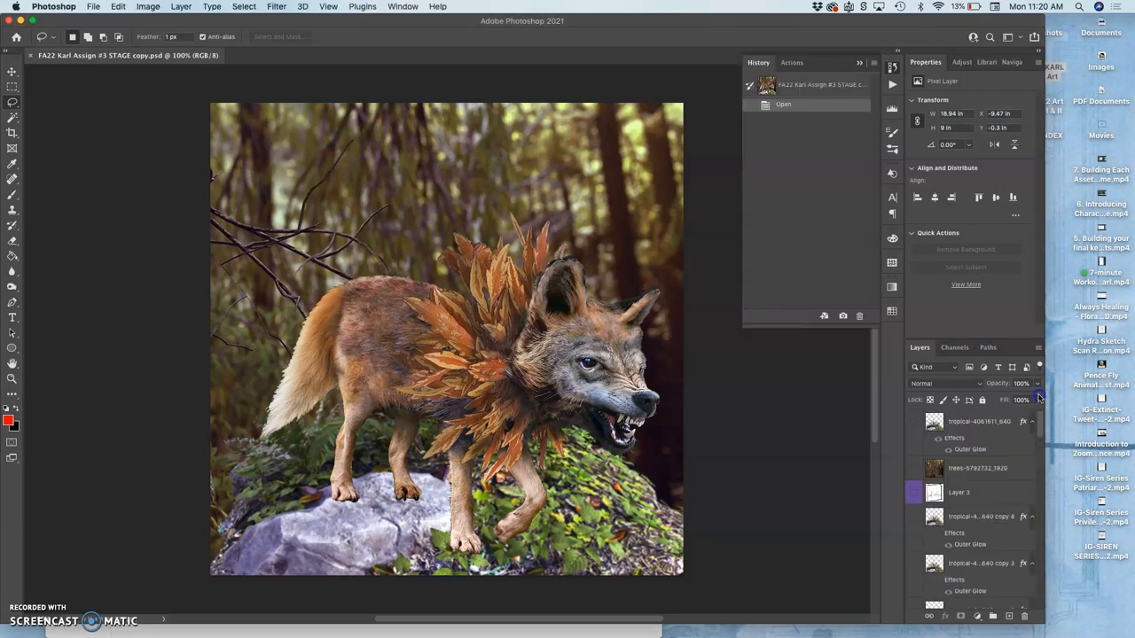
Hide the wolf creature layer so only forest, fern and mossy rock show
scroll(down, 3)
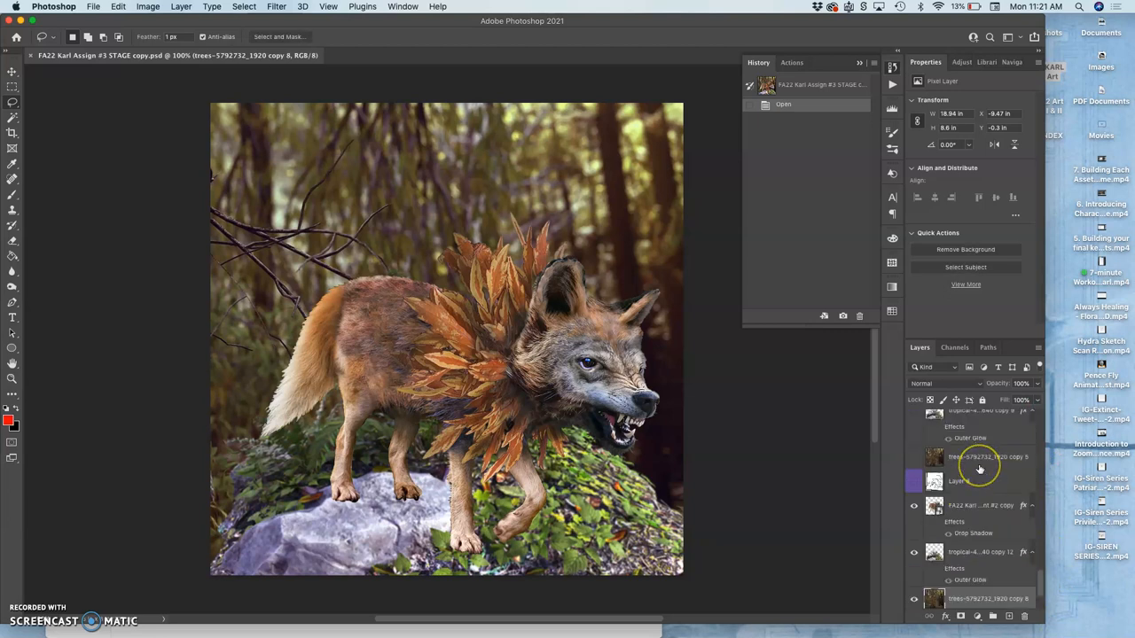
scroll(down, 3)
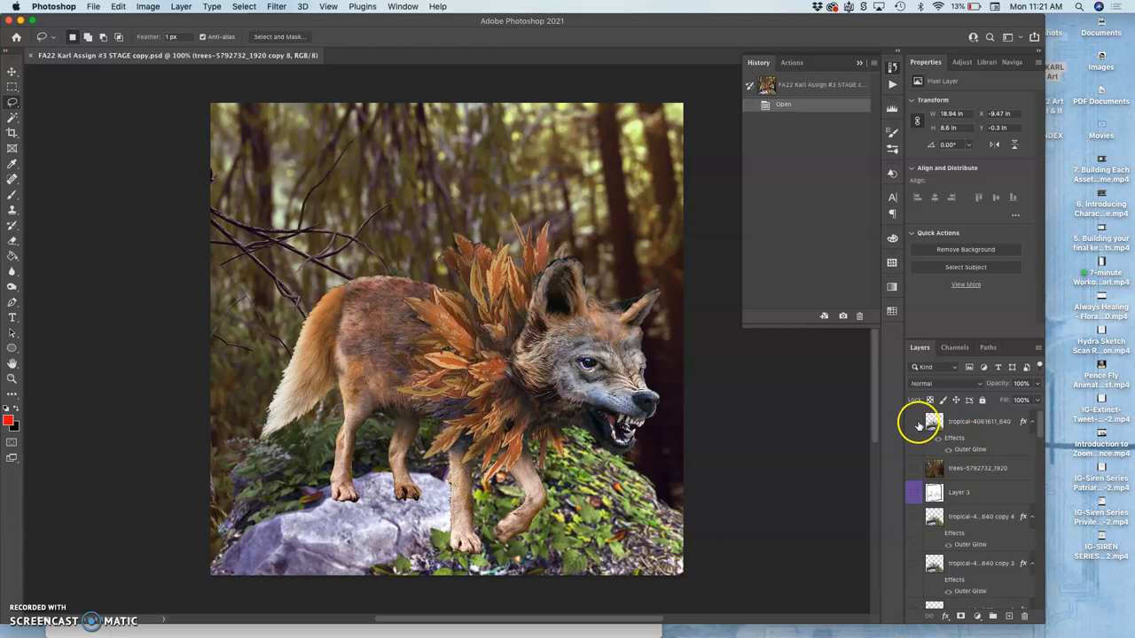
click(915, 422)
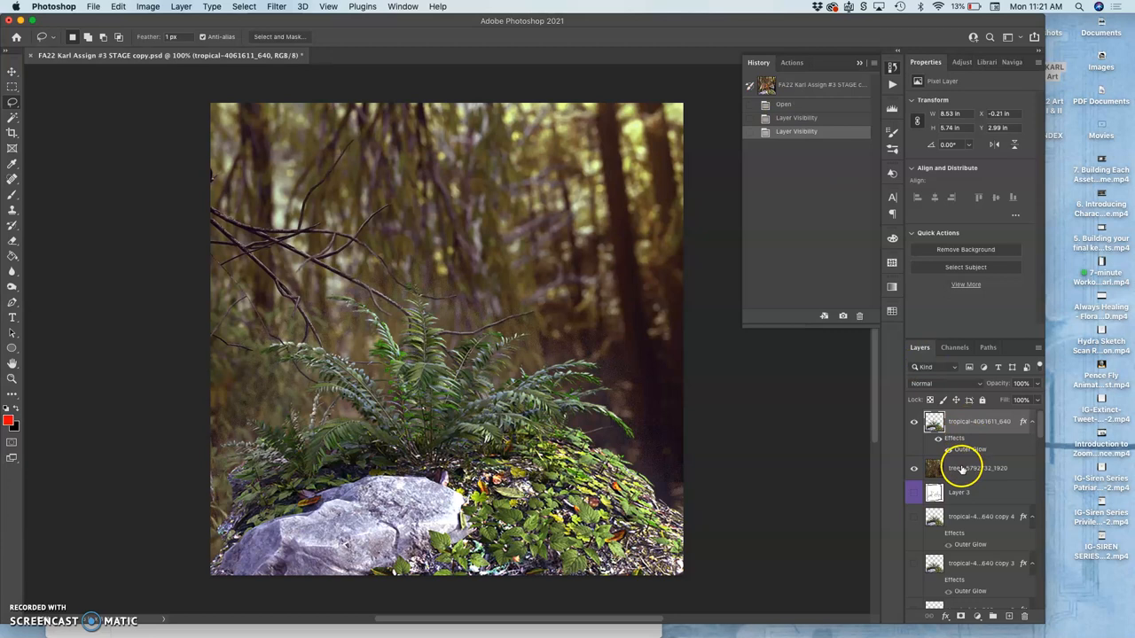
Isolate the fern-scene layers, merge them into one frame layer and check the result
click(961, 493)
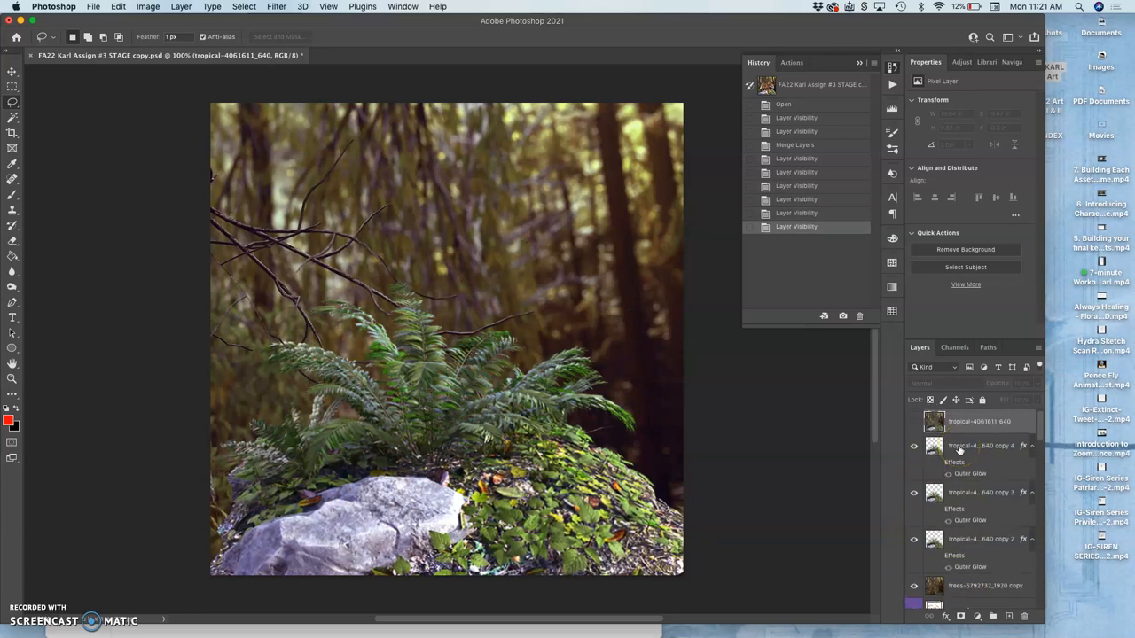
mouse_move(957, 447)
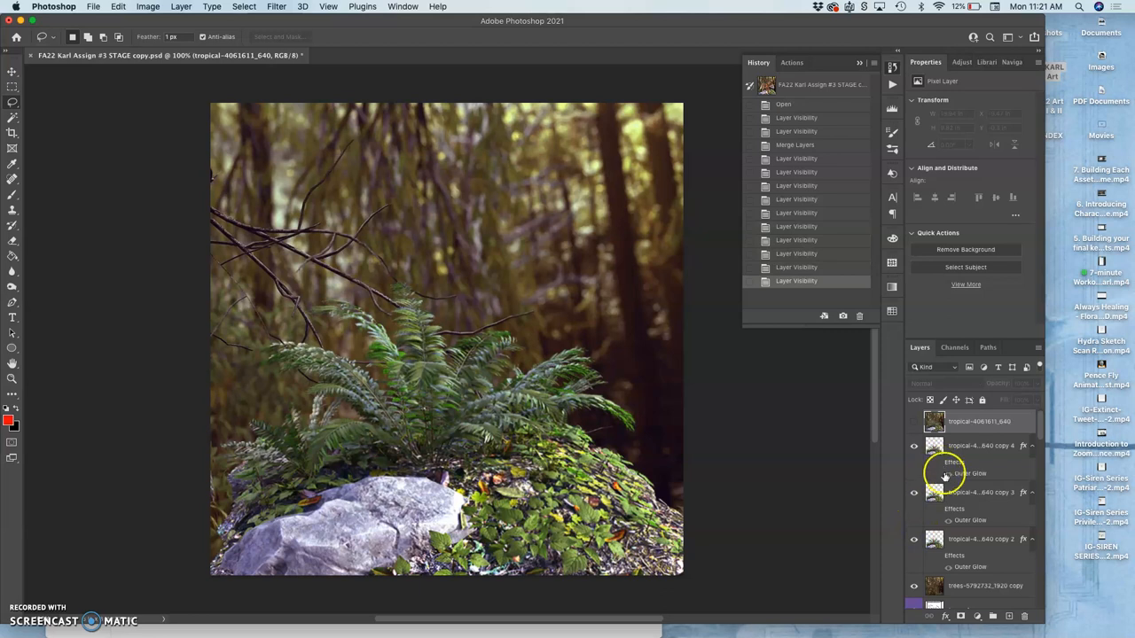
click(984, 585)
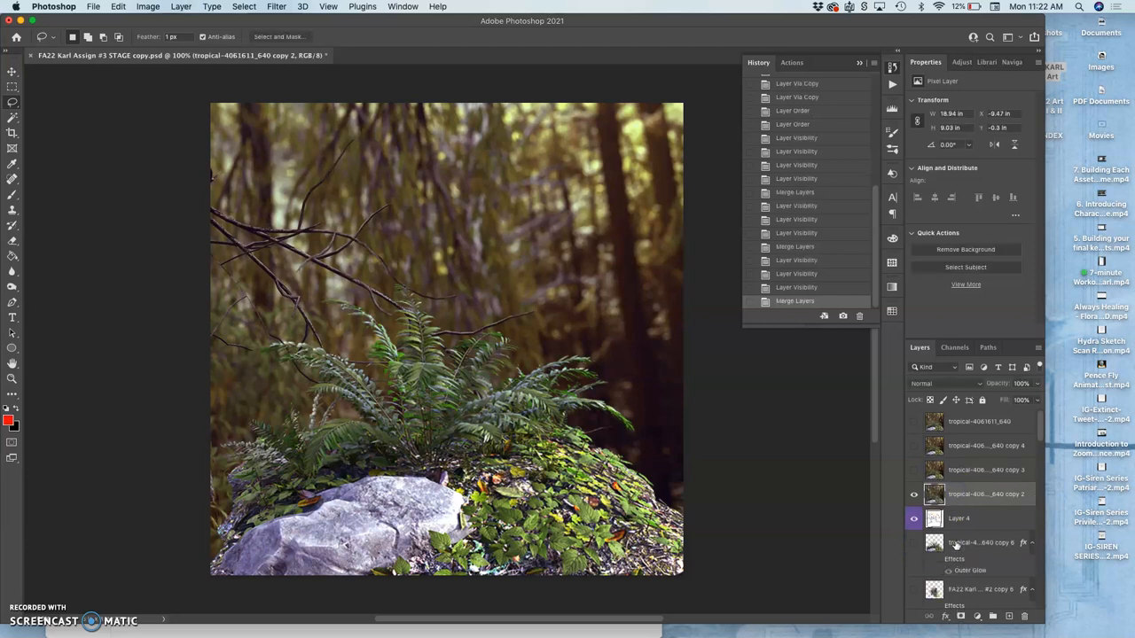
click(914, 493)
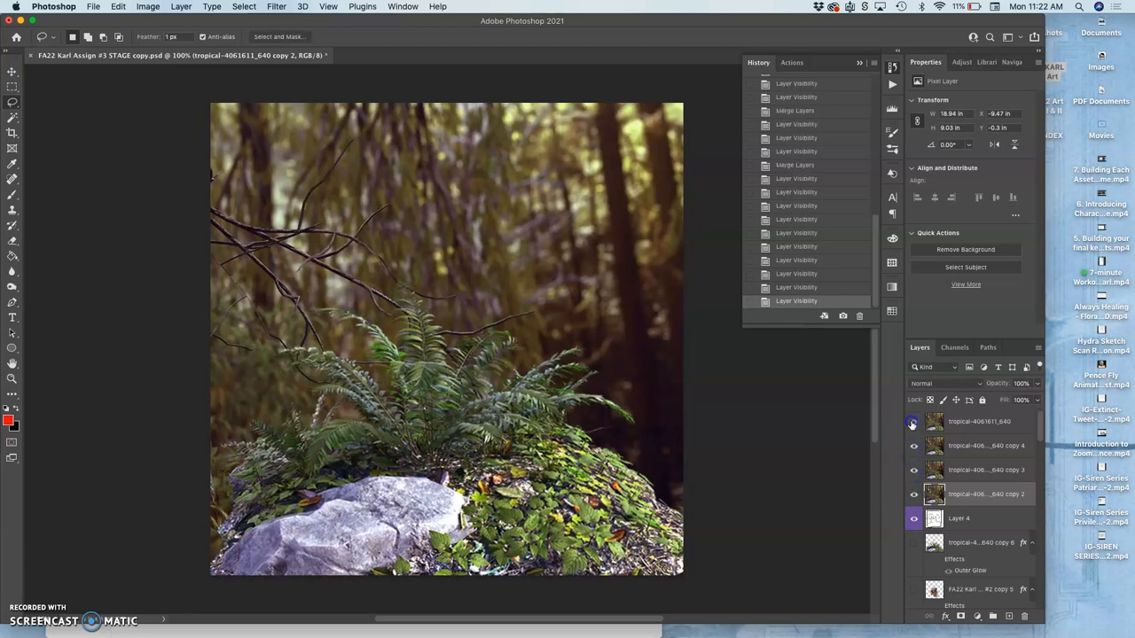
Hide the top fern layer to expose the peeking-wolf layers for merging
click(913, 422)
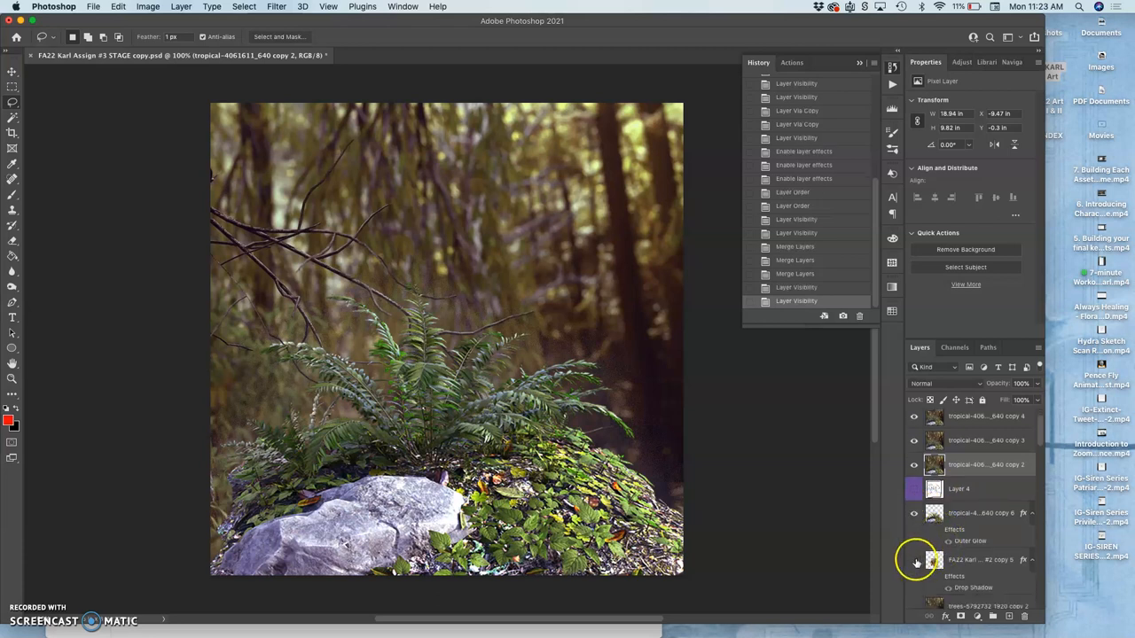
scroll(down, 3)
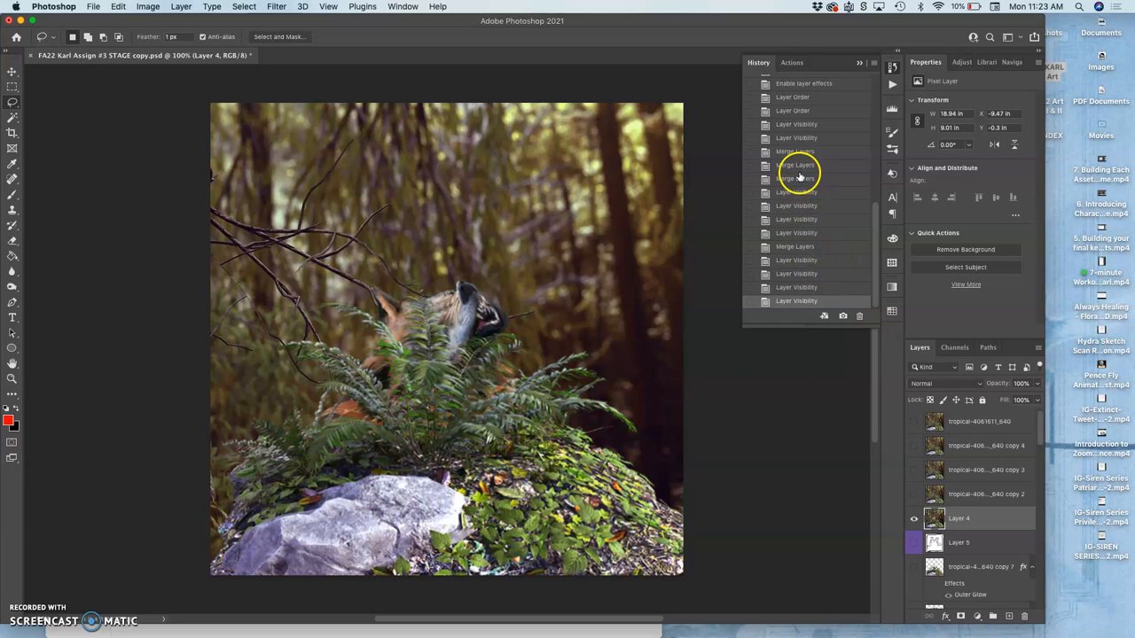
Step back to an earlier History state and recheck the merged fern copy layer
click(794, 165)
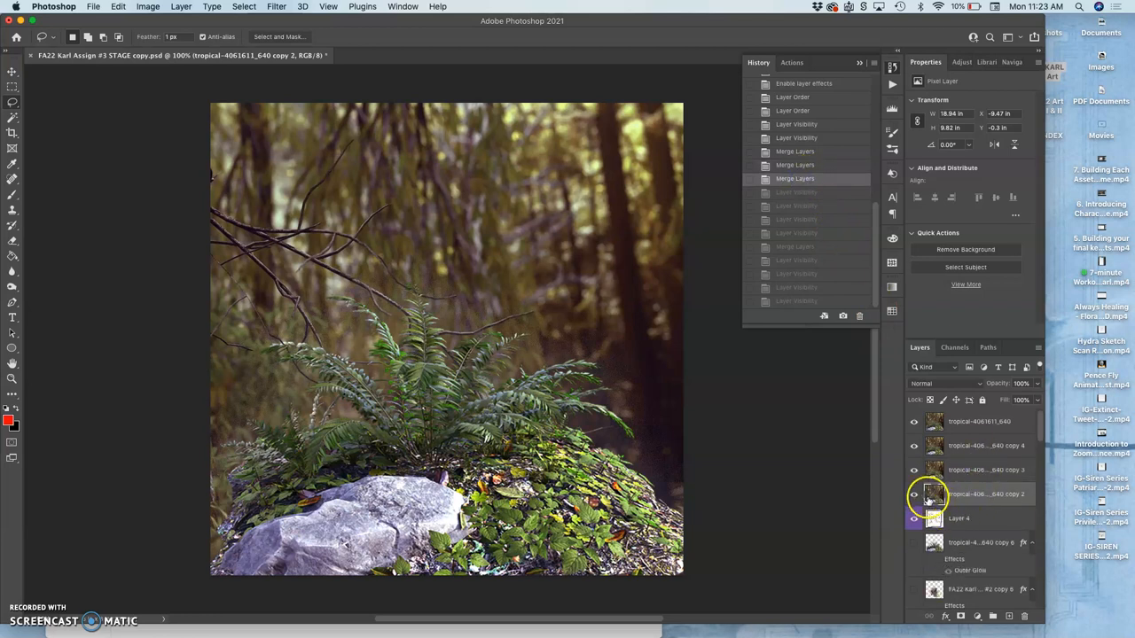
click(913, 493)
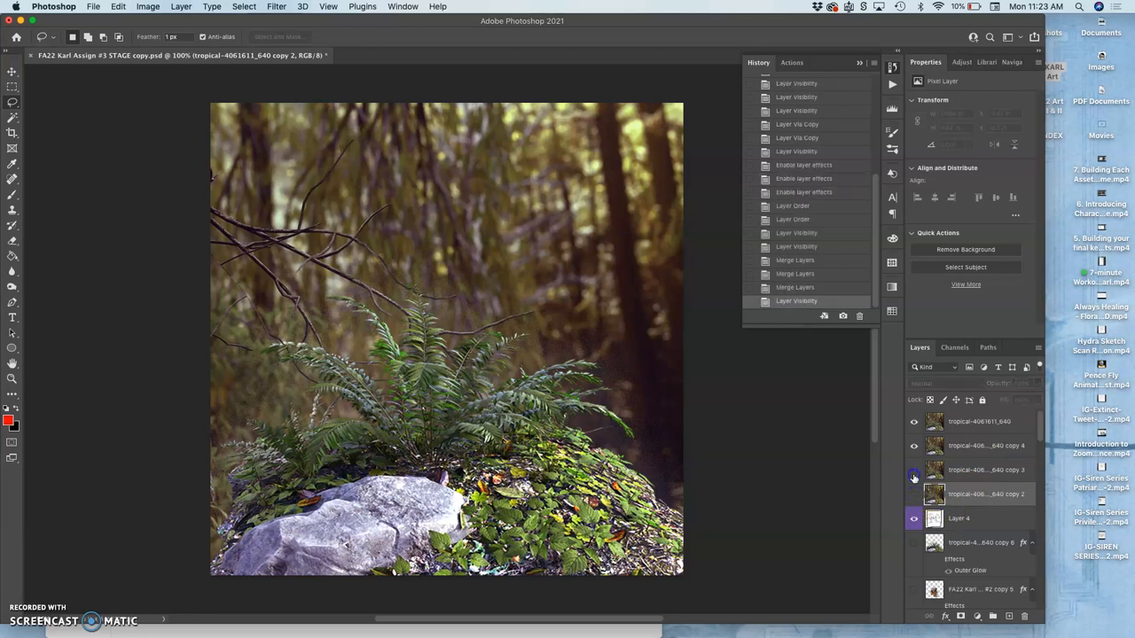
click(913, 422)
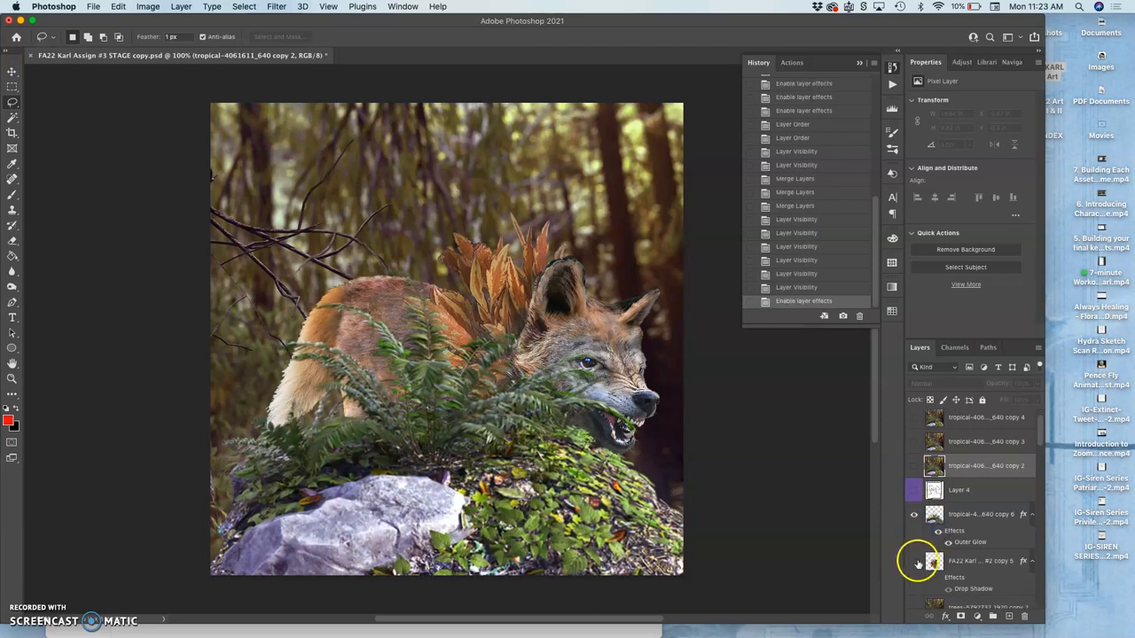
Show the wolf frame layer and its lower layer for the peeking-wolf merge
click(915, 560)
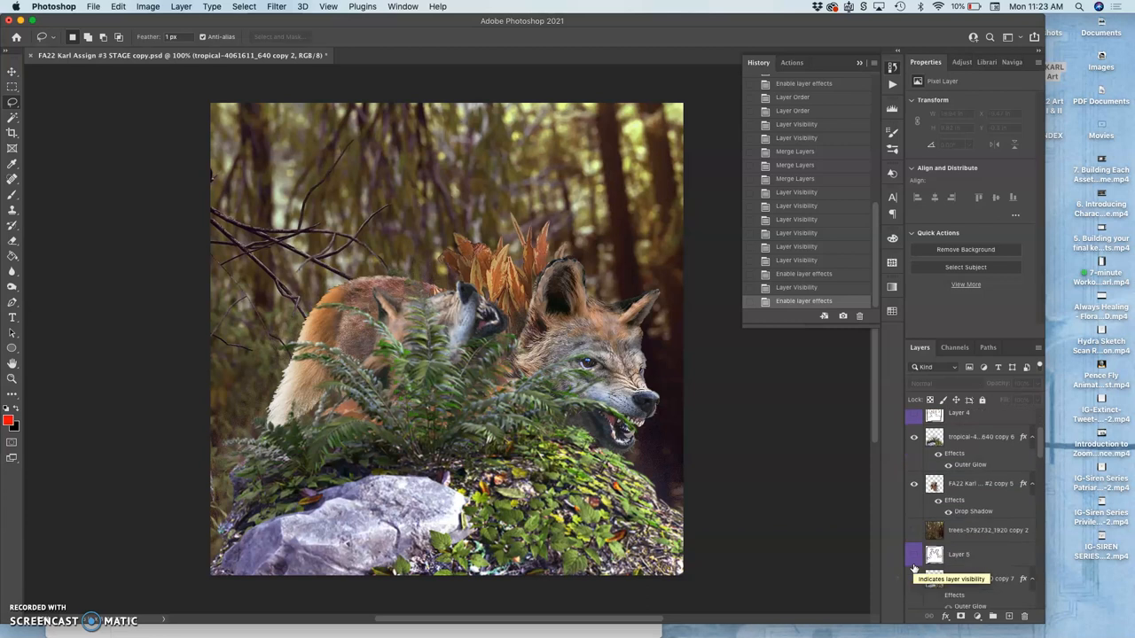
click(915, 530)
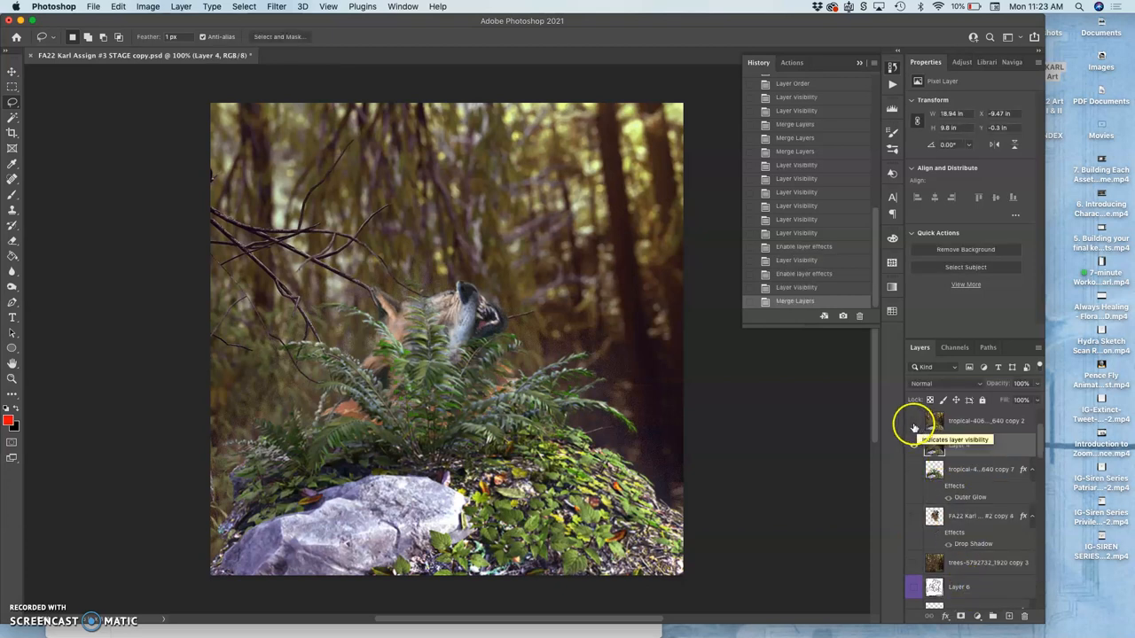
Hide the peeking-wolf layer and reveal the howling-wolf frame layers for merging
click(915, 422)
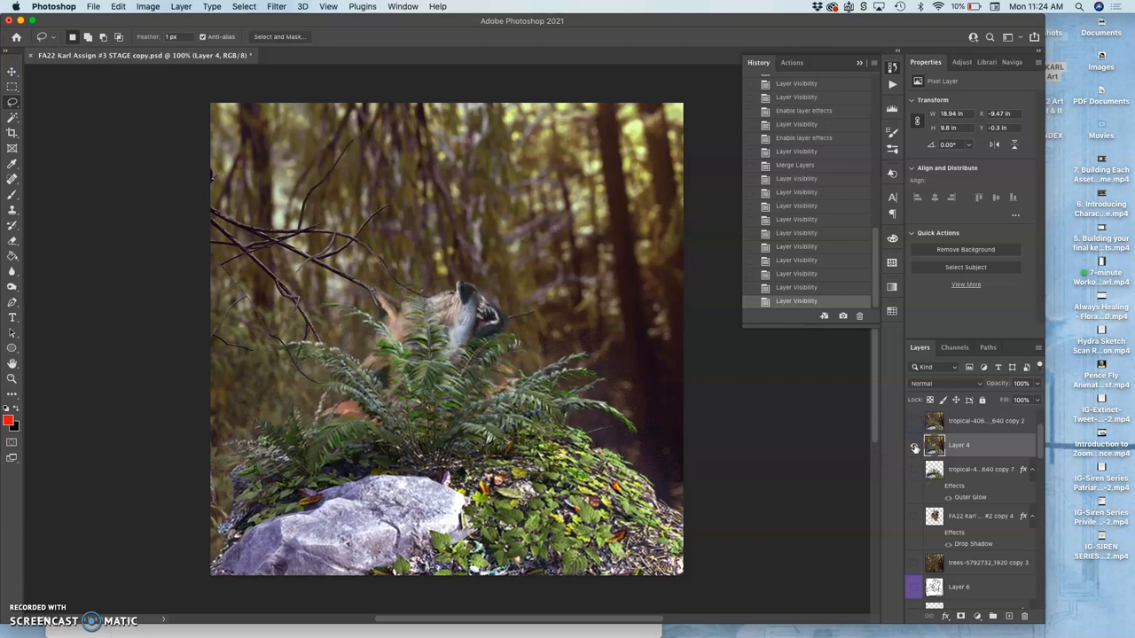
click(915, 447)
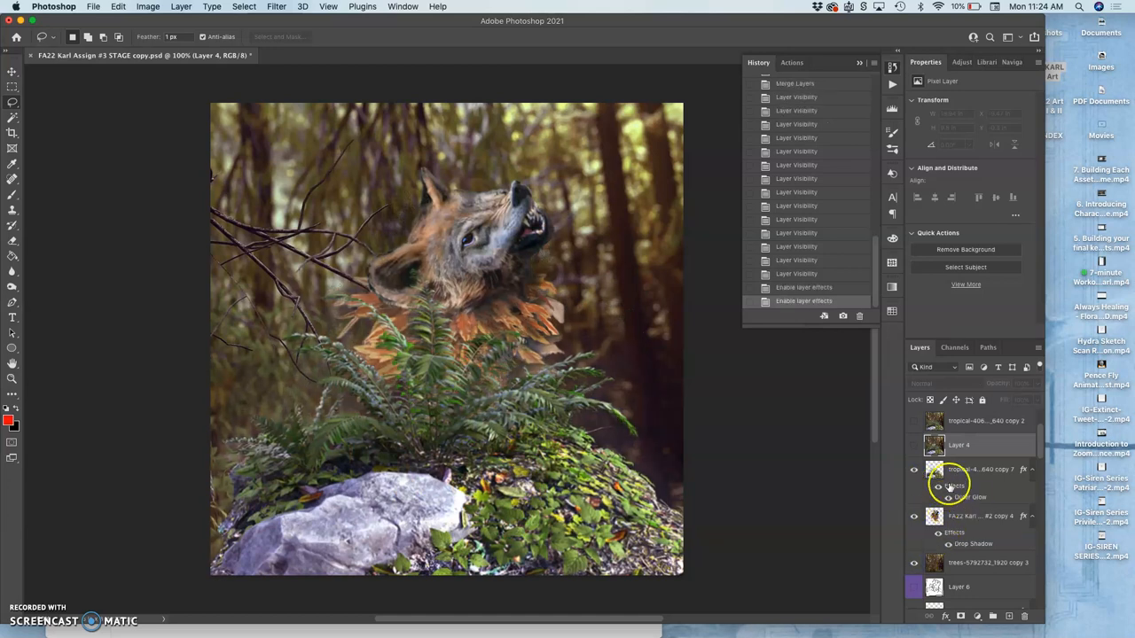
click(975, 468)
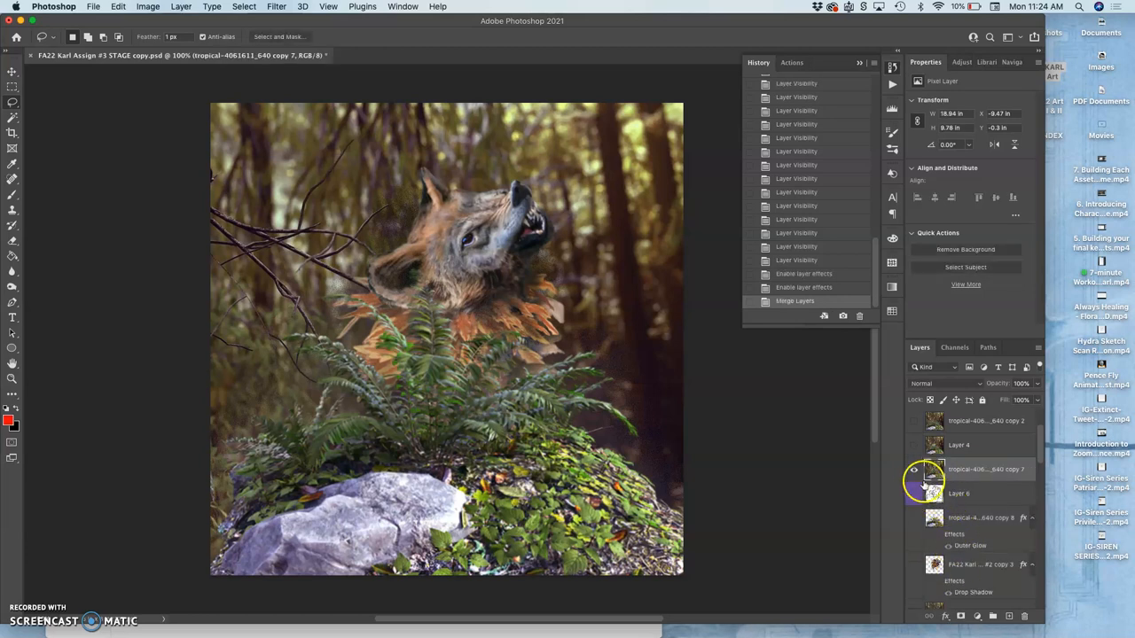
Hide the merged howling-wolf layer and reveal the leaping, snarling-wolf pose
click(915, 445)
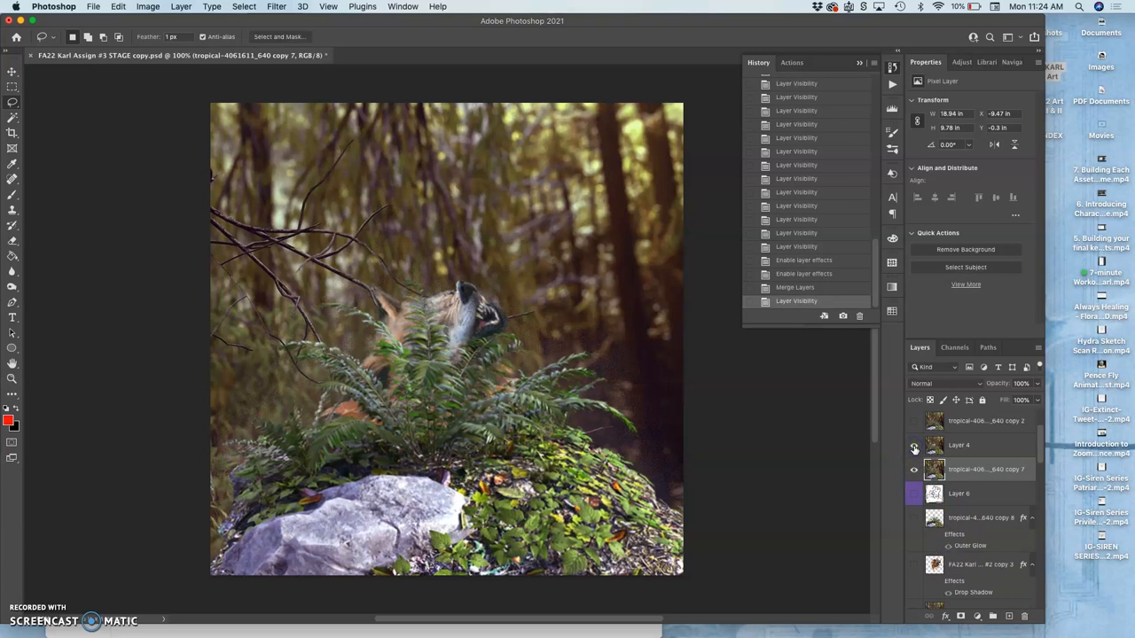
click(915, 445)
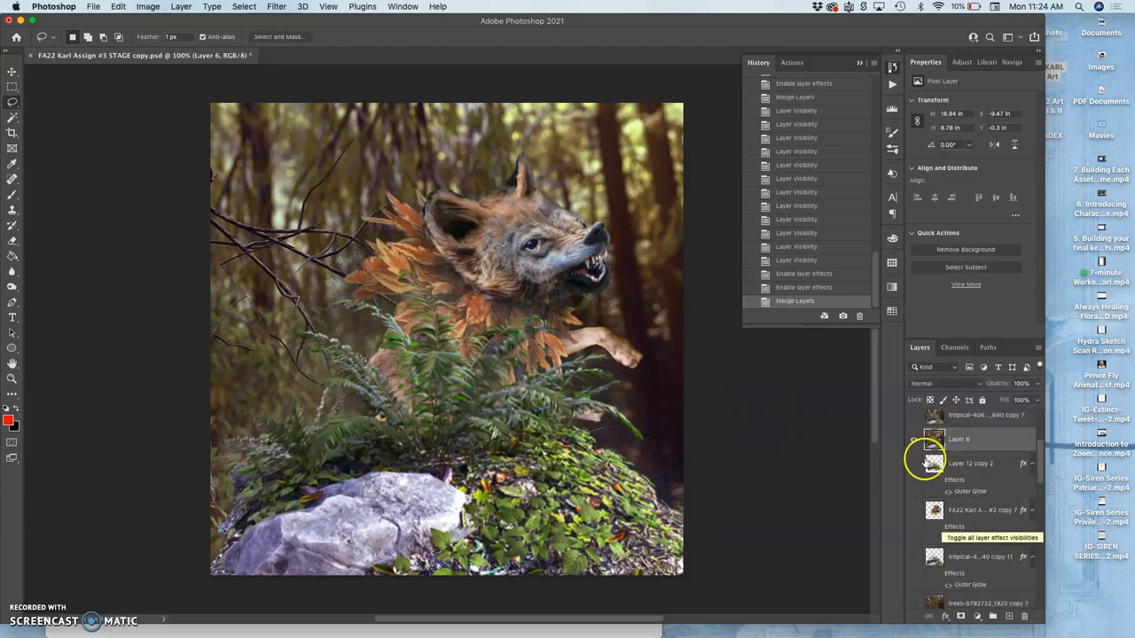
Show the crouching wolf with glow effects over the restored forest background
click(915, 422)
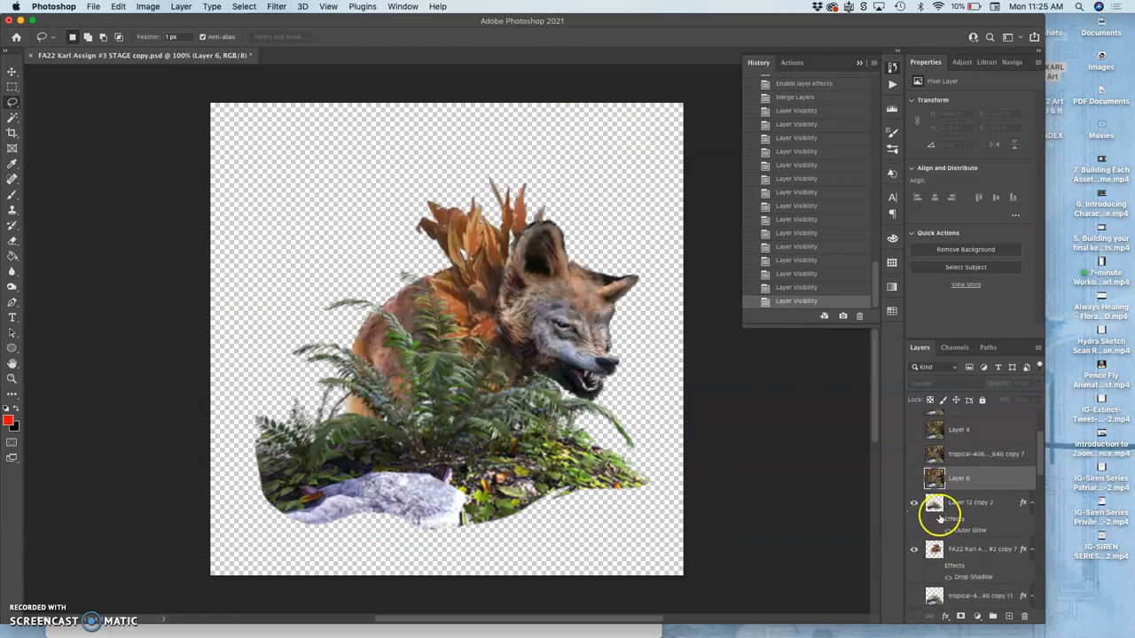
click(936, 531)
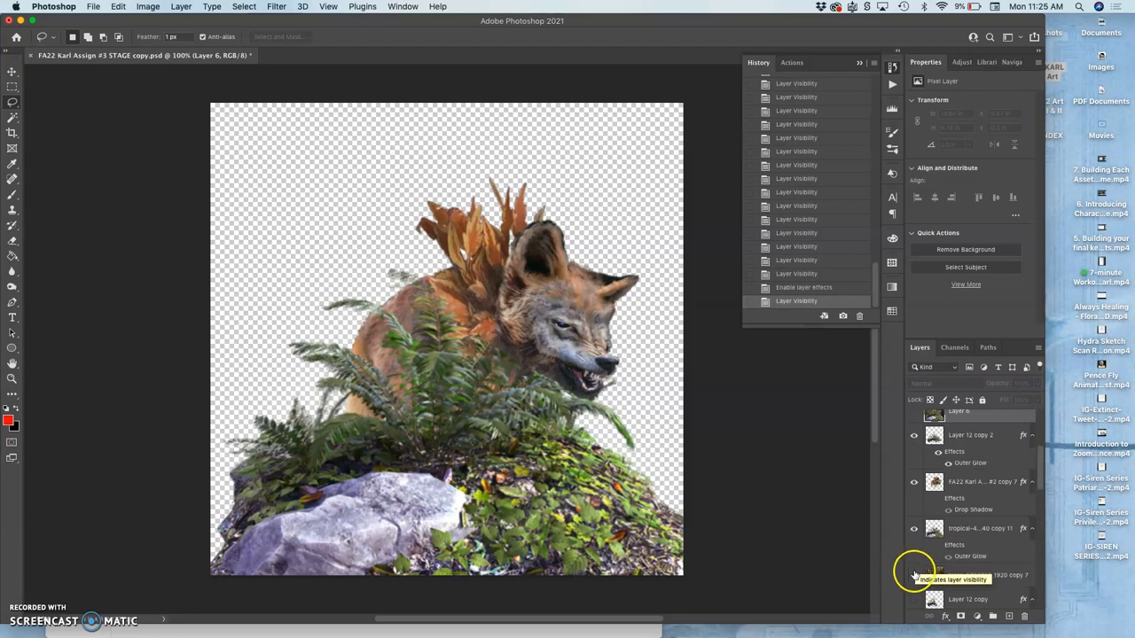
click(915, 575)
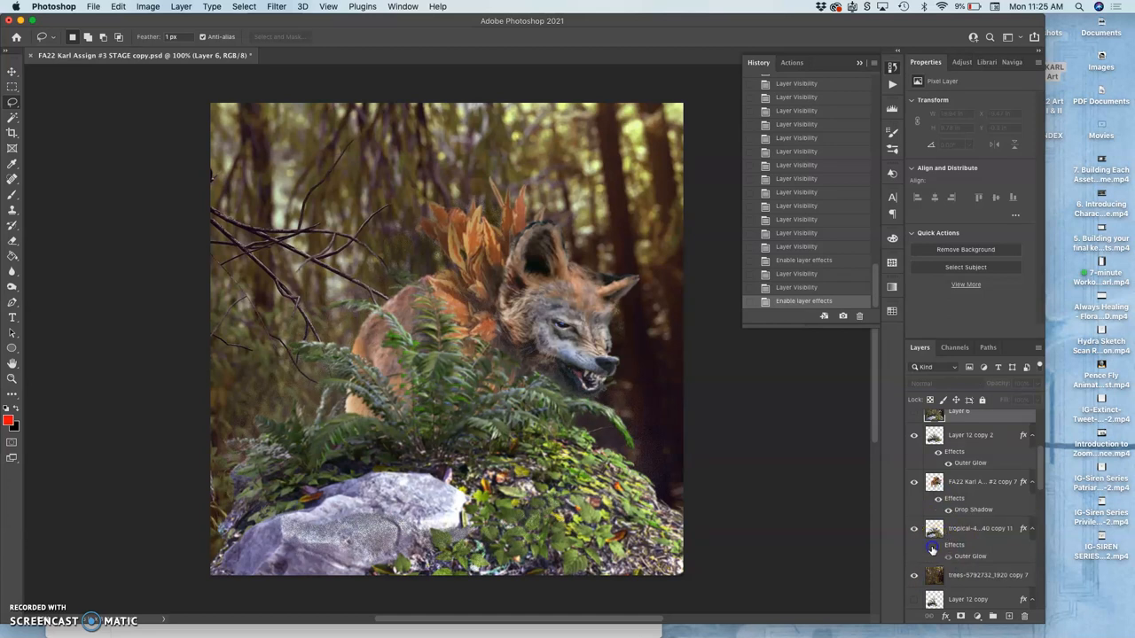
Merge the crouching-wolf layers, then hide the result and check a lower frame layer
click(975, 528)
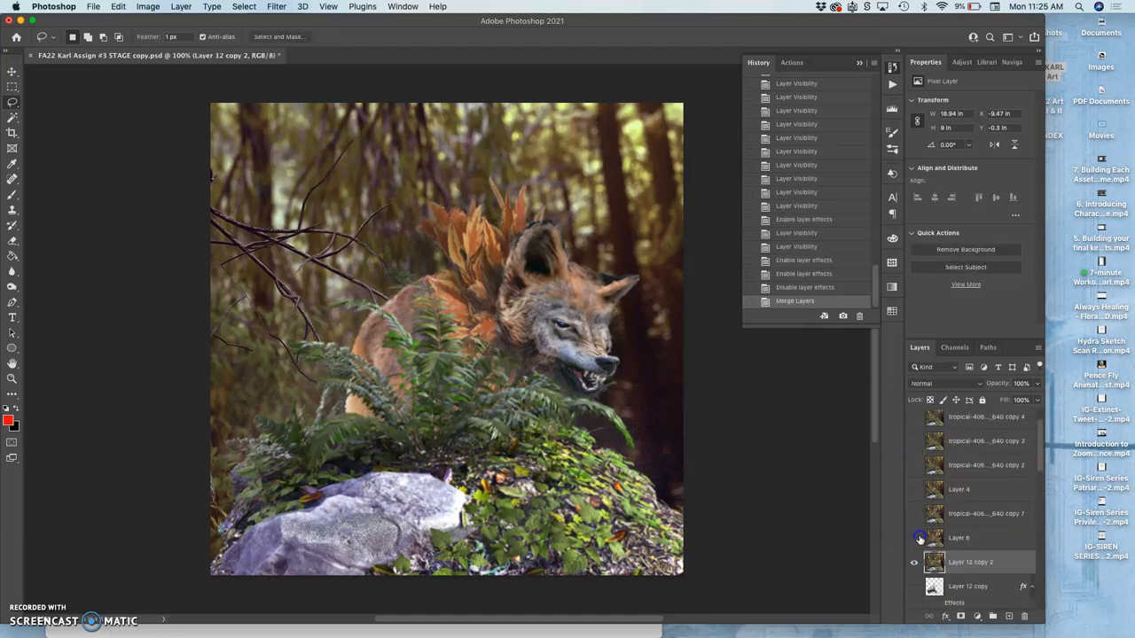
click(915, 537)
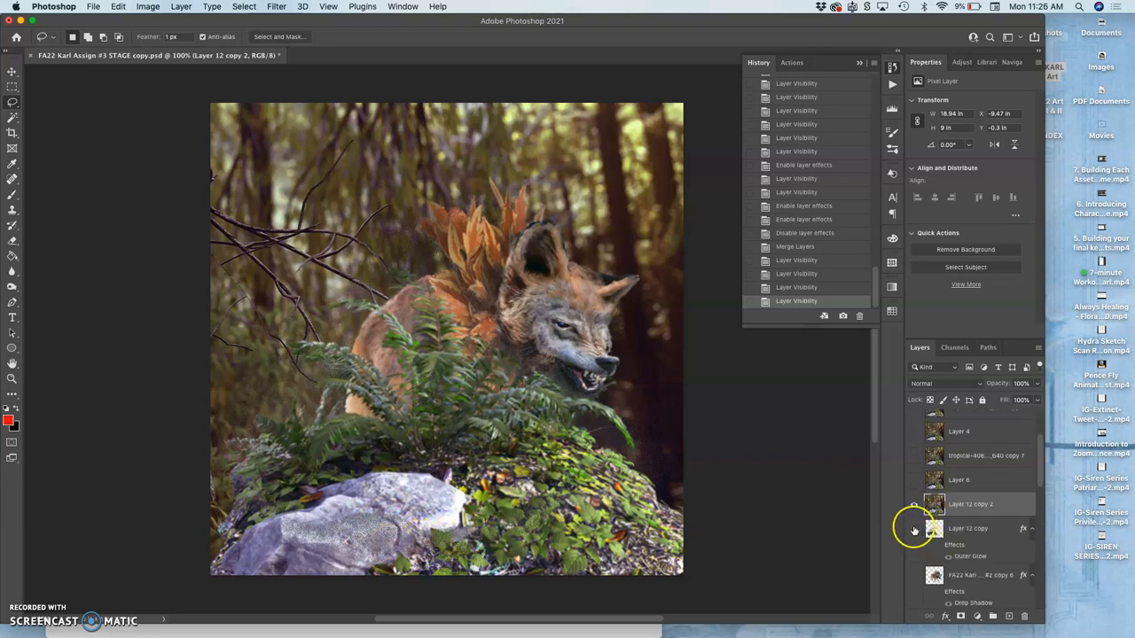
click(915, 503)
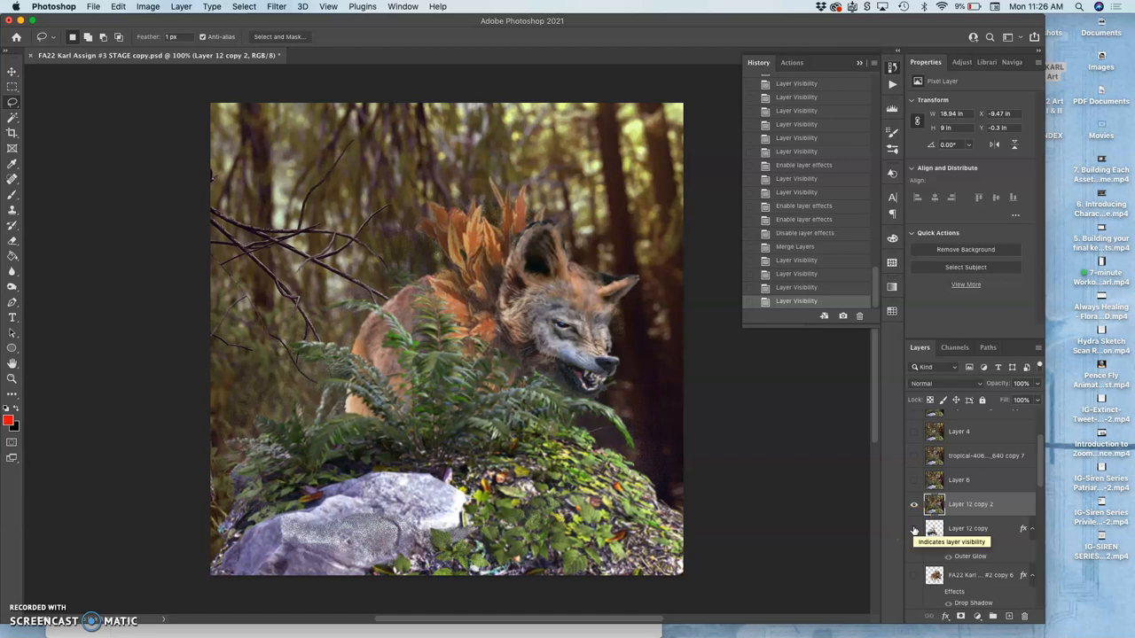